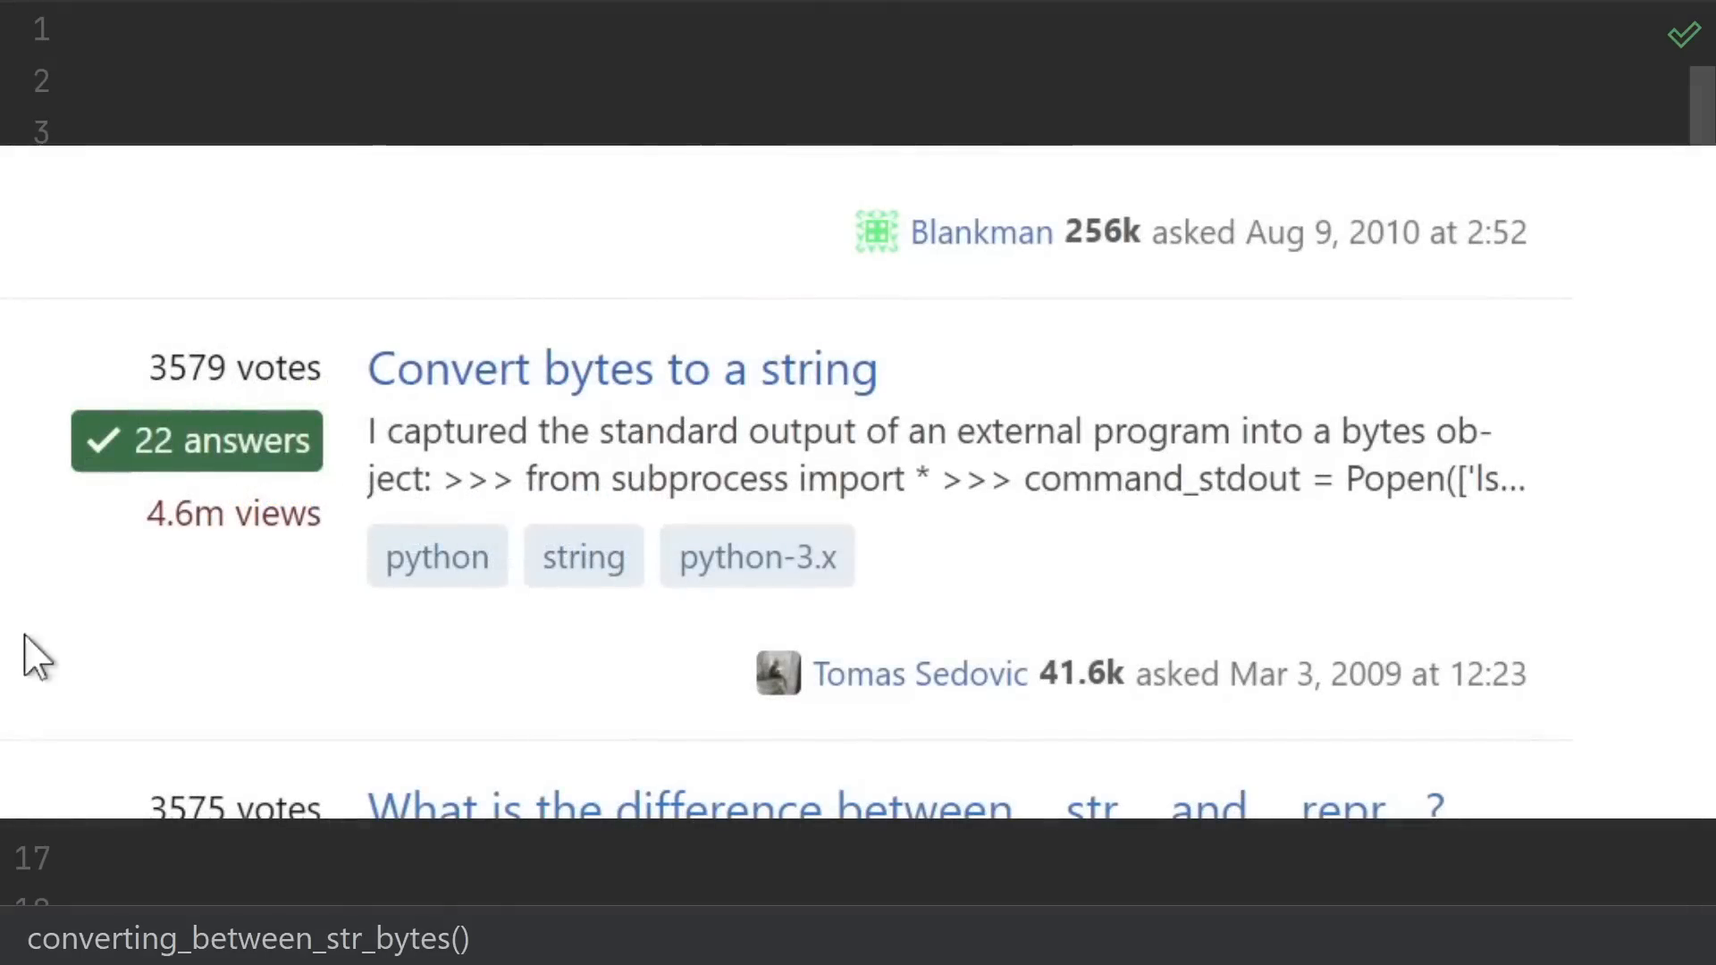
mouse_move(481, 388)
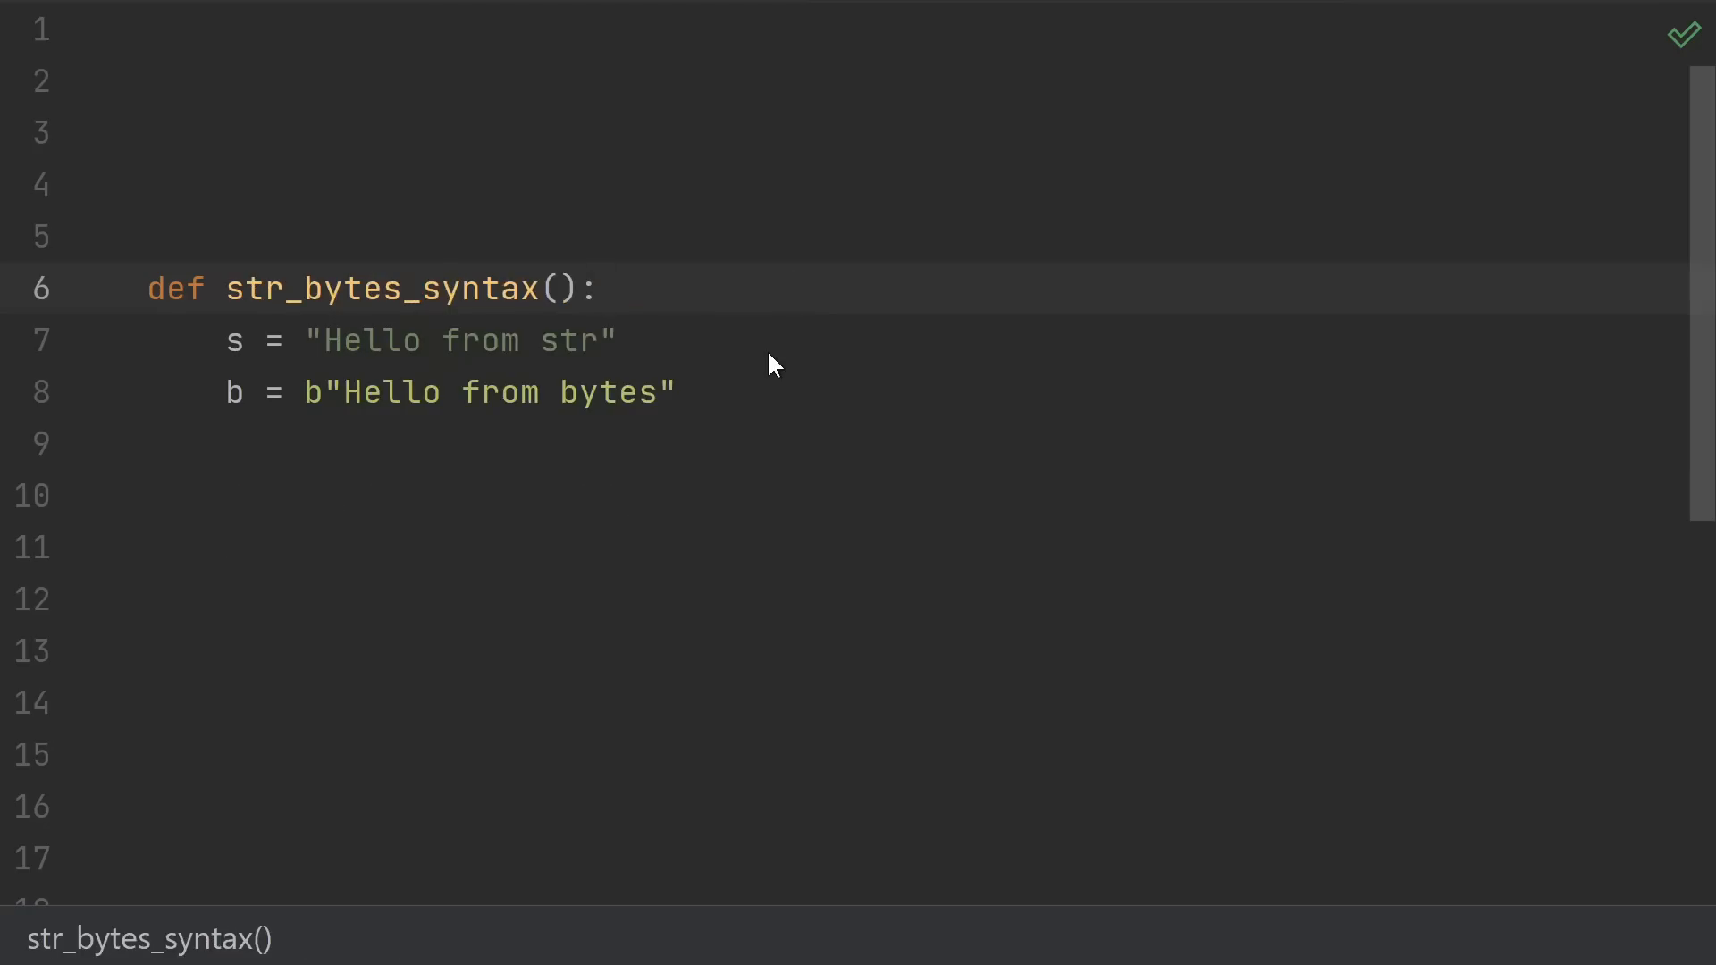
- Convert both literals to f-strings with {__name__}, prefixing the bytes line fb and marking it # Error
left_click(602, 288)
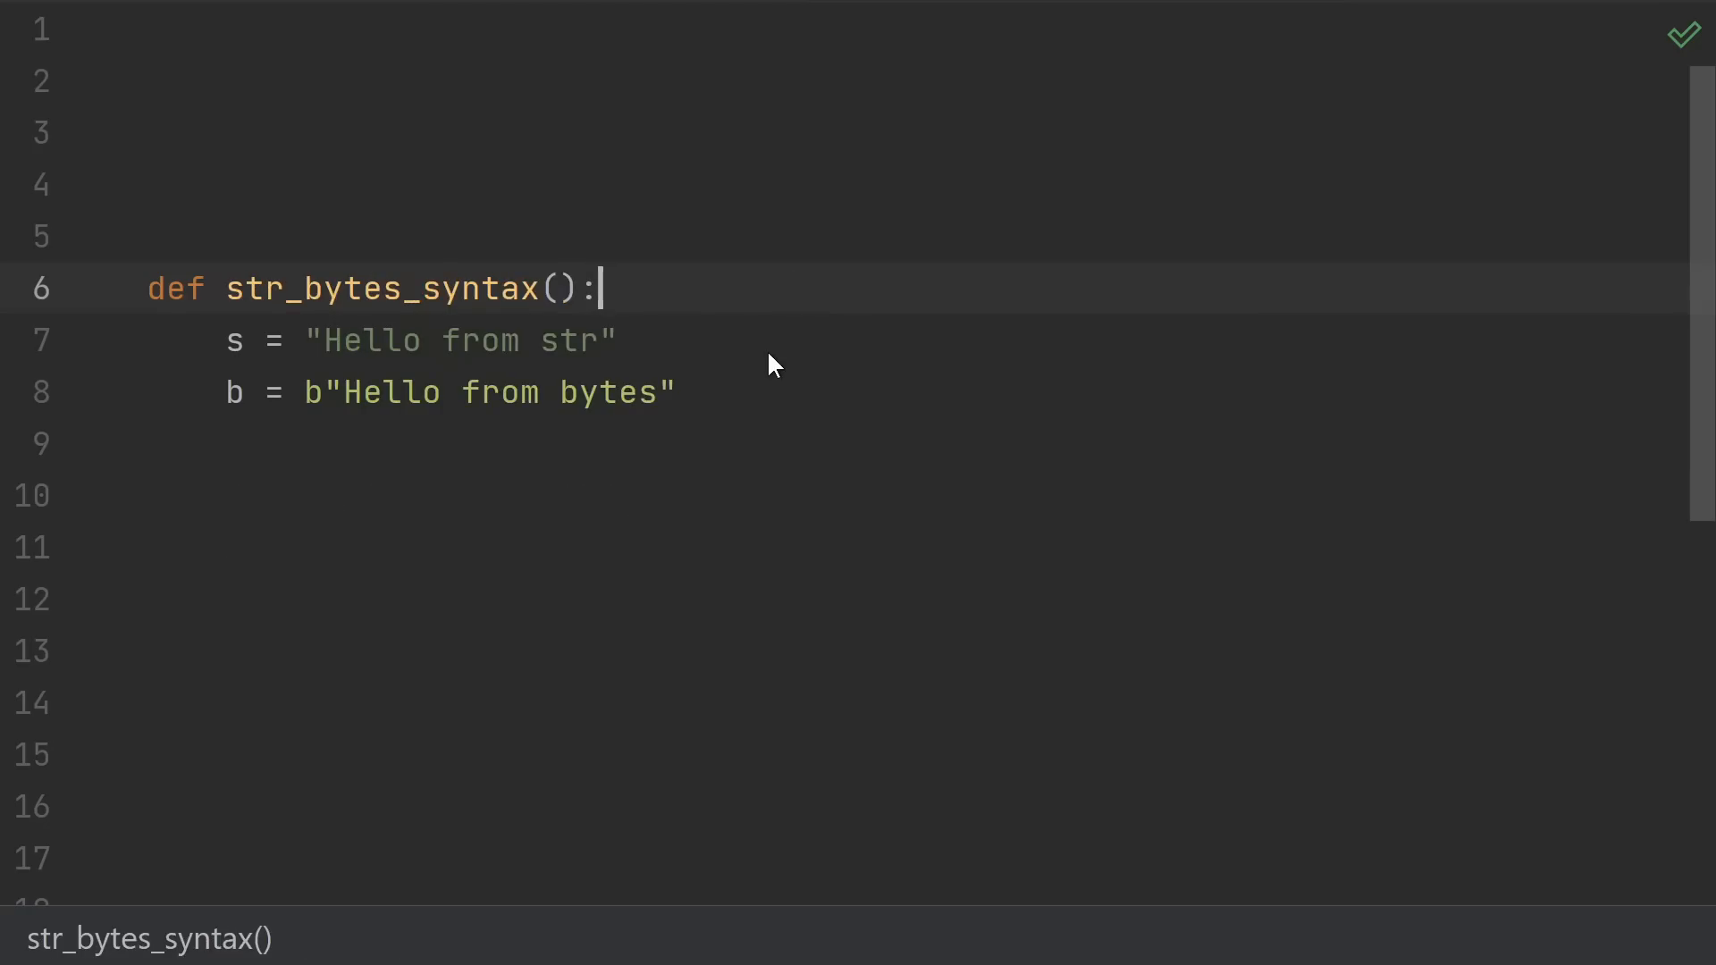
left_click(622, 340)
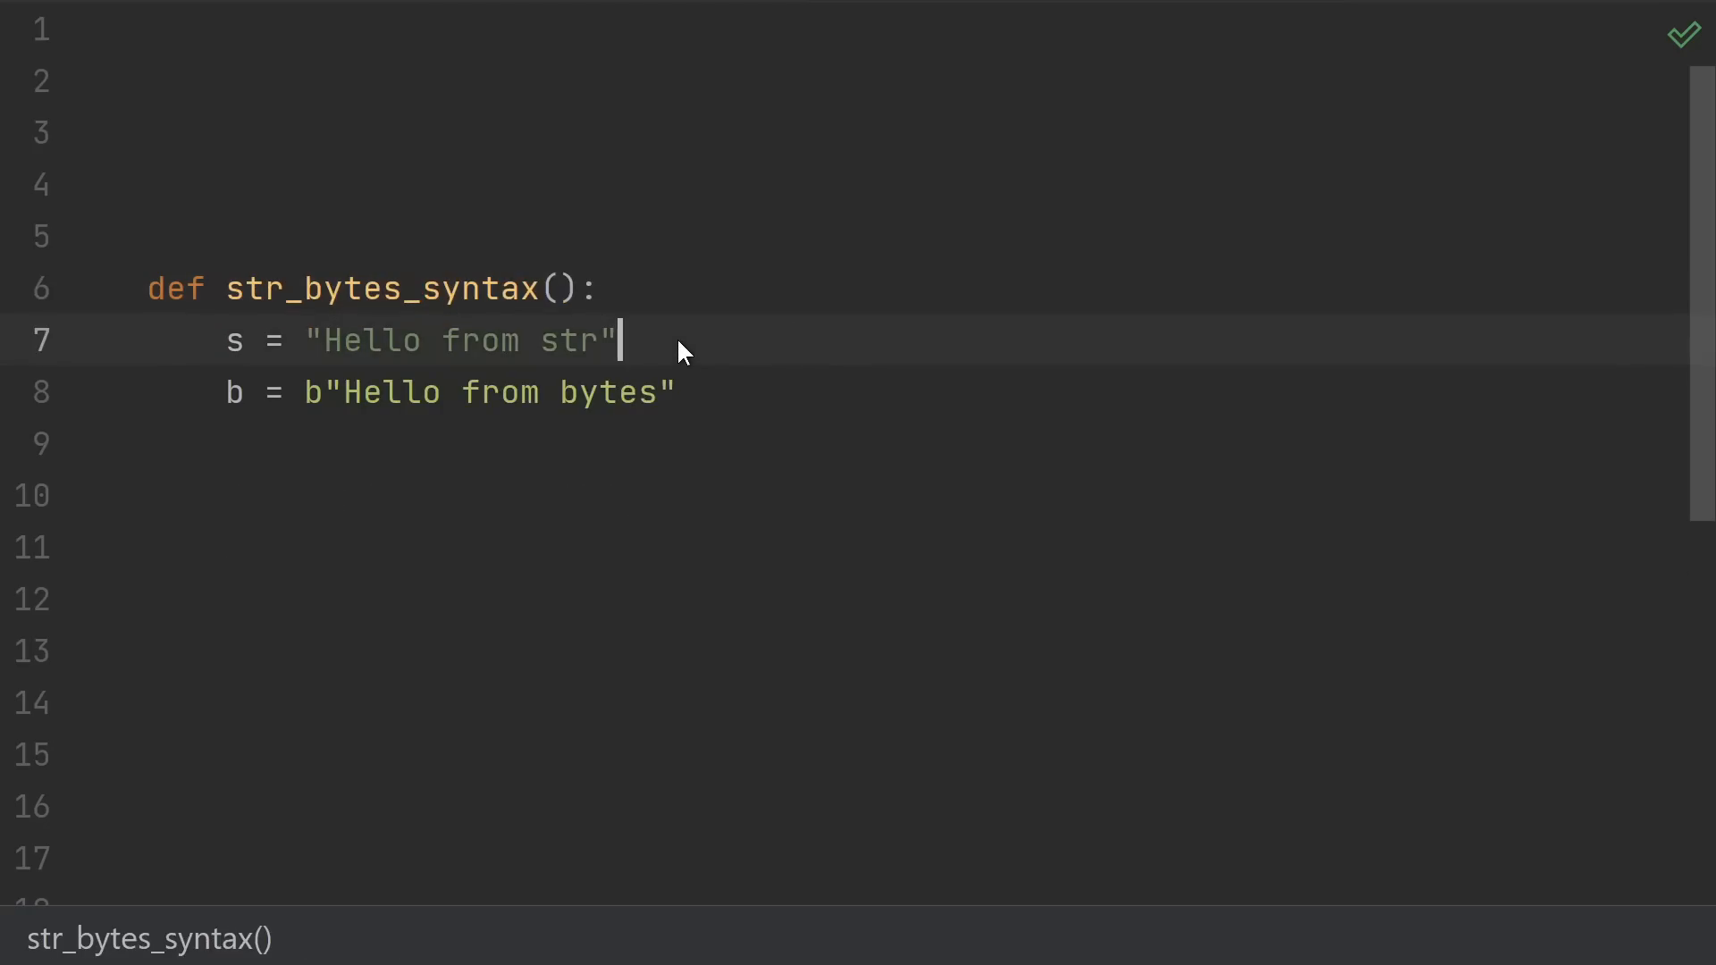
double_click(311, 393)
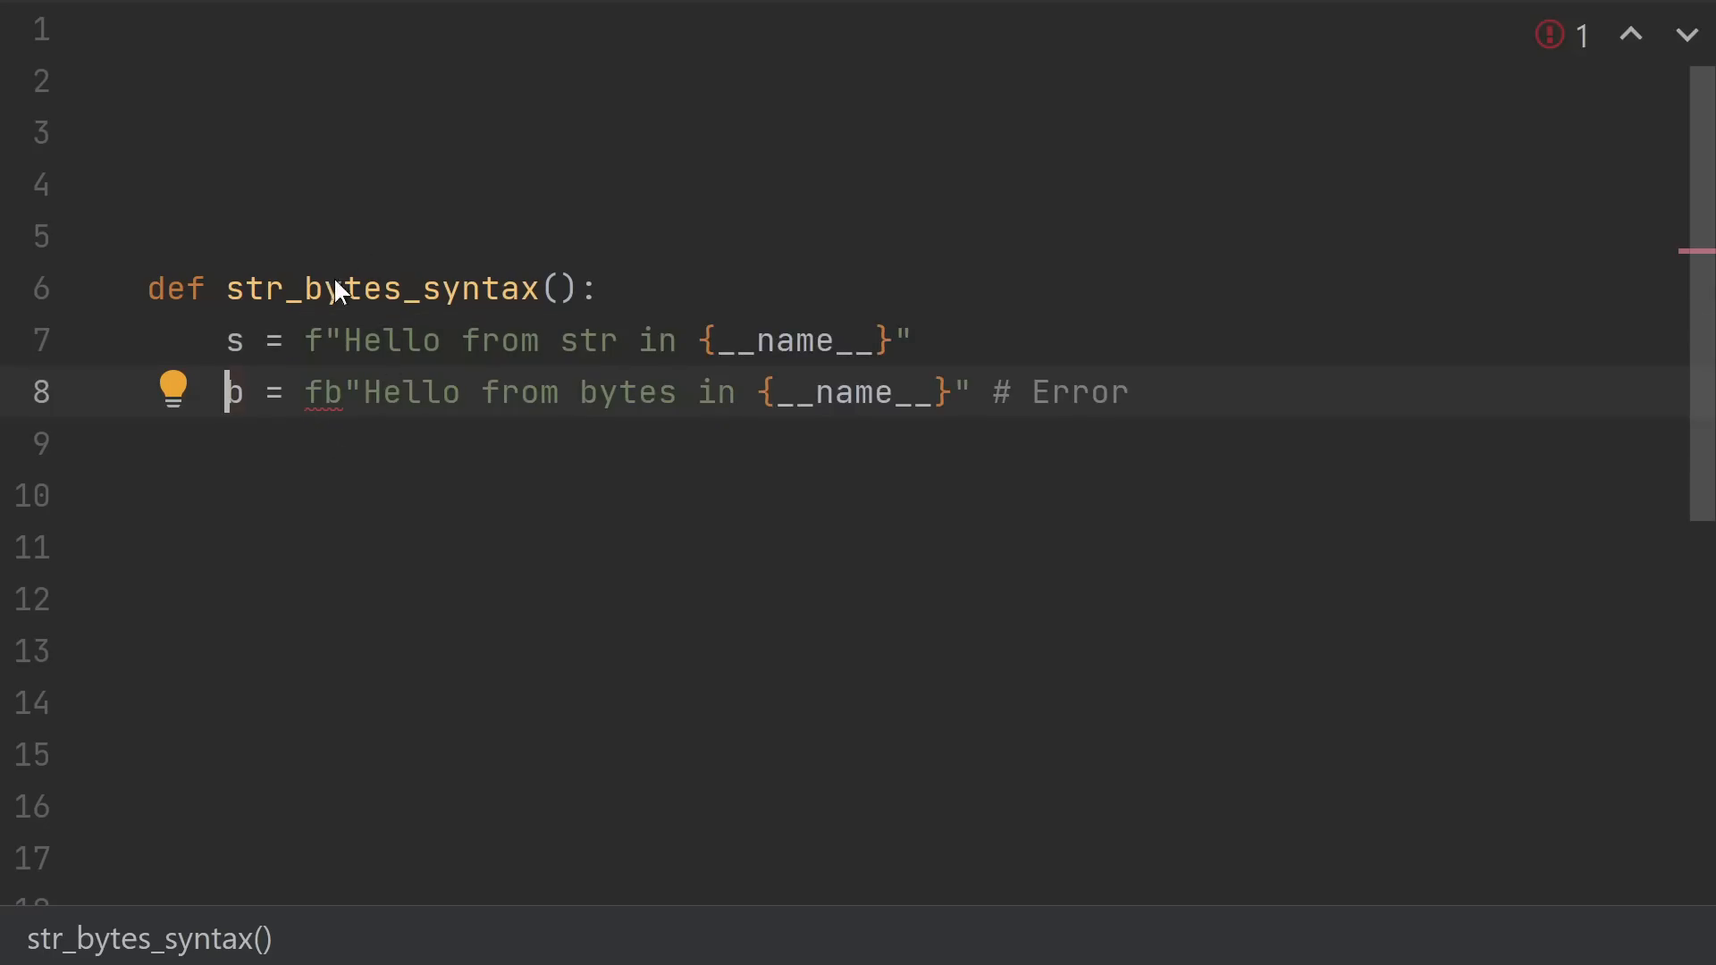
mouse_move(744, 370)
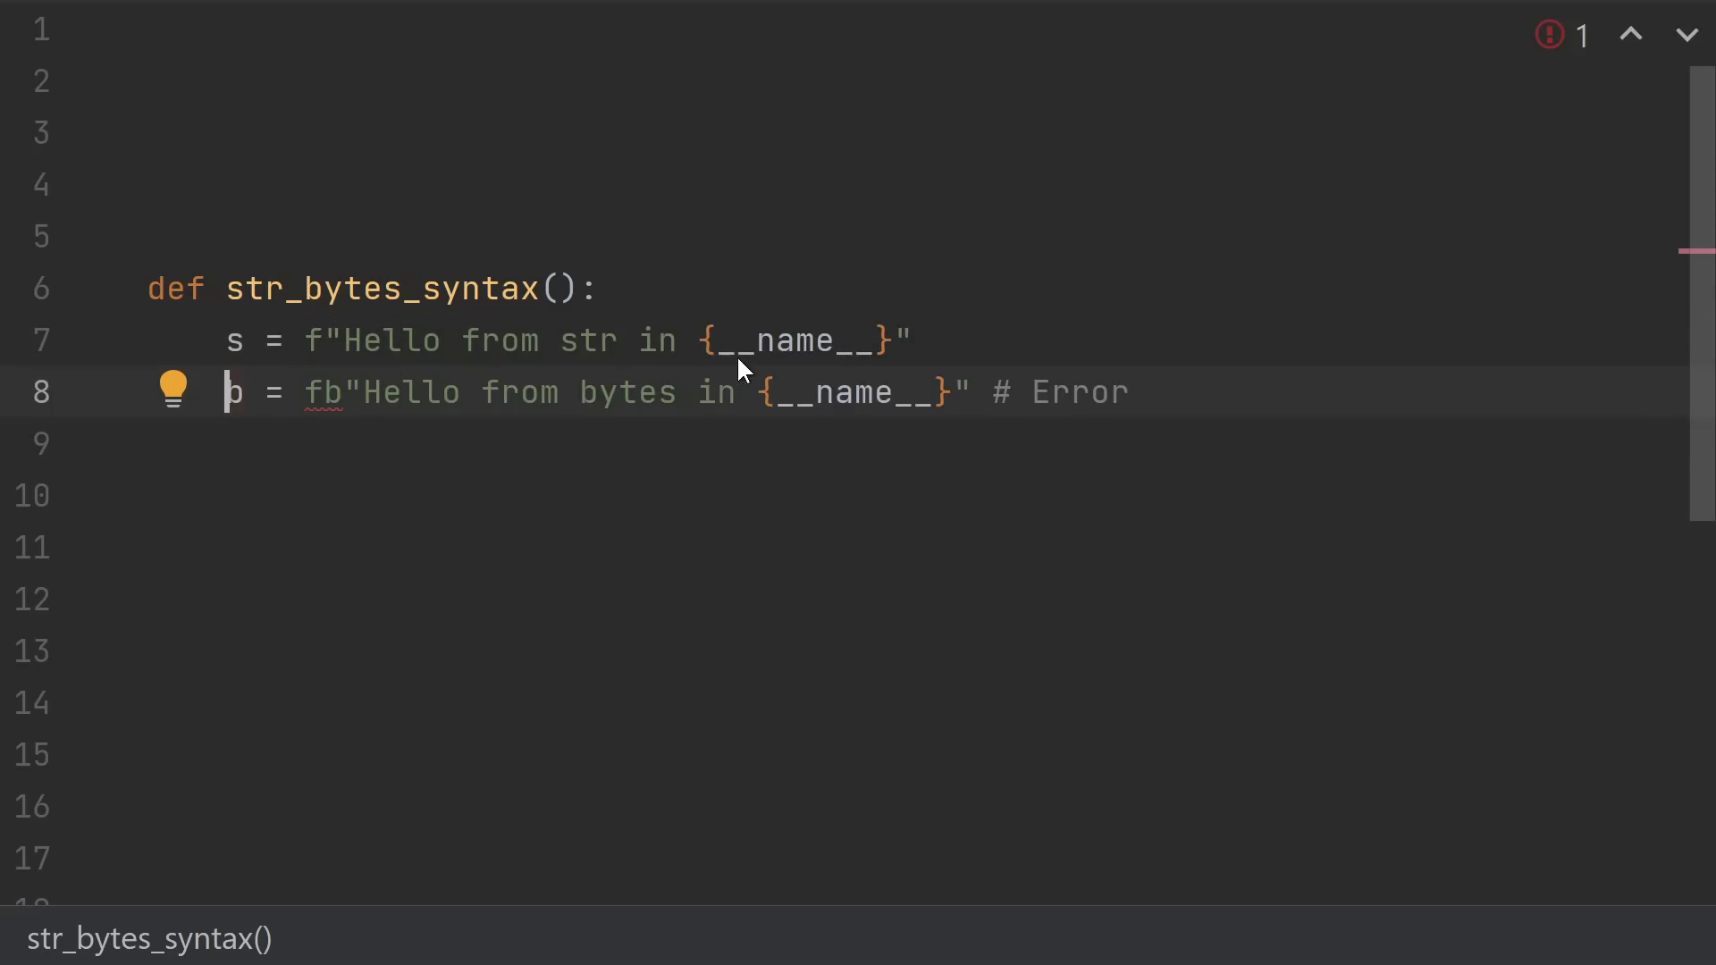
mouse_move(334, 448)
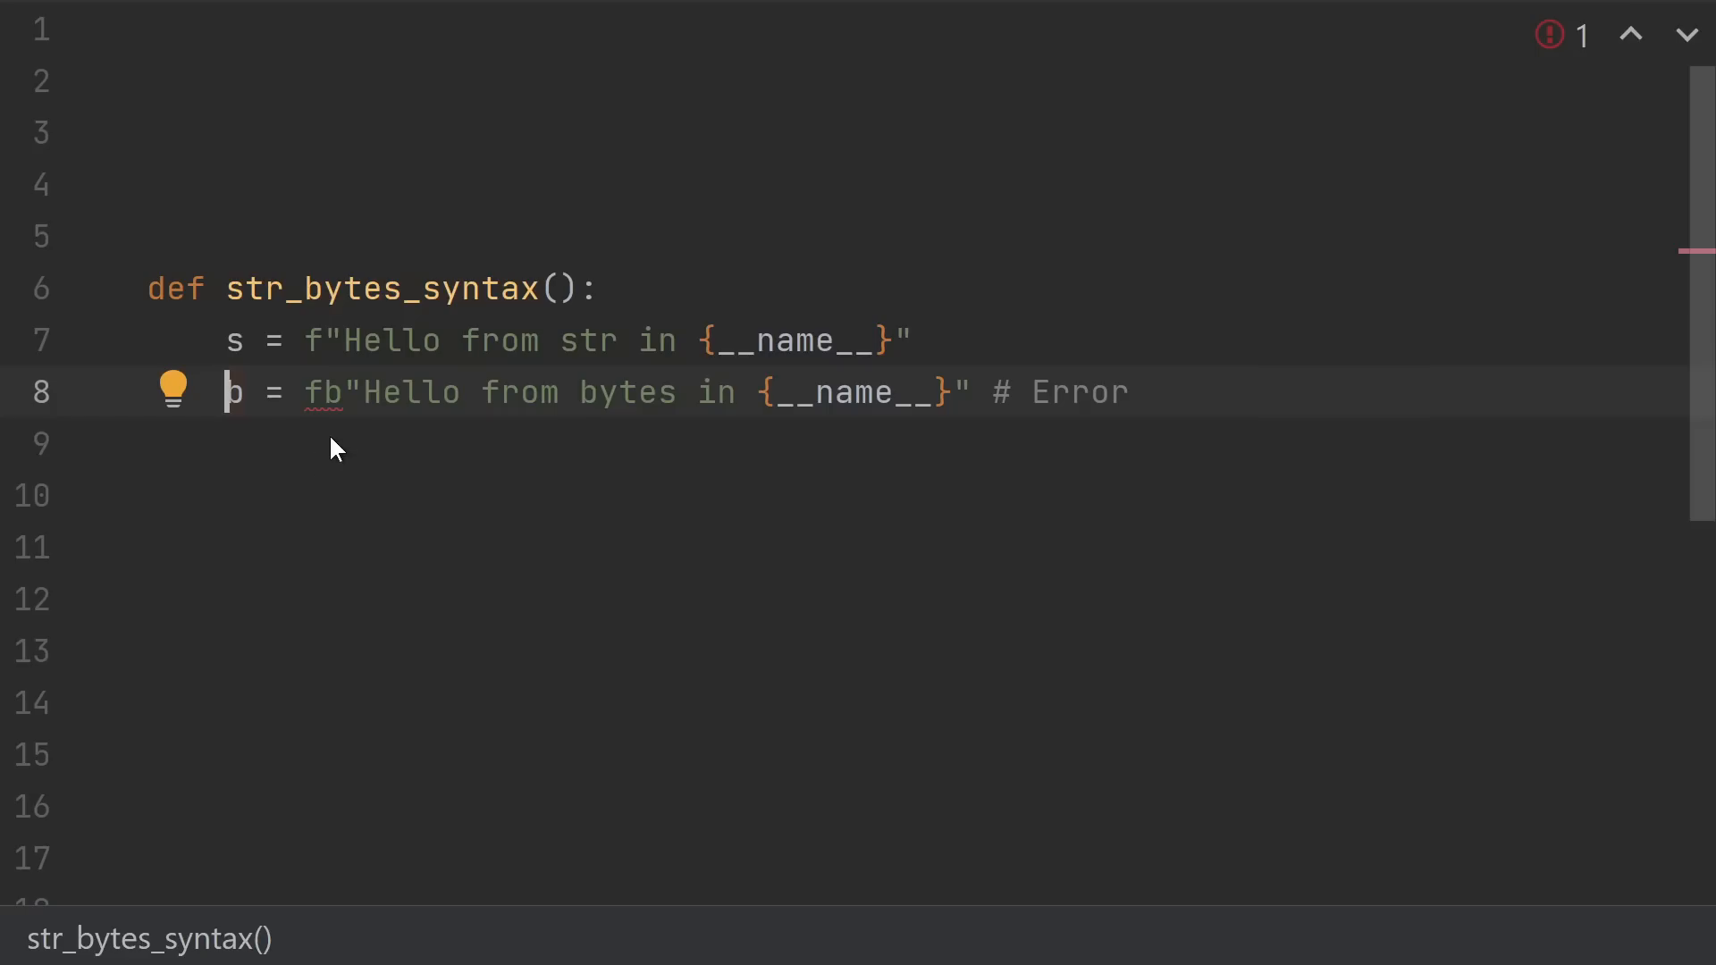
mouse_move(336, 442)
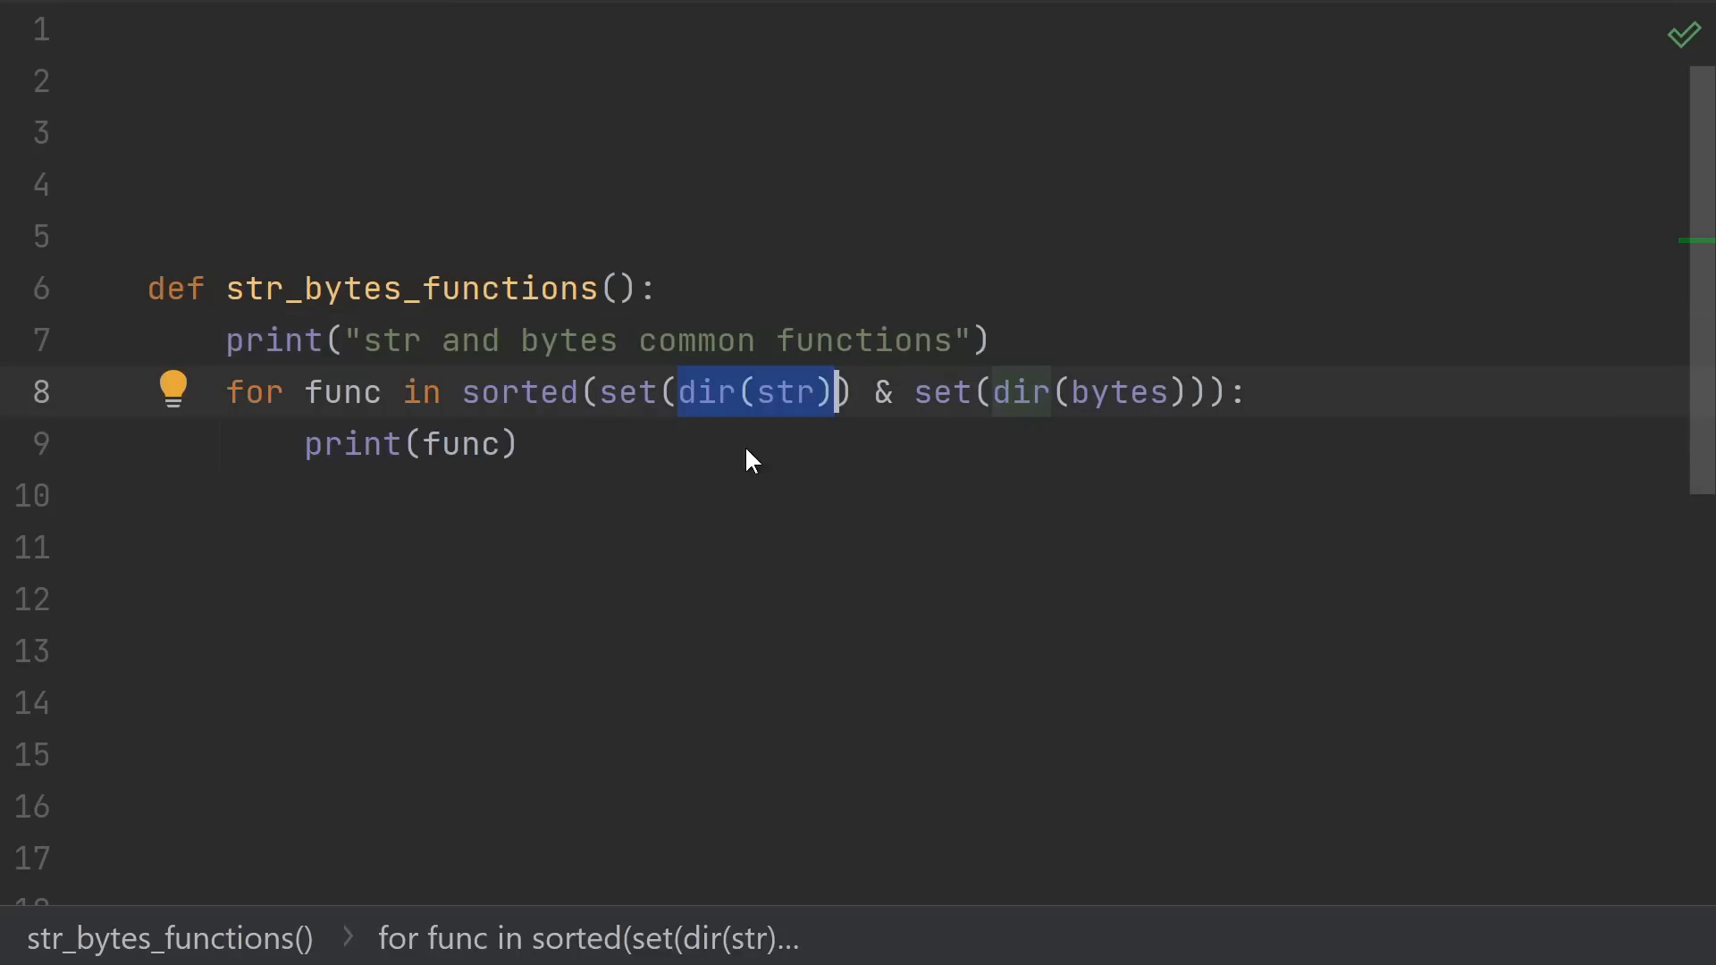
mouse_move(768, 431)
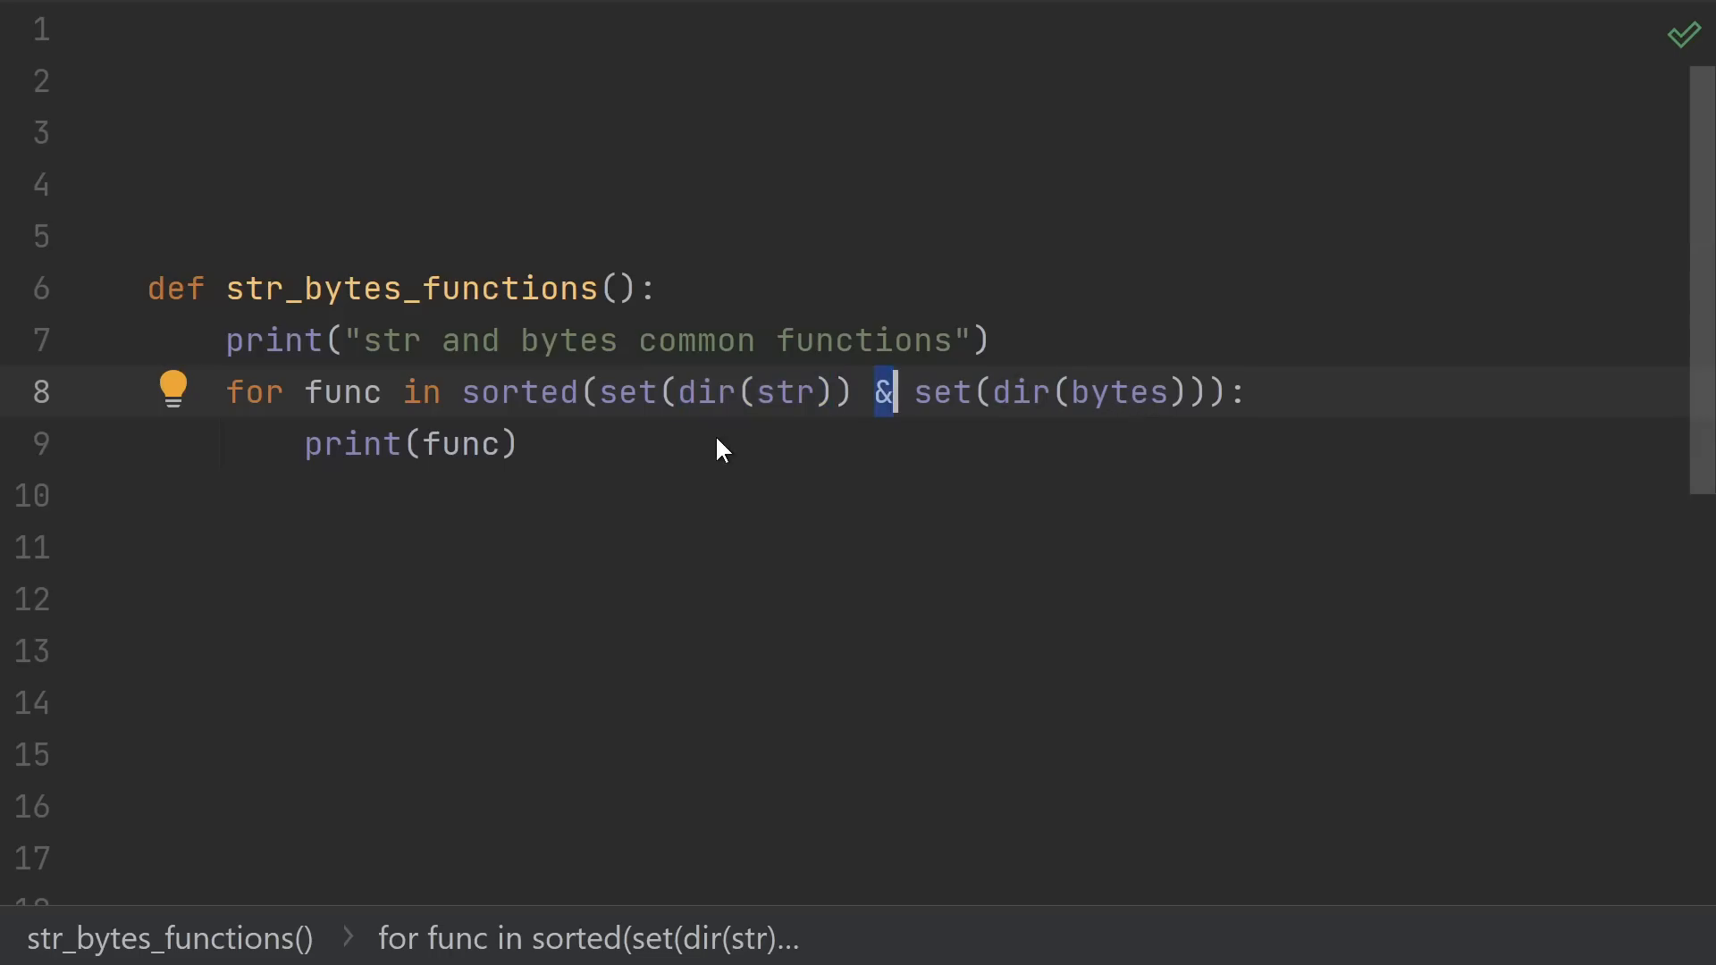
mouse_move(887, 433)
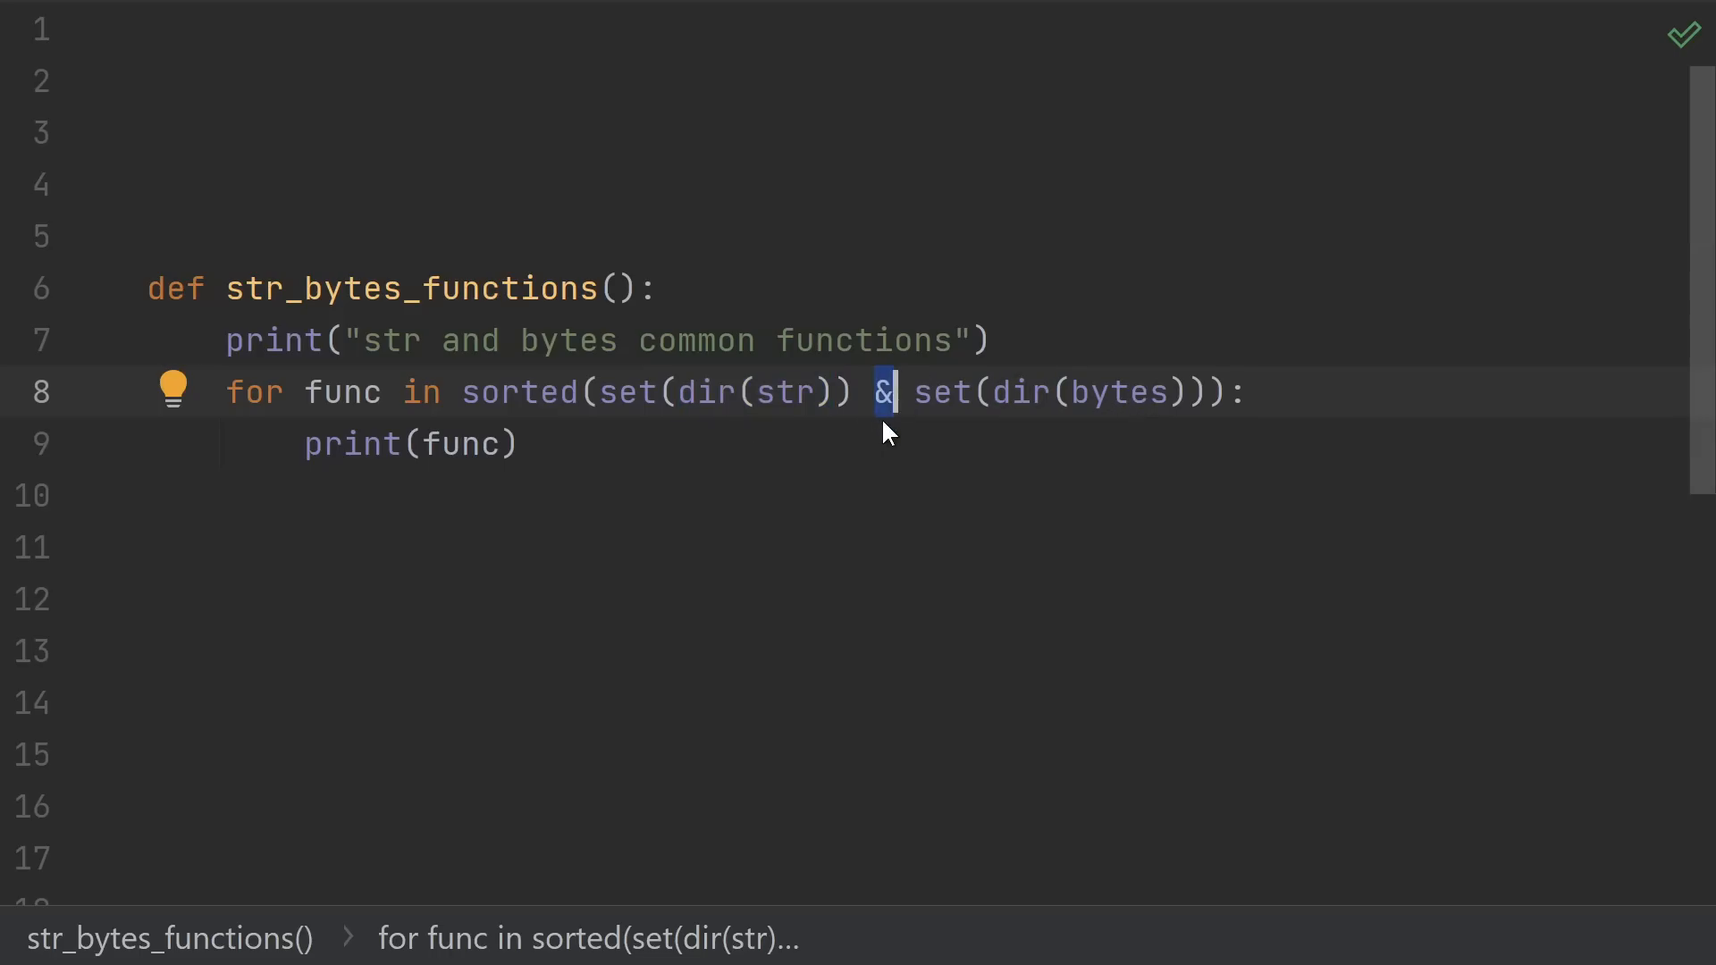
mouse_move(592, 391)
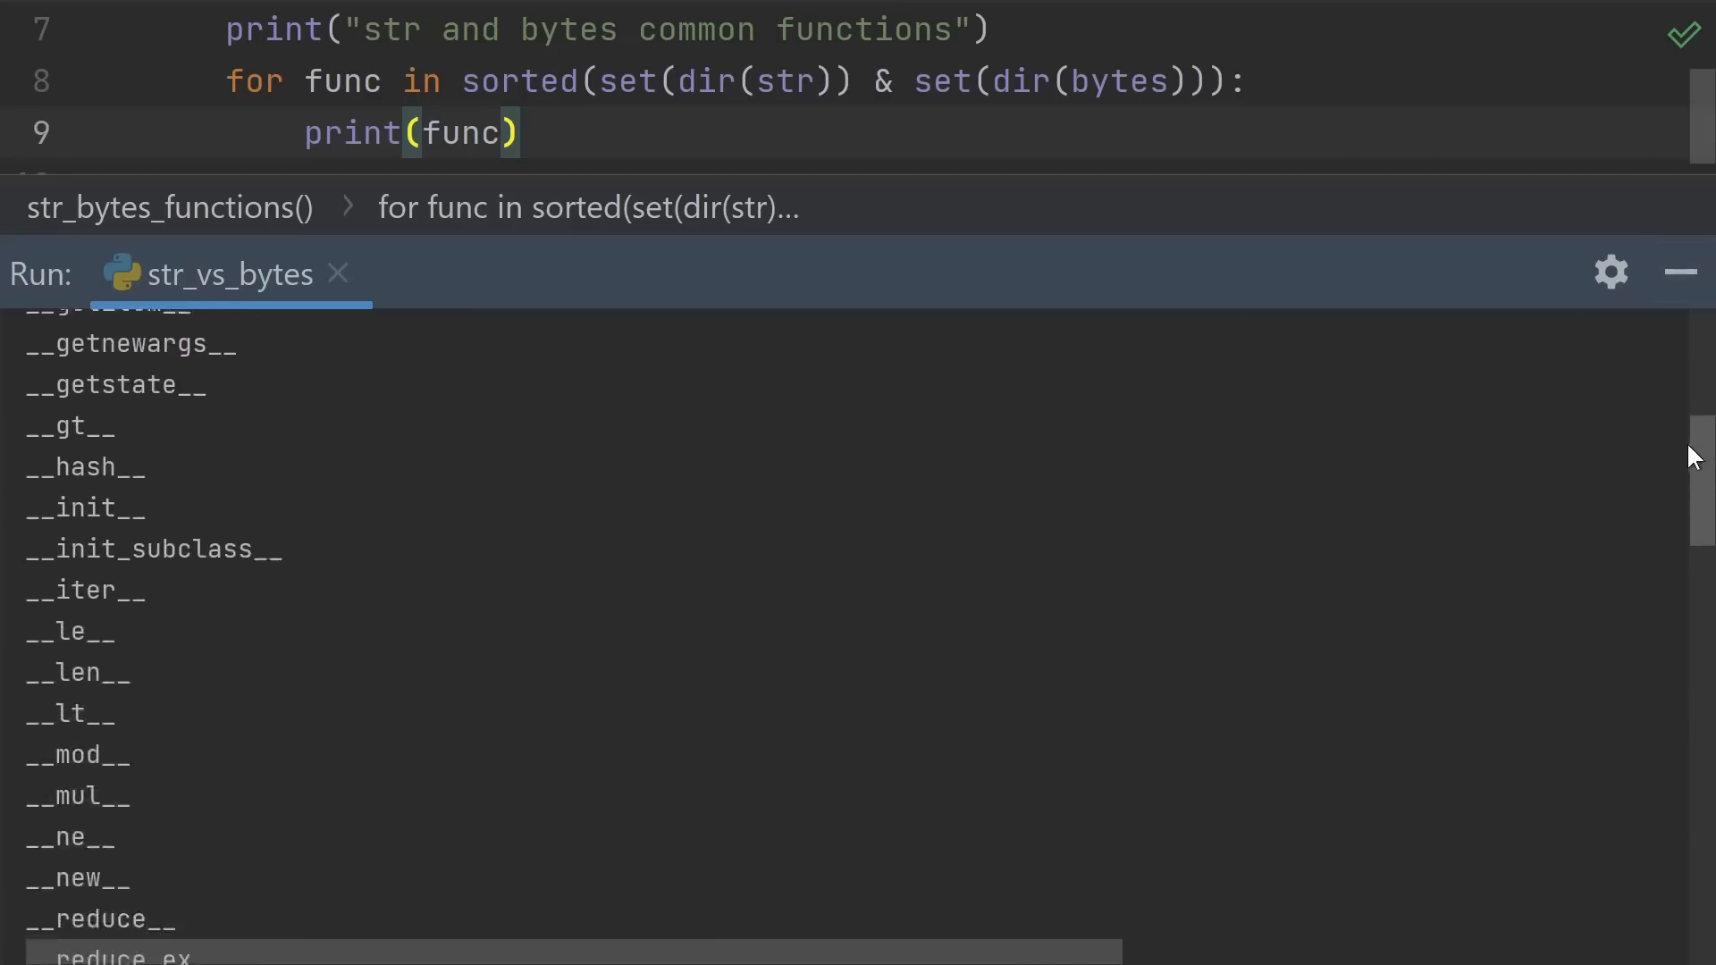
- Scroll down through the str_bytes_functions code listing the shared str and bytes methods
scroll("down", 3)
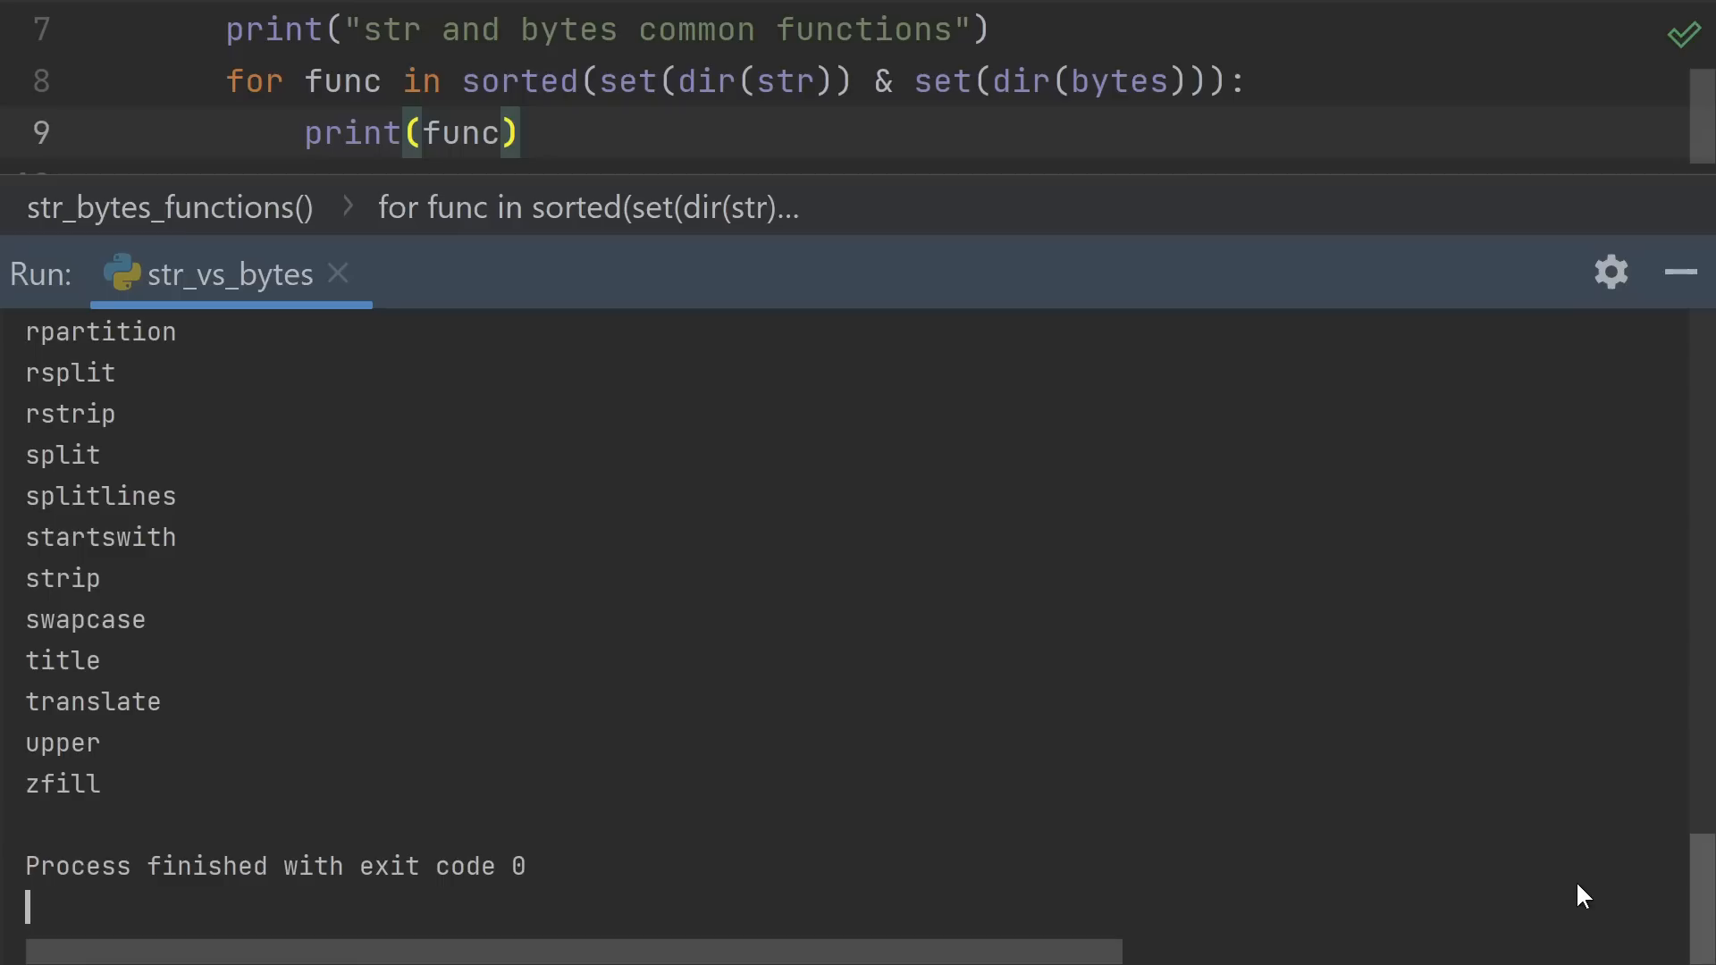
mouse_move(1573, 544)
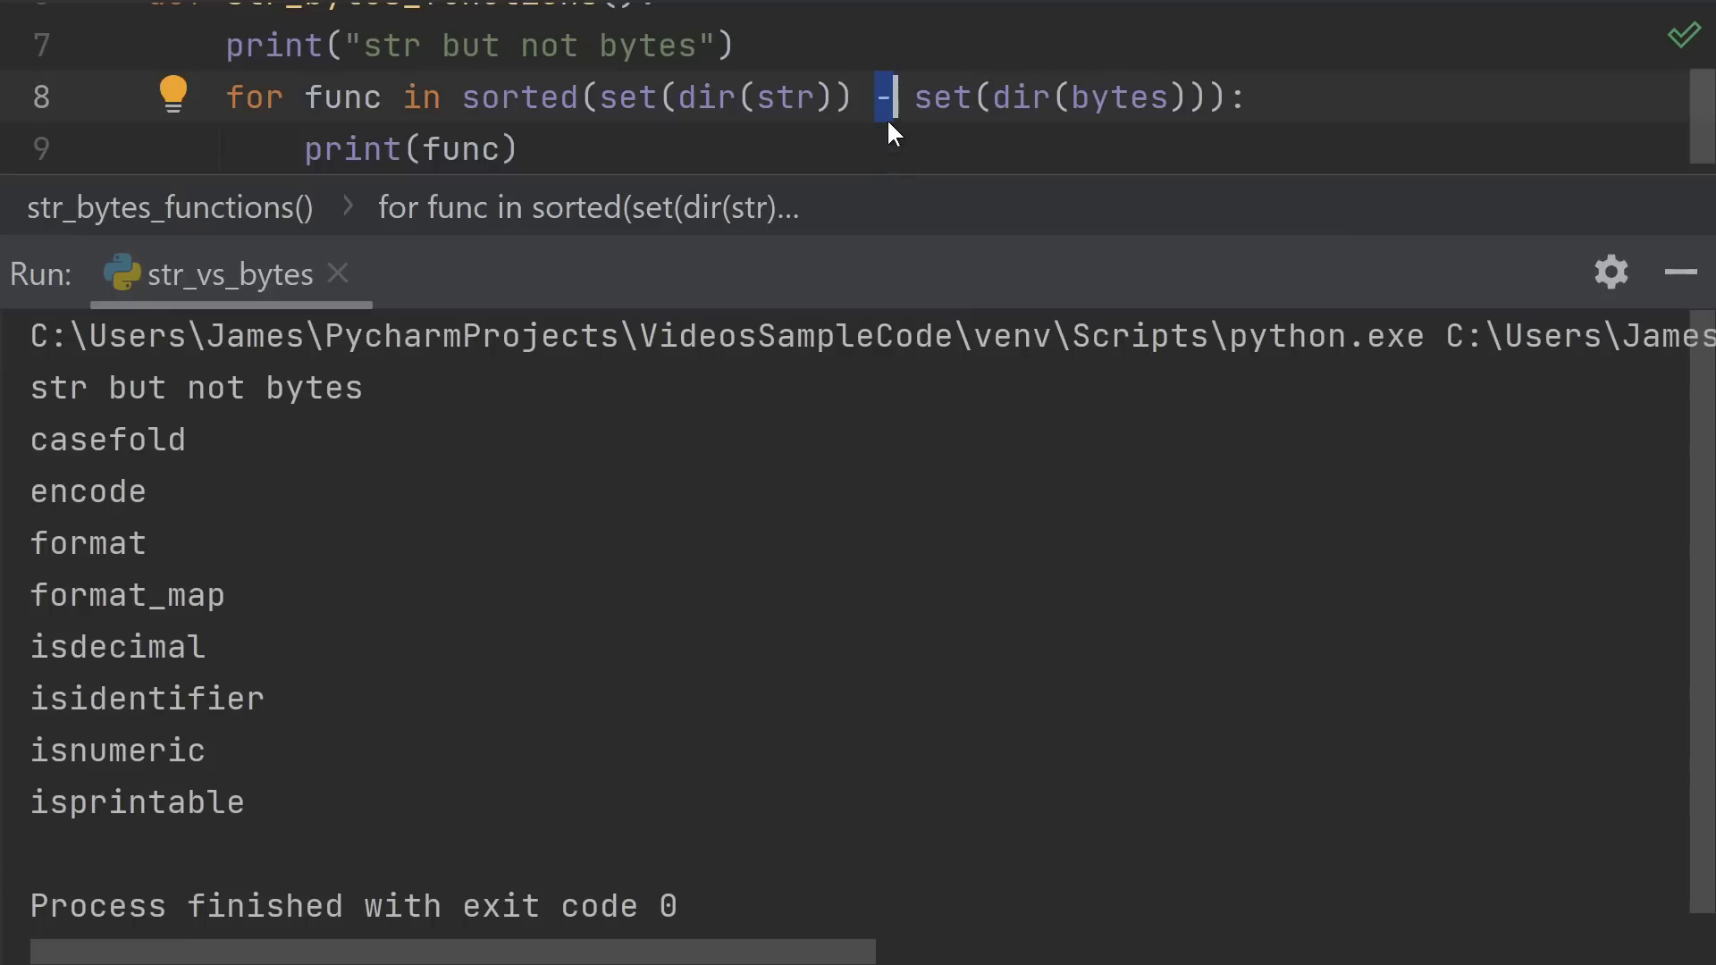
mouse_move(876, 144)
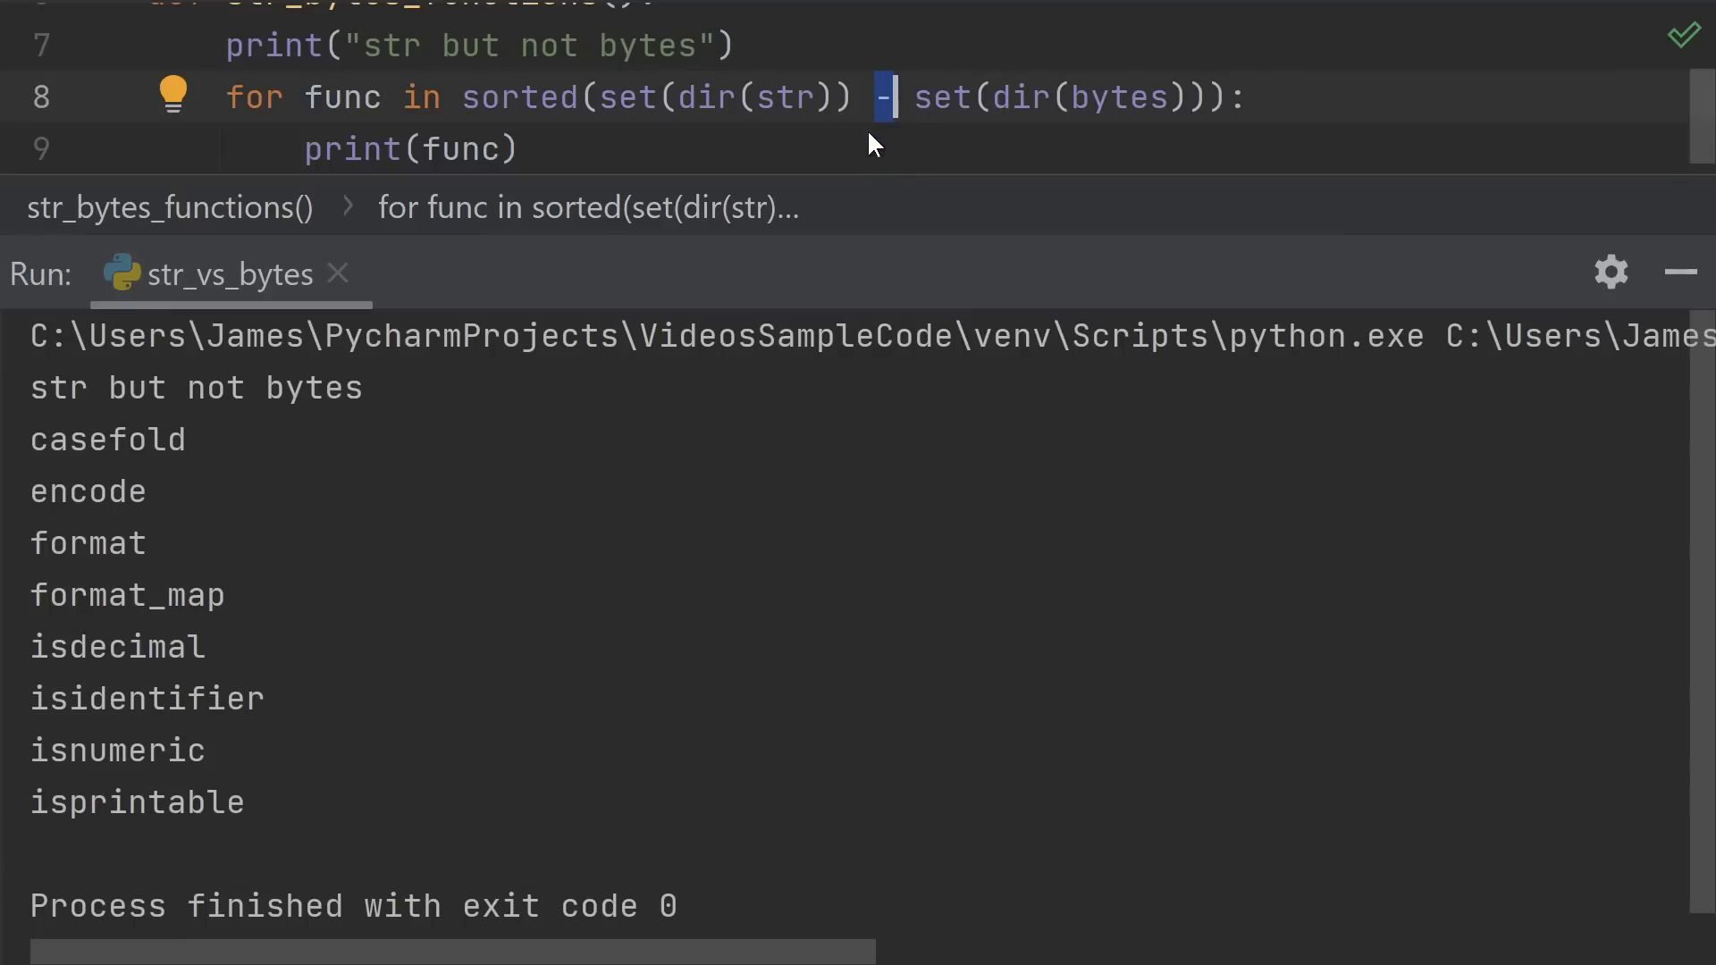
mouse_move(1089, 105)
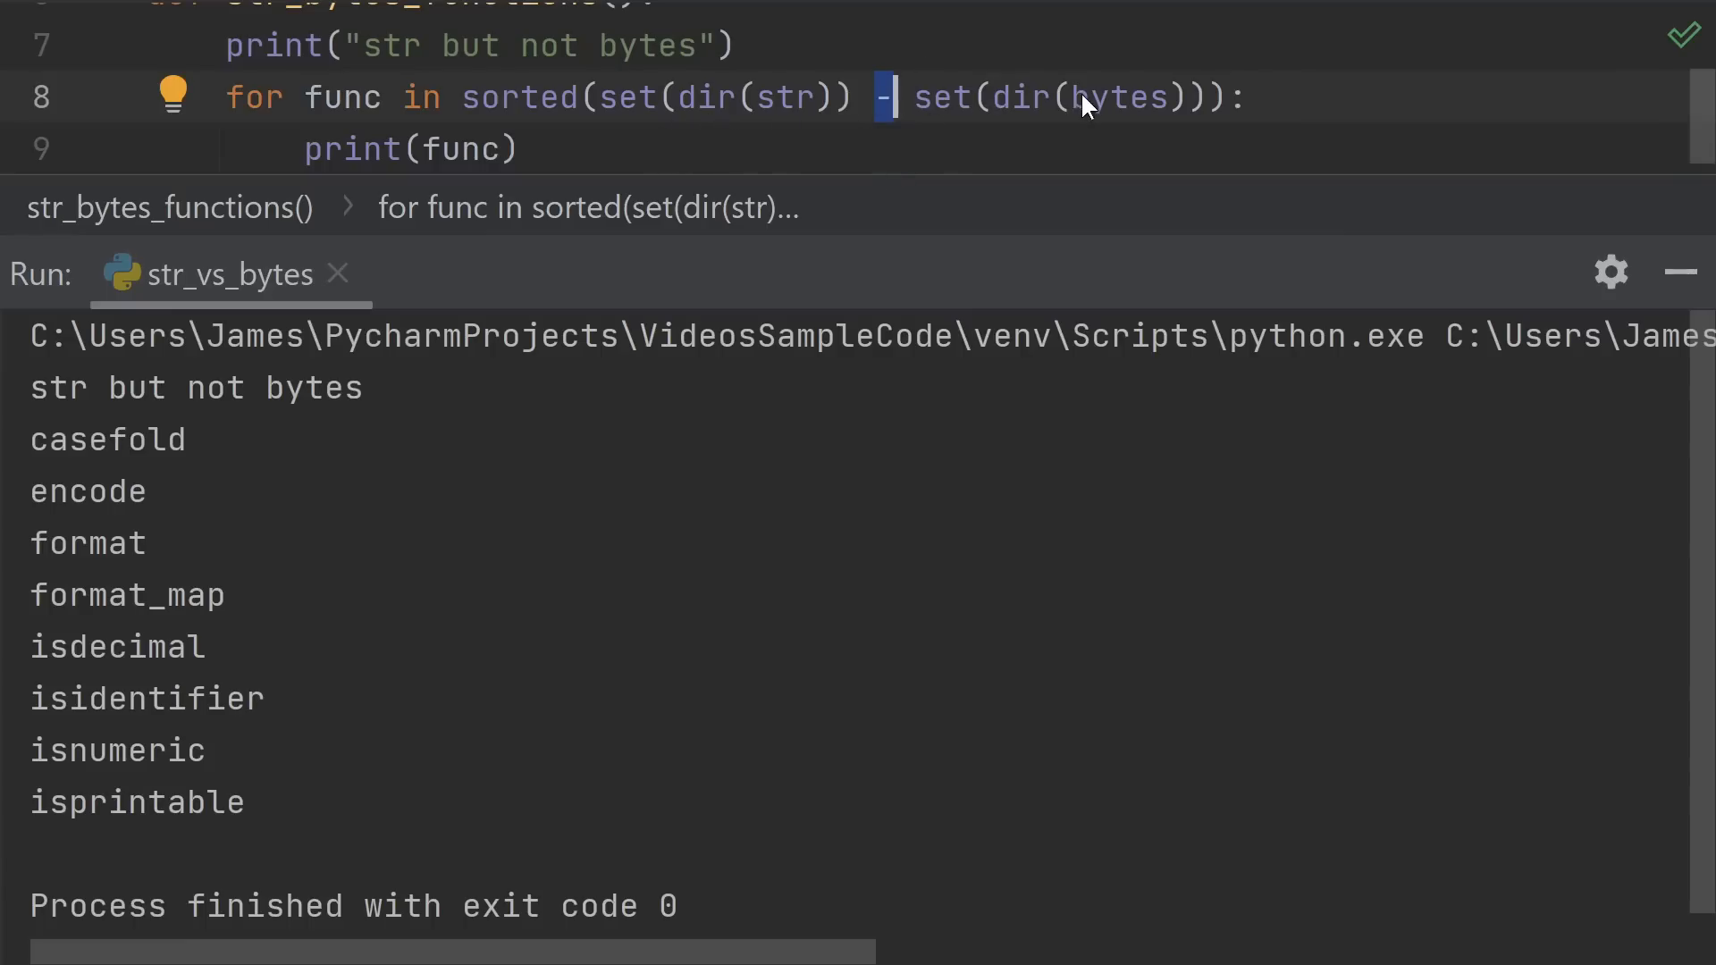
mouse_move(231, 897)
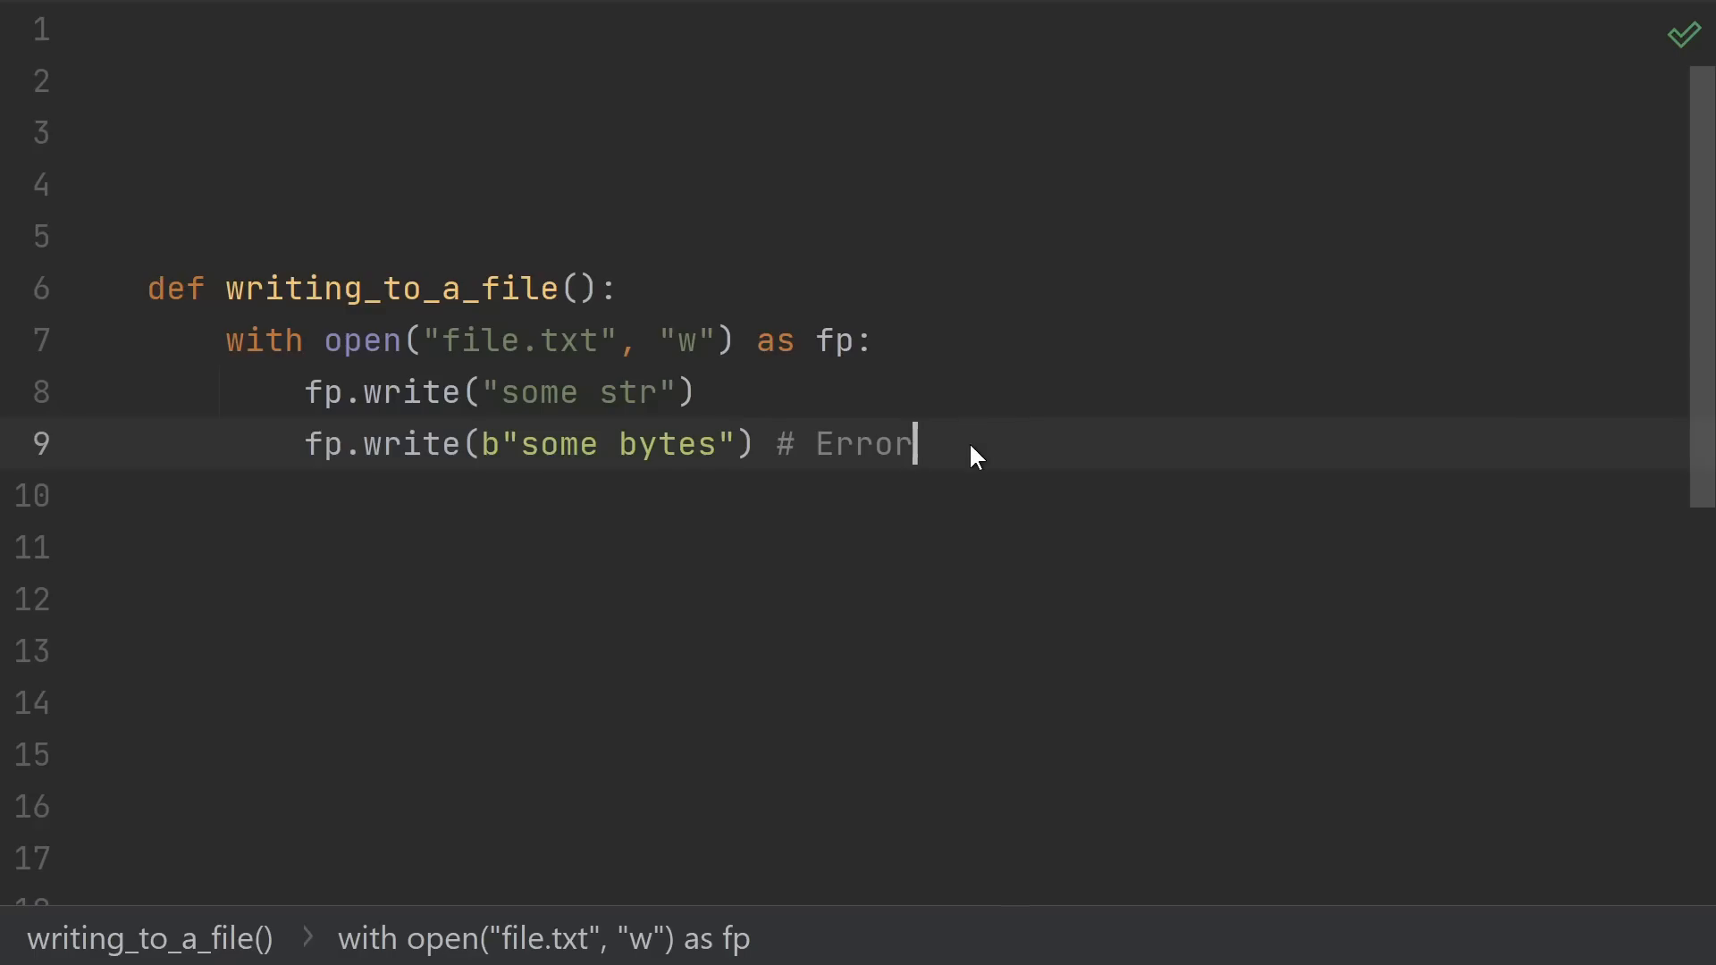
mouse_move(1058, 404)
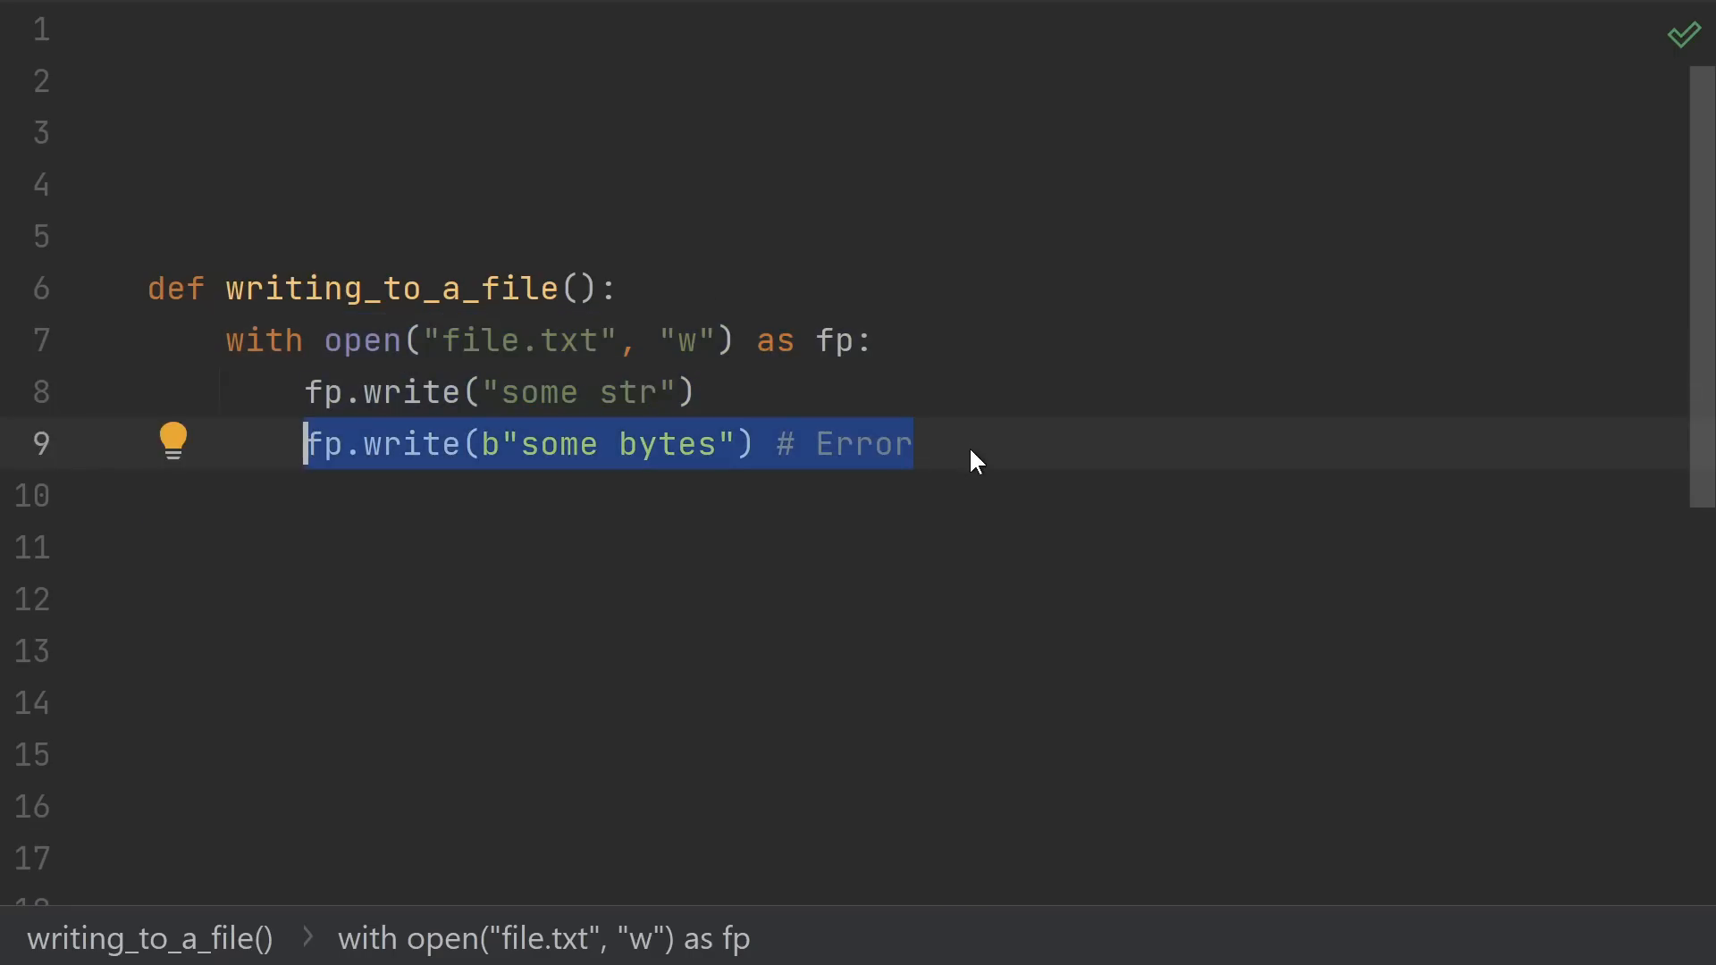
mouse_move(965, 448)
type("fp.write(b\"some bytes\".decode()) # OK")
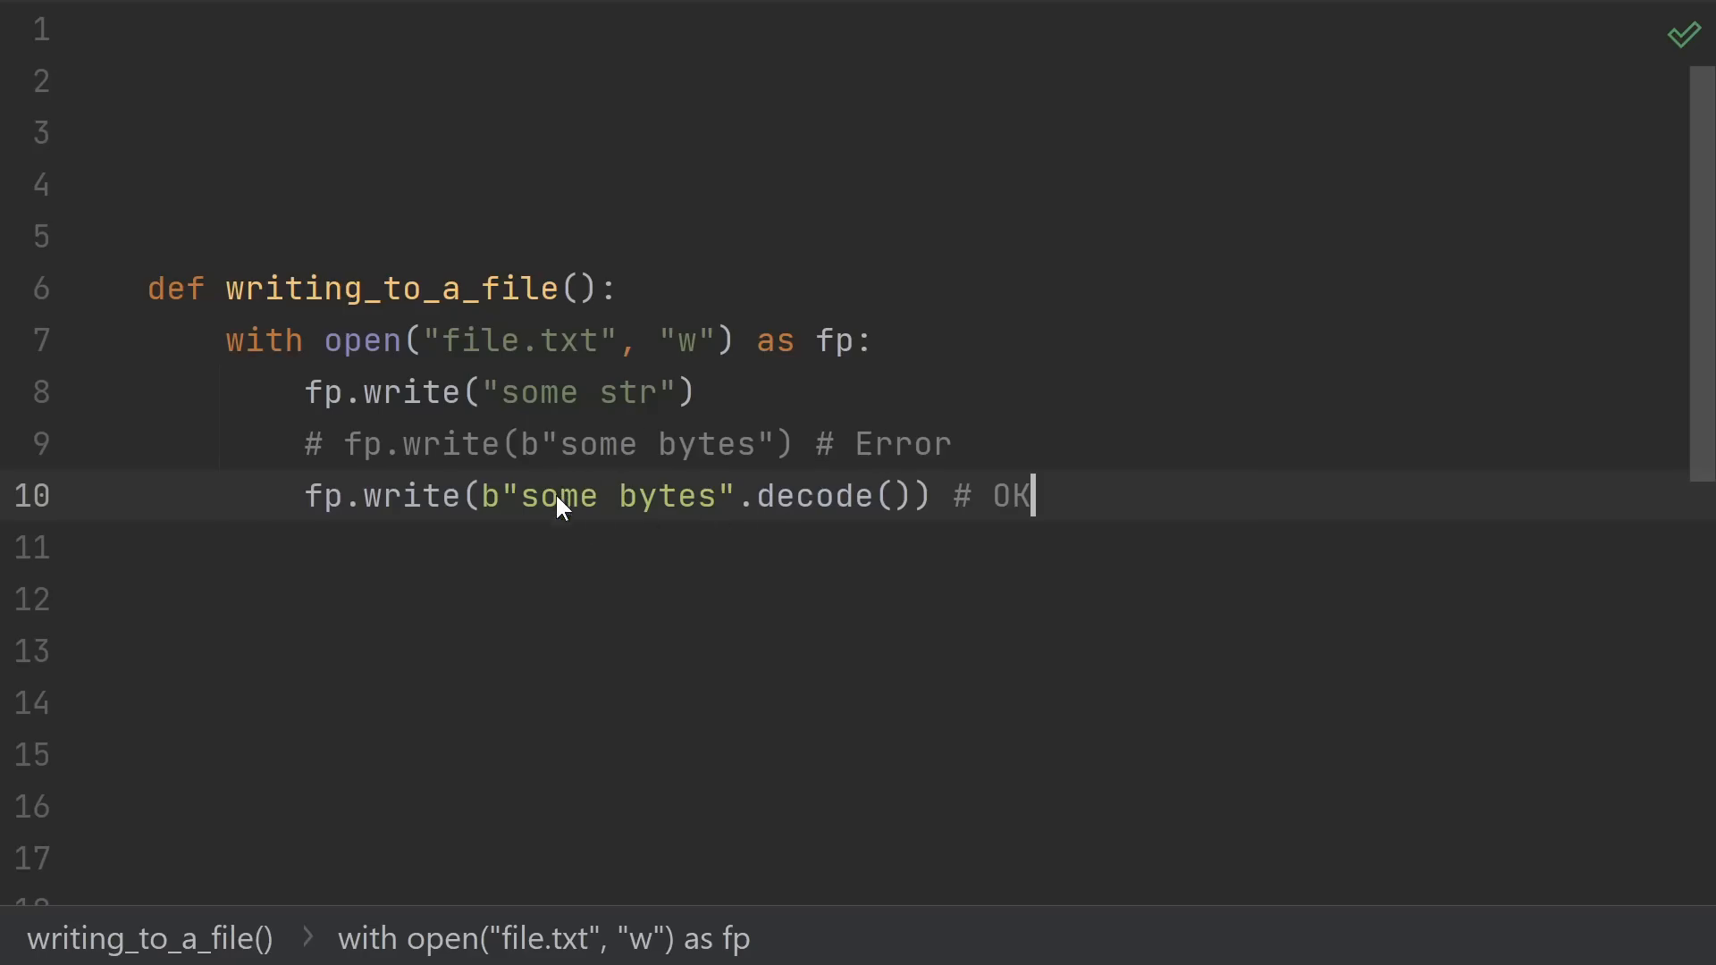
mouse_move(1097, 524)
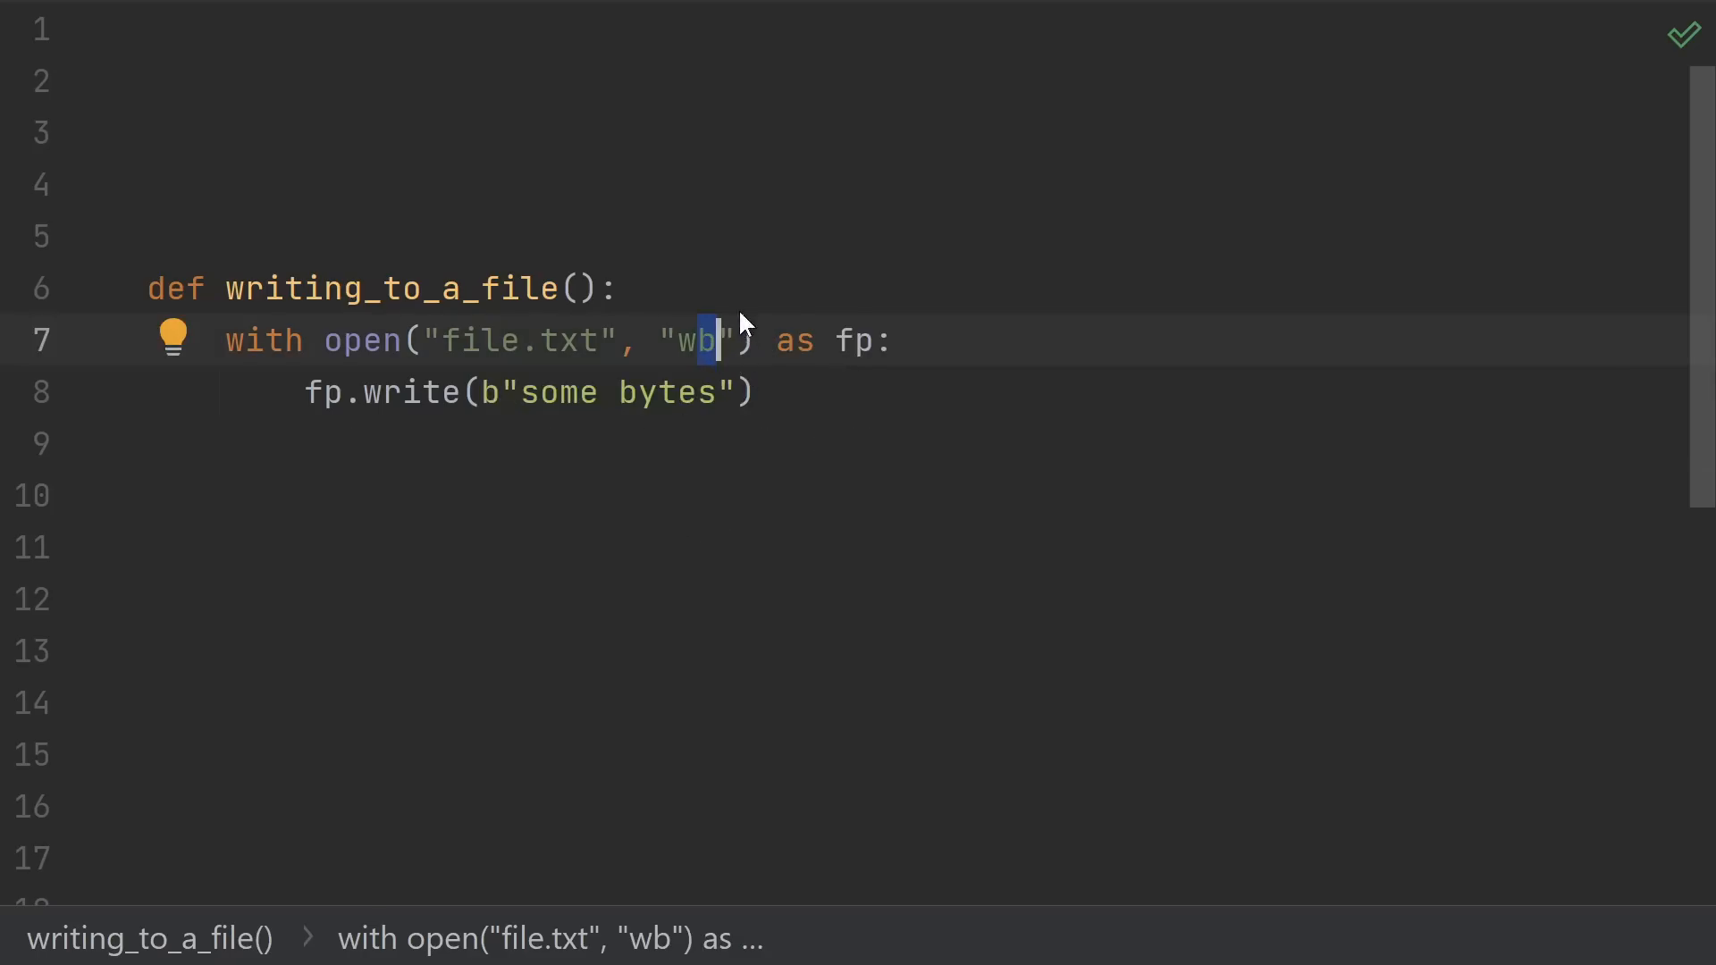
mouse_move(591, 413)
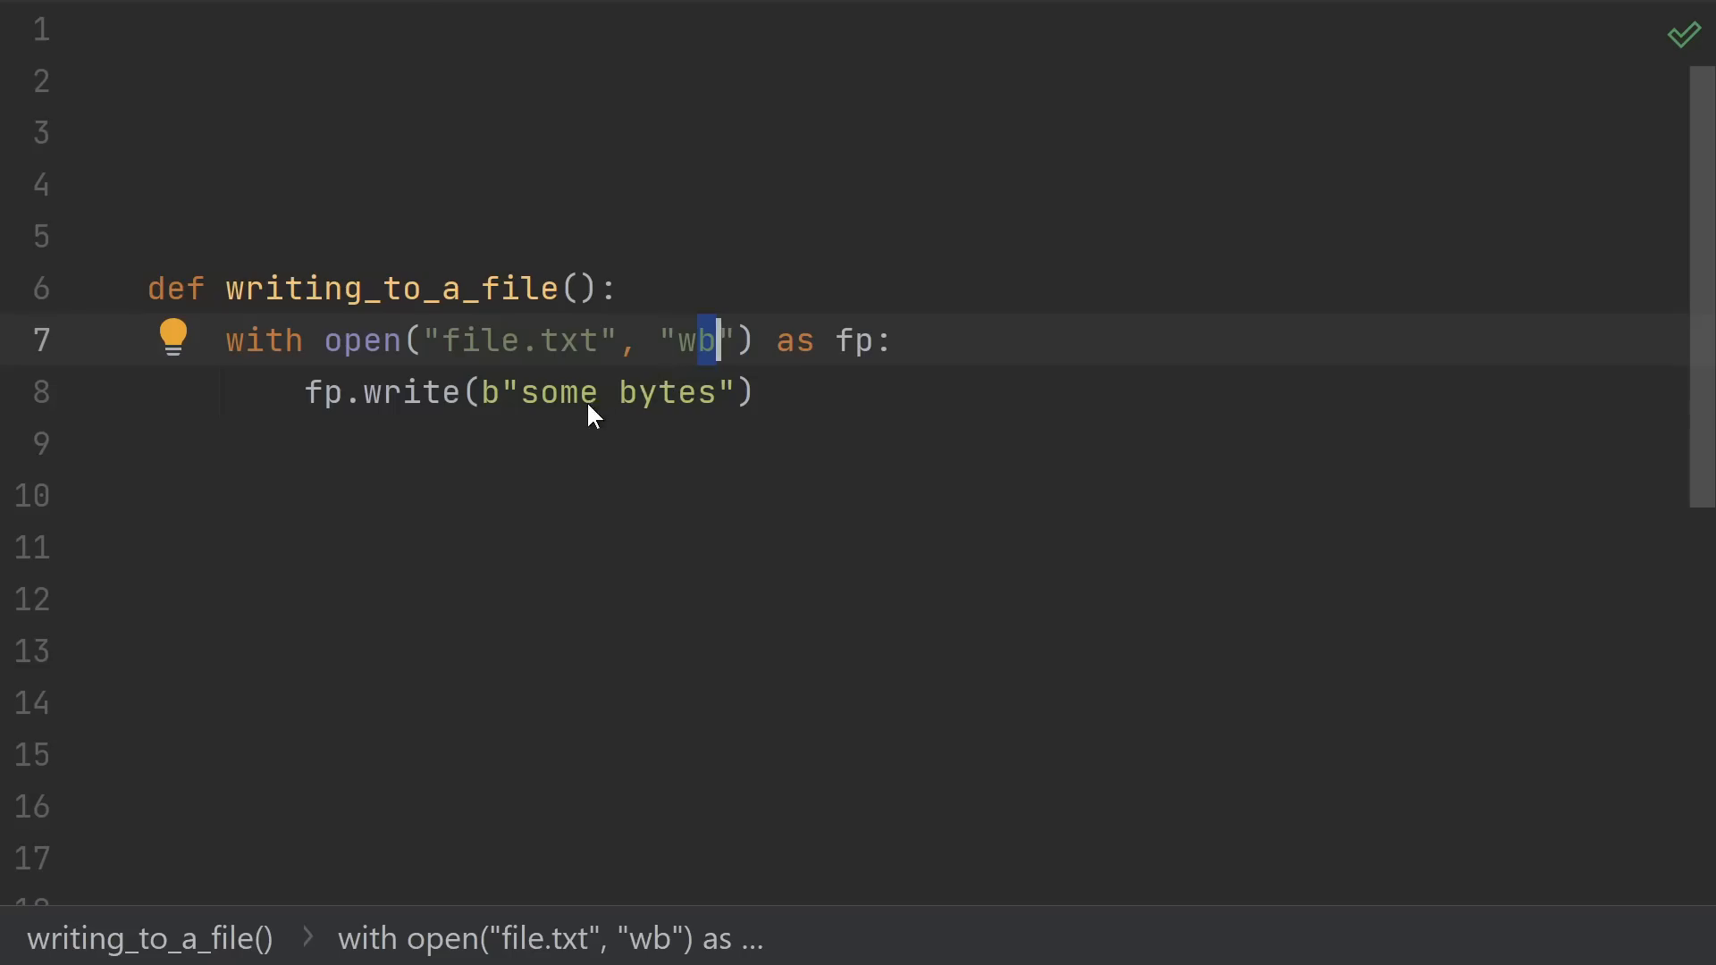
- Add fp.write("some str") marked # Error in the binary-mode function before the encoded OK write
type("fp.write(\"some str\") # Error")
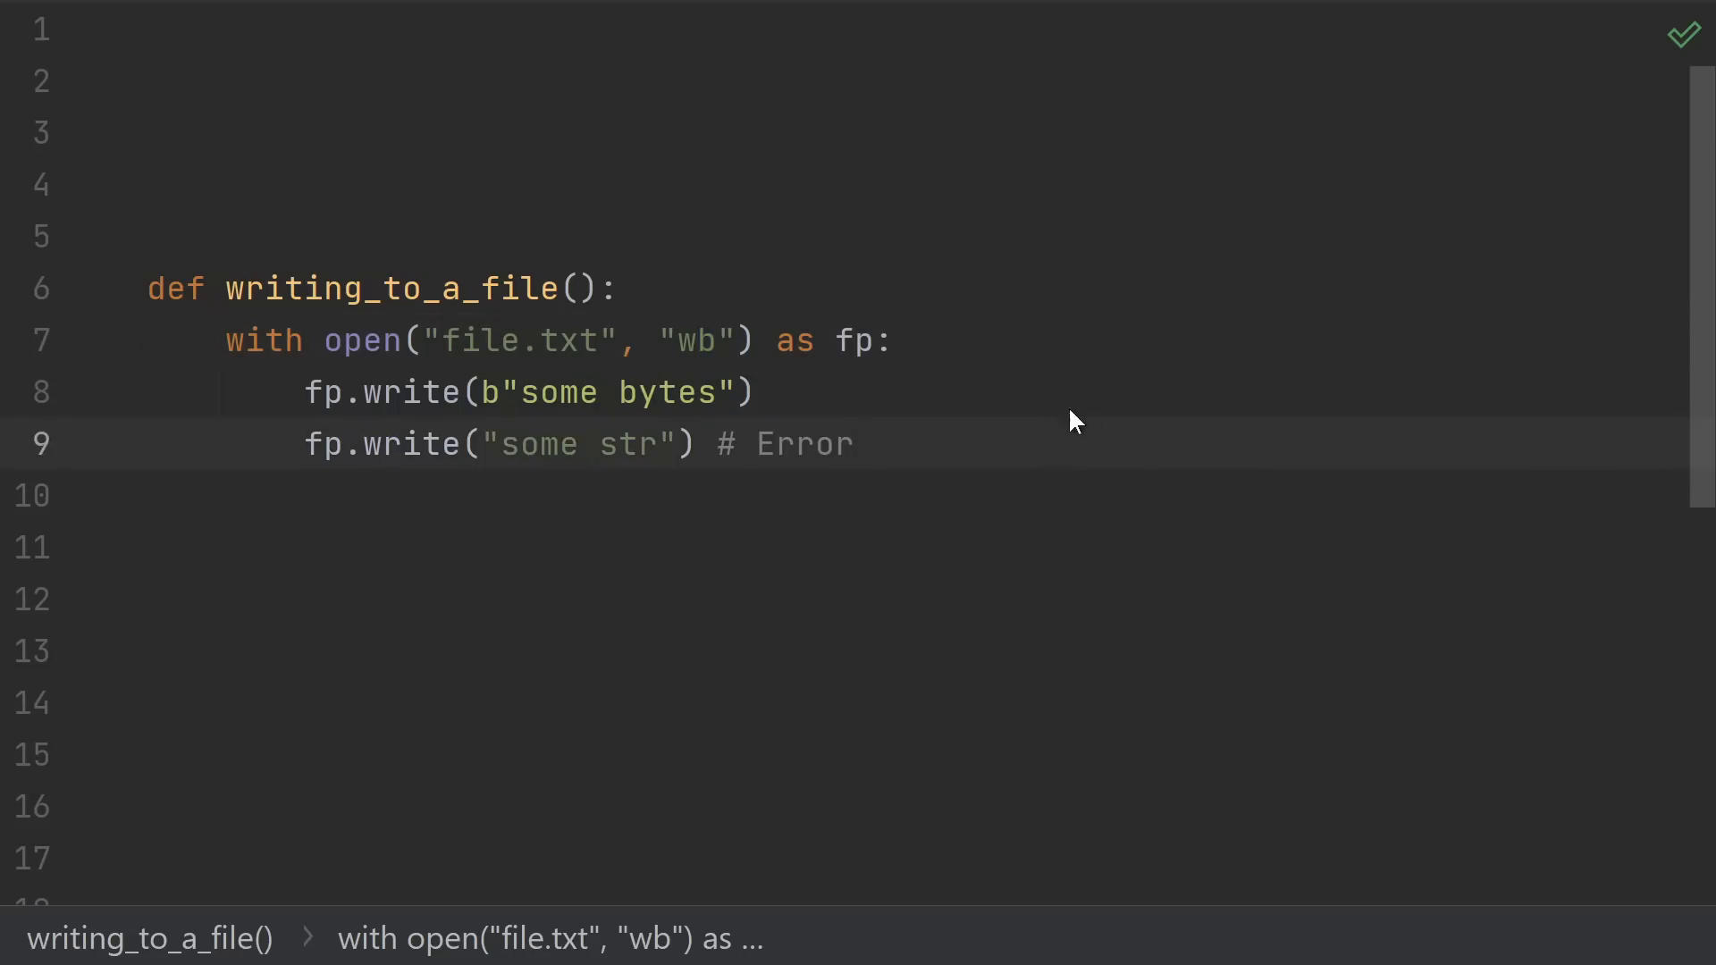
mouse_move(1130, 461)
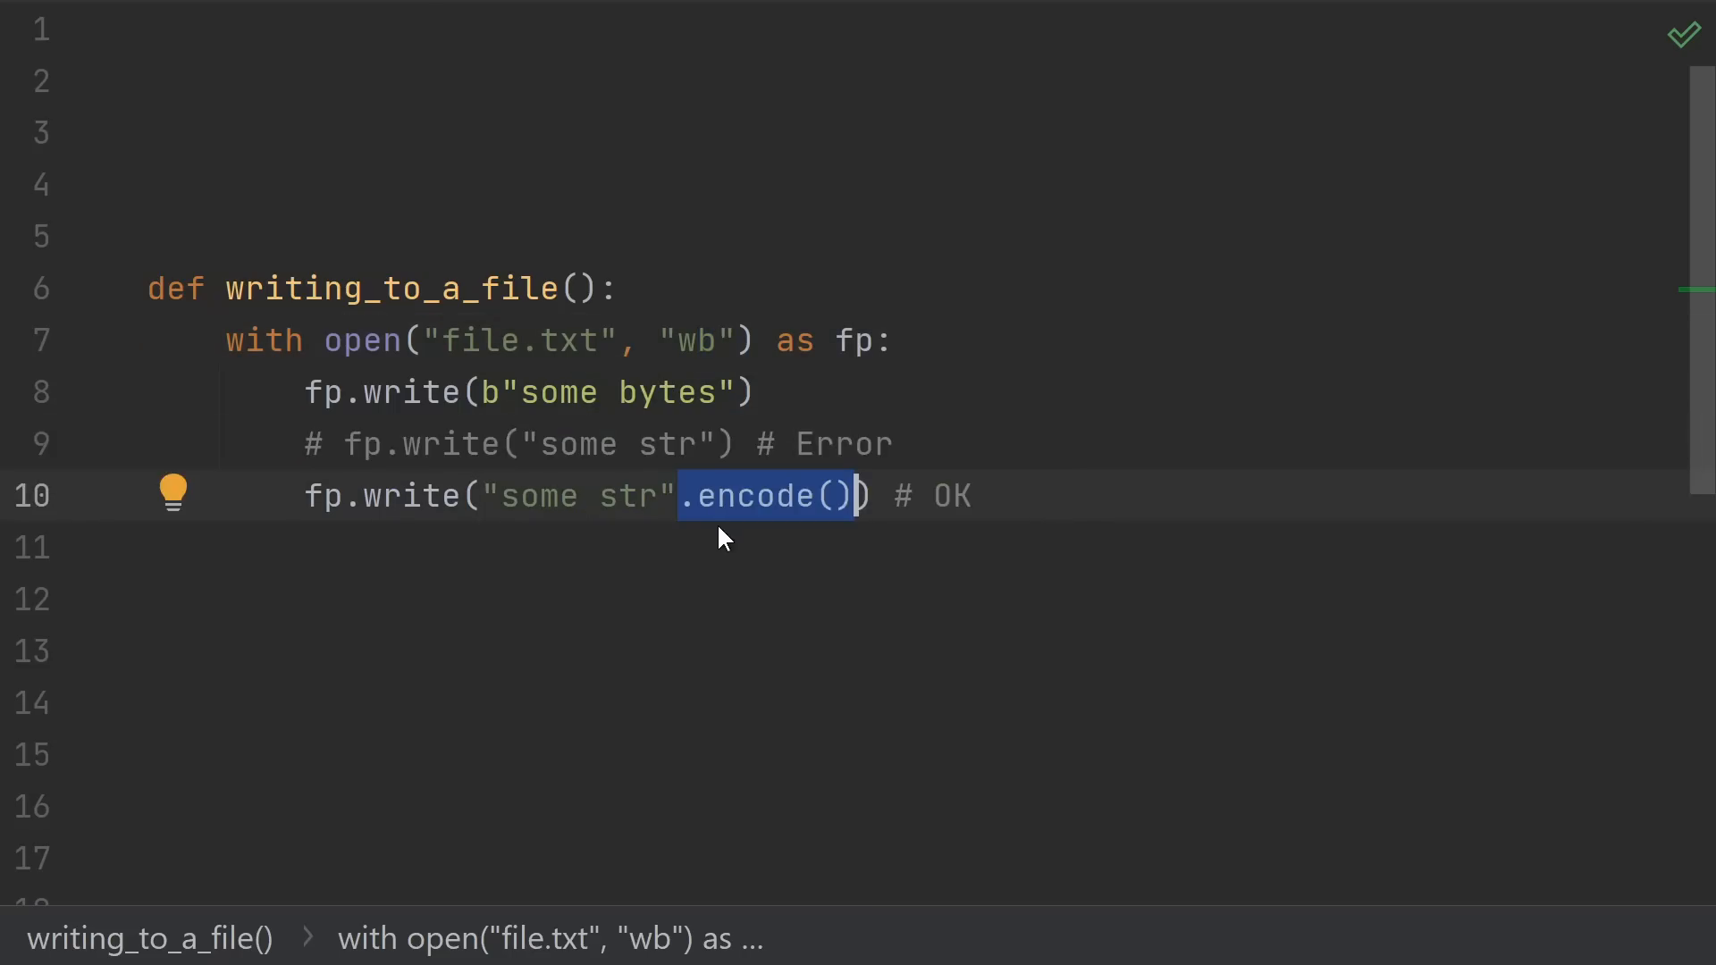
mouse_move(651, 522)
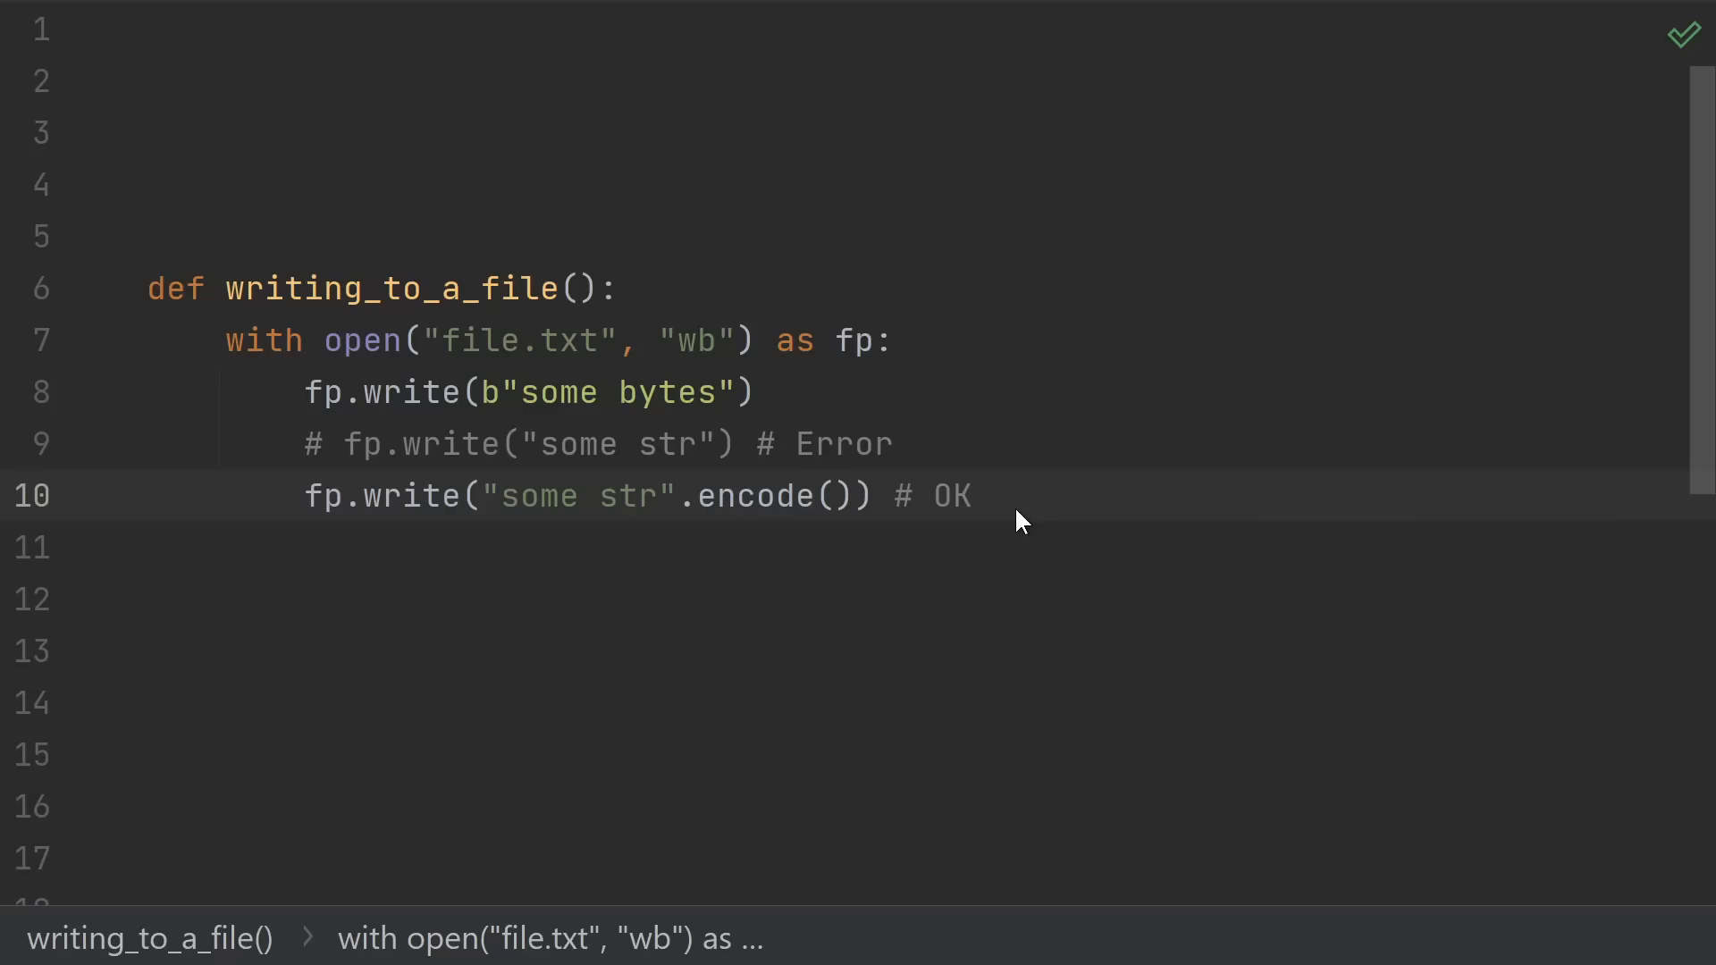
left_click(973, 495)
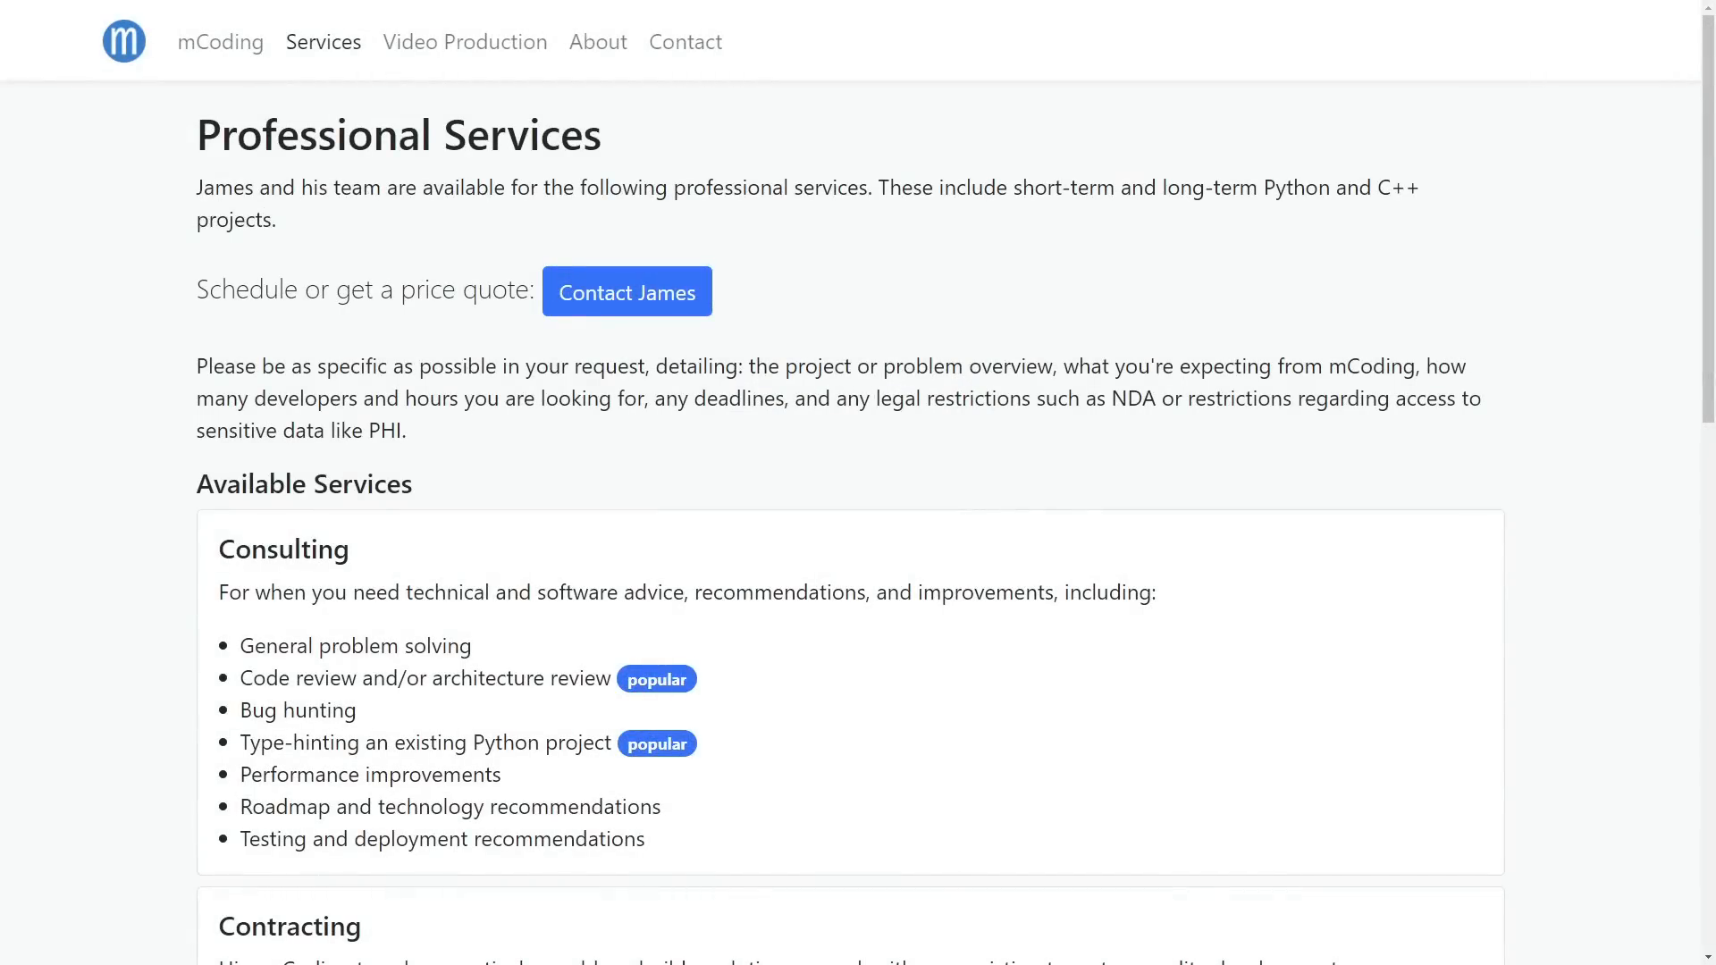
- Scroll down the mCoding Professional Services page to view consulting and contracting offerings
scroll("down", 3)
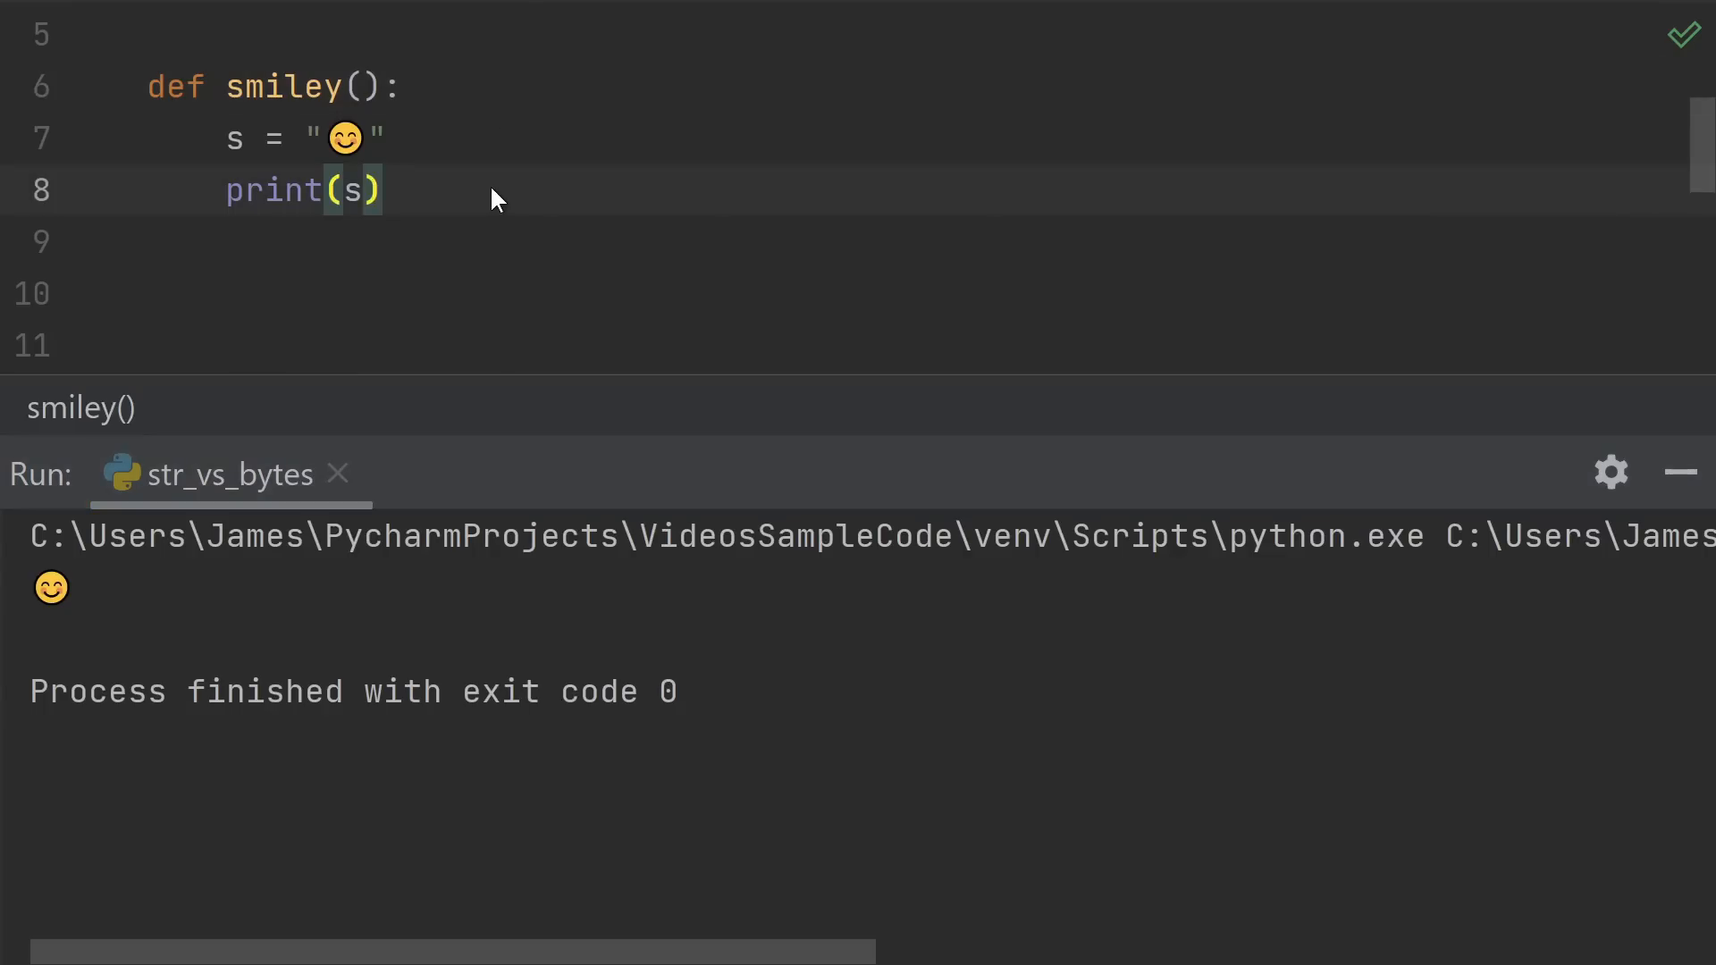
mouse_move(547, 193)
type("b = s.encode(")
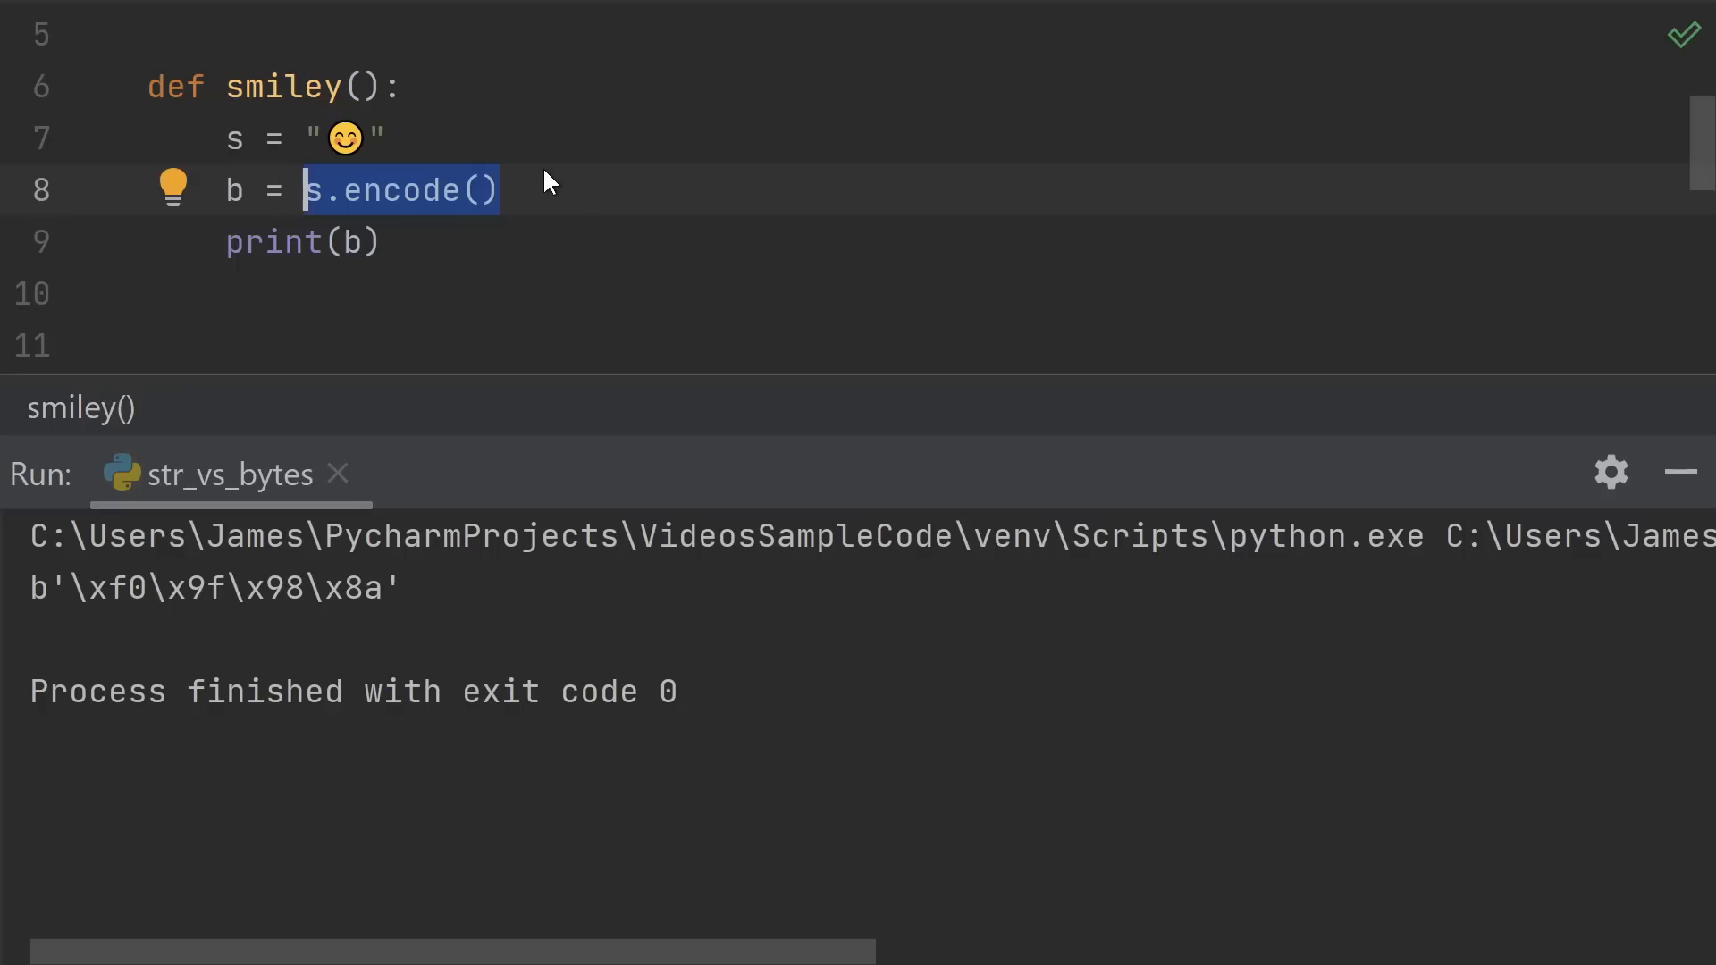
mouse_move(476, 270)
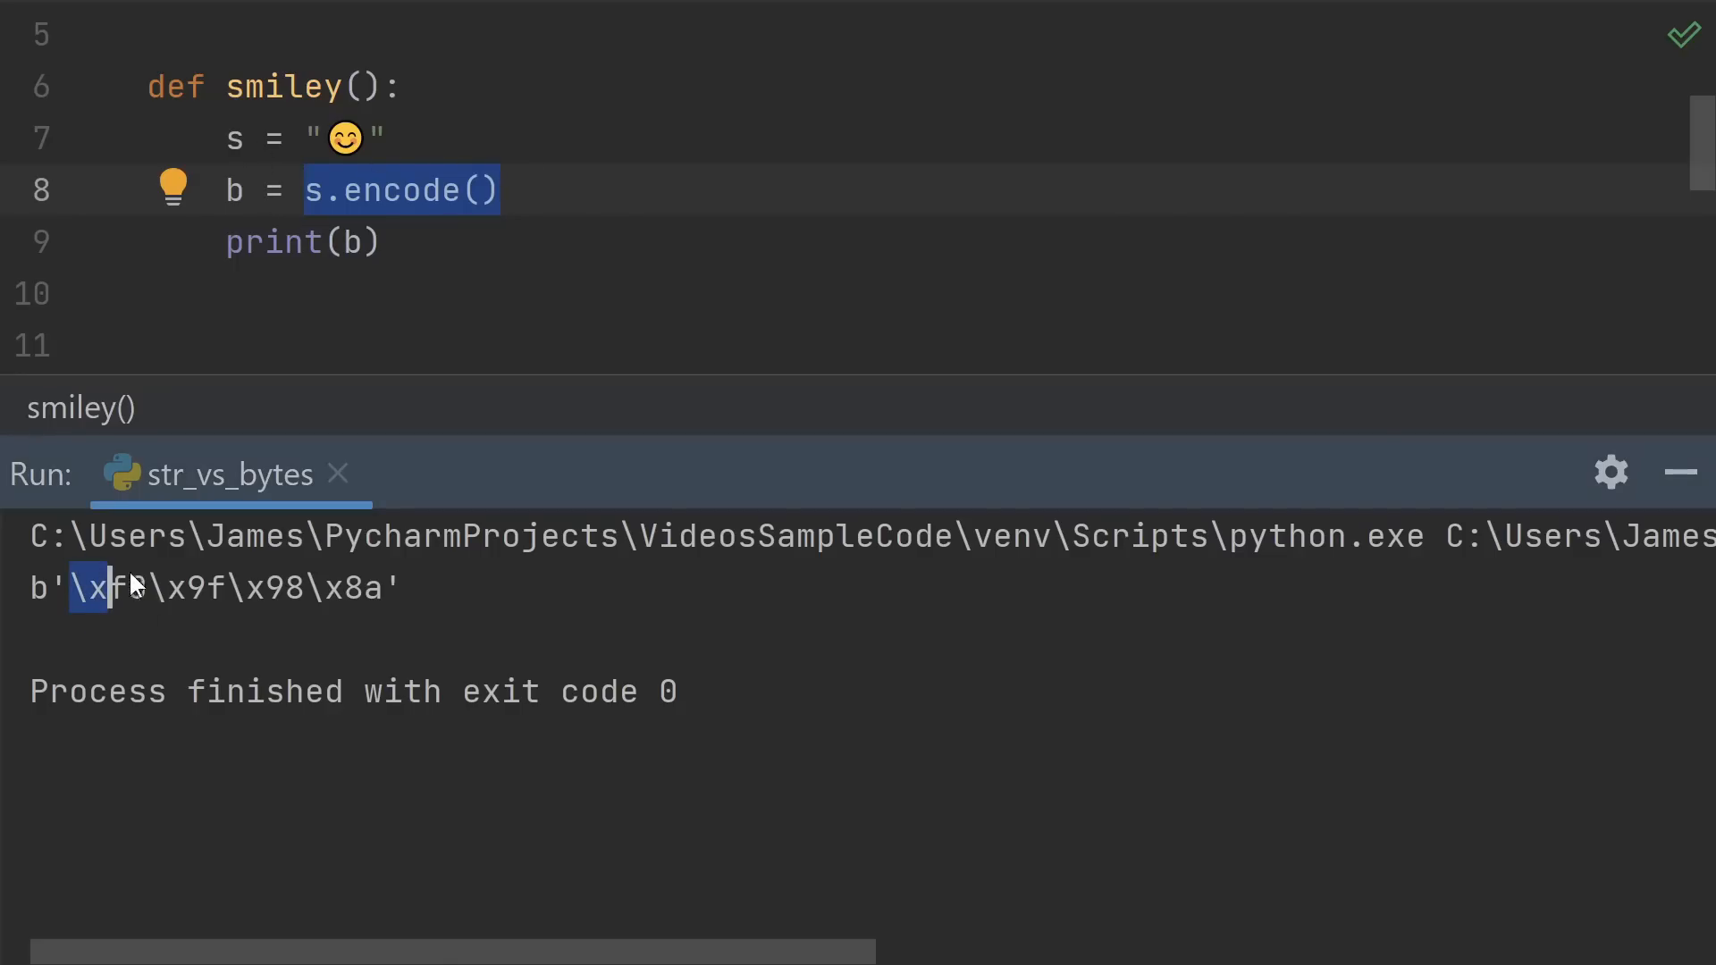
mouse_move(108, 566)
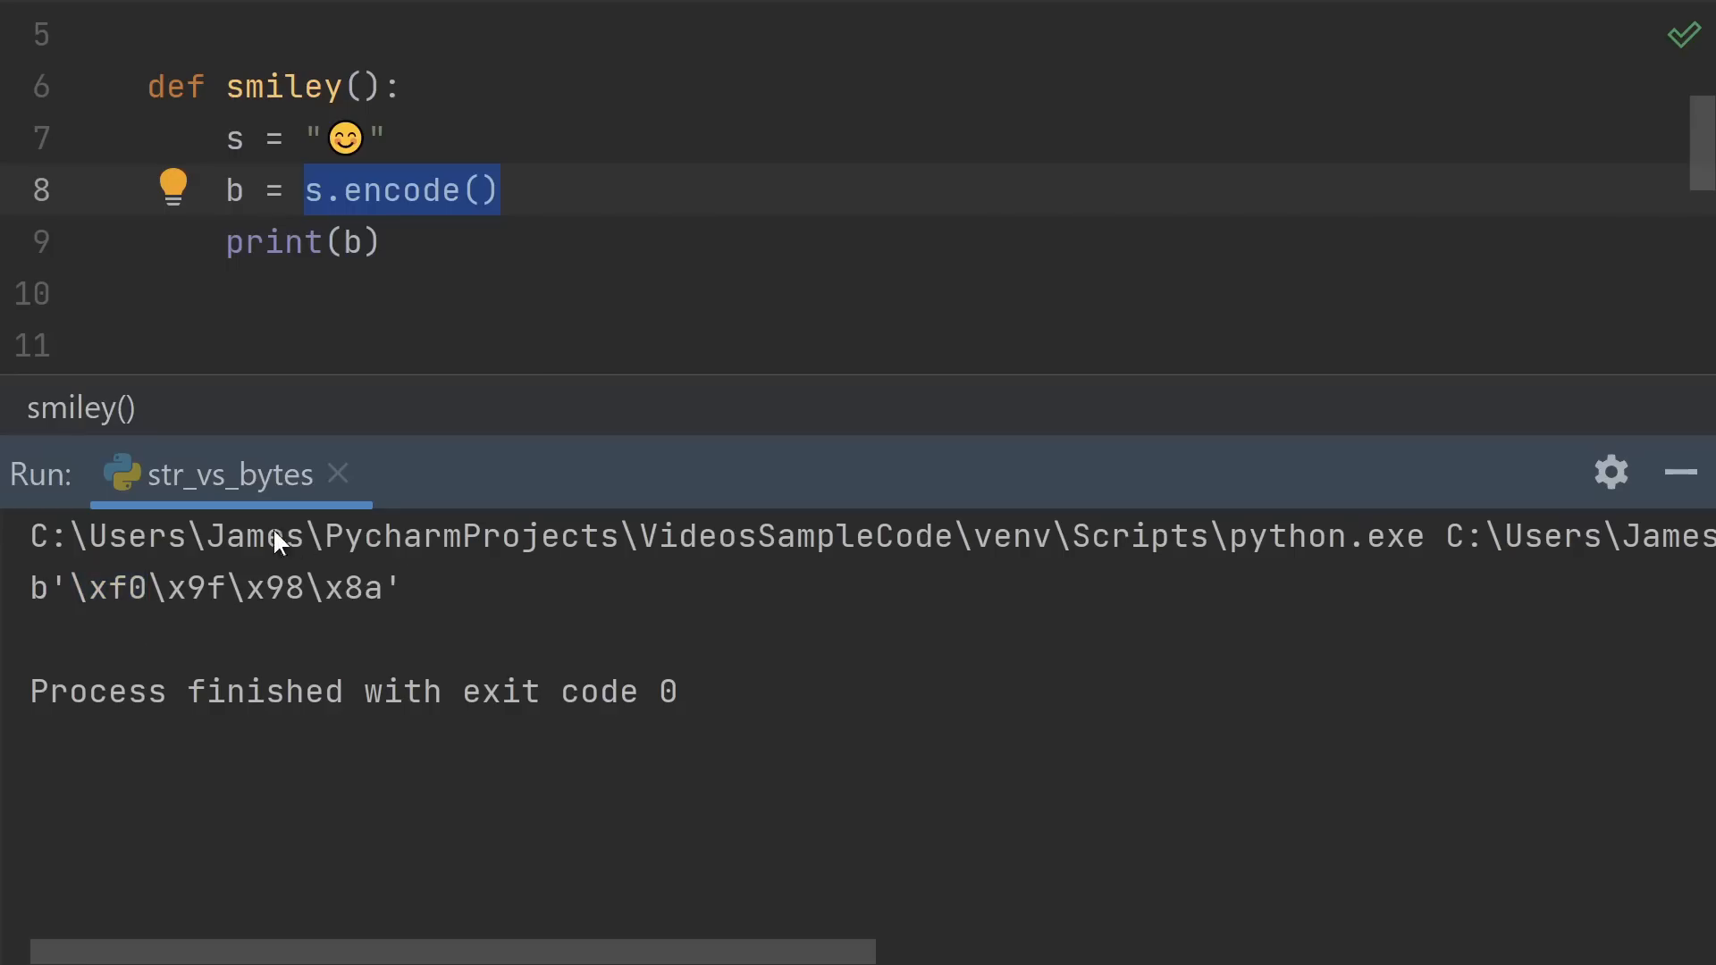
mouse_move(270, 630)
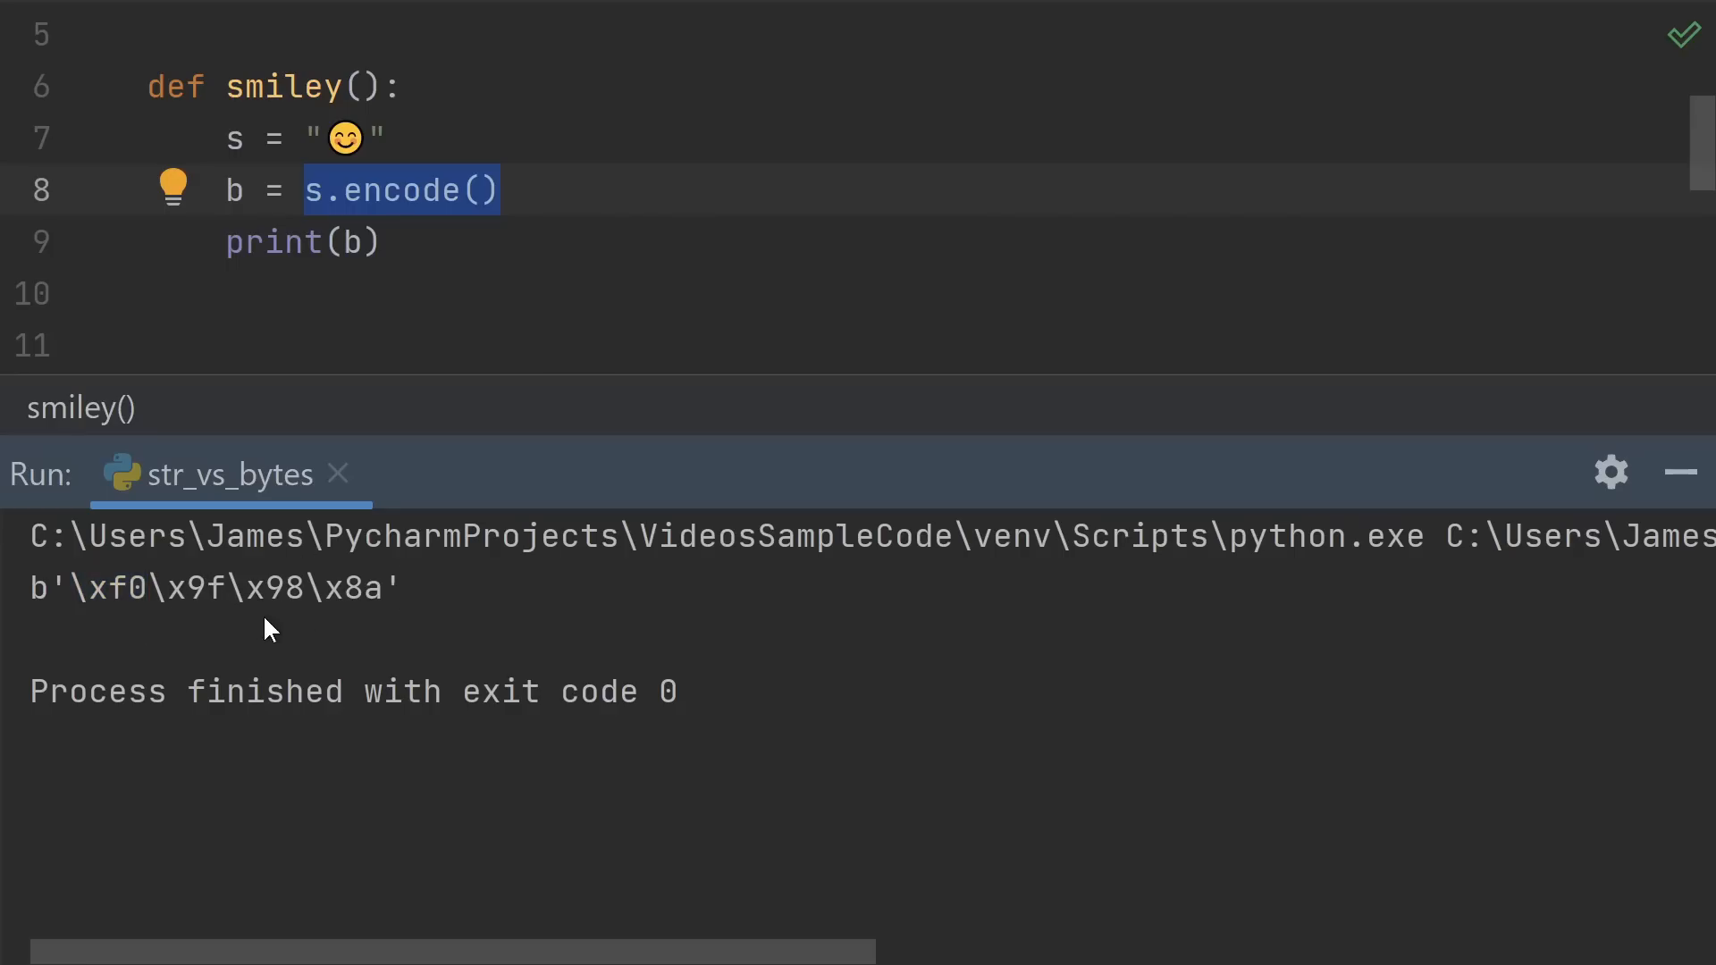
mouse_move(352, 231)
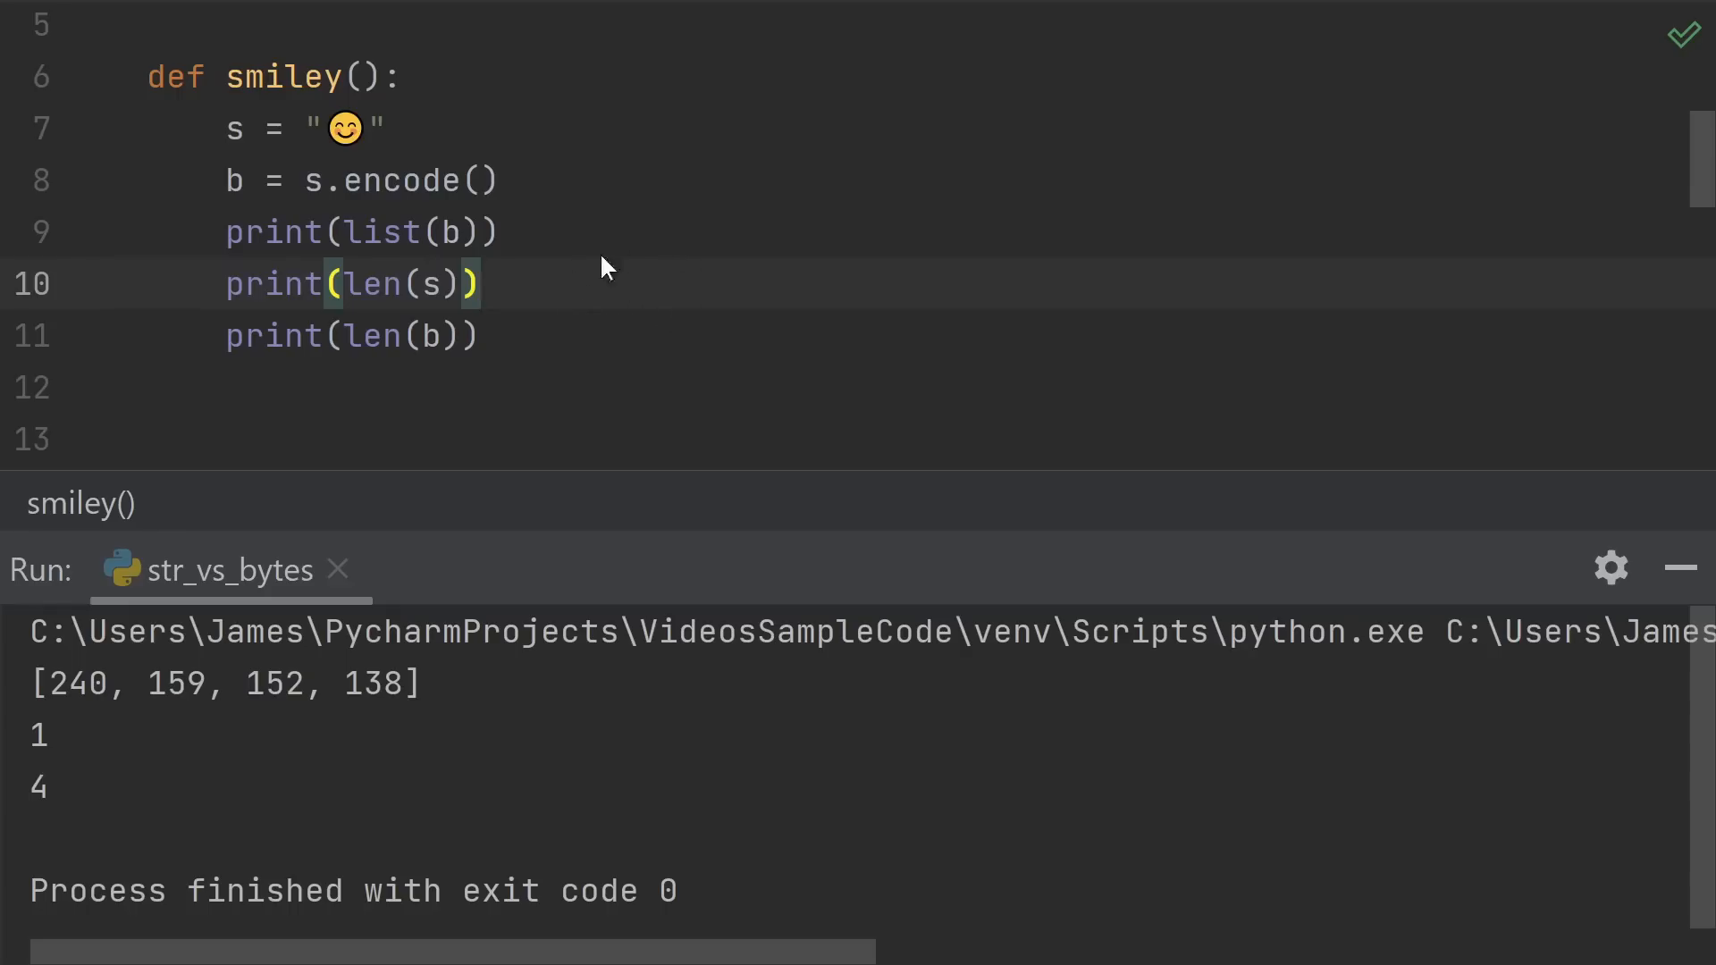
mouse_move(567, 349)
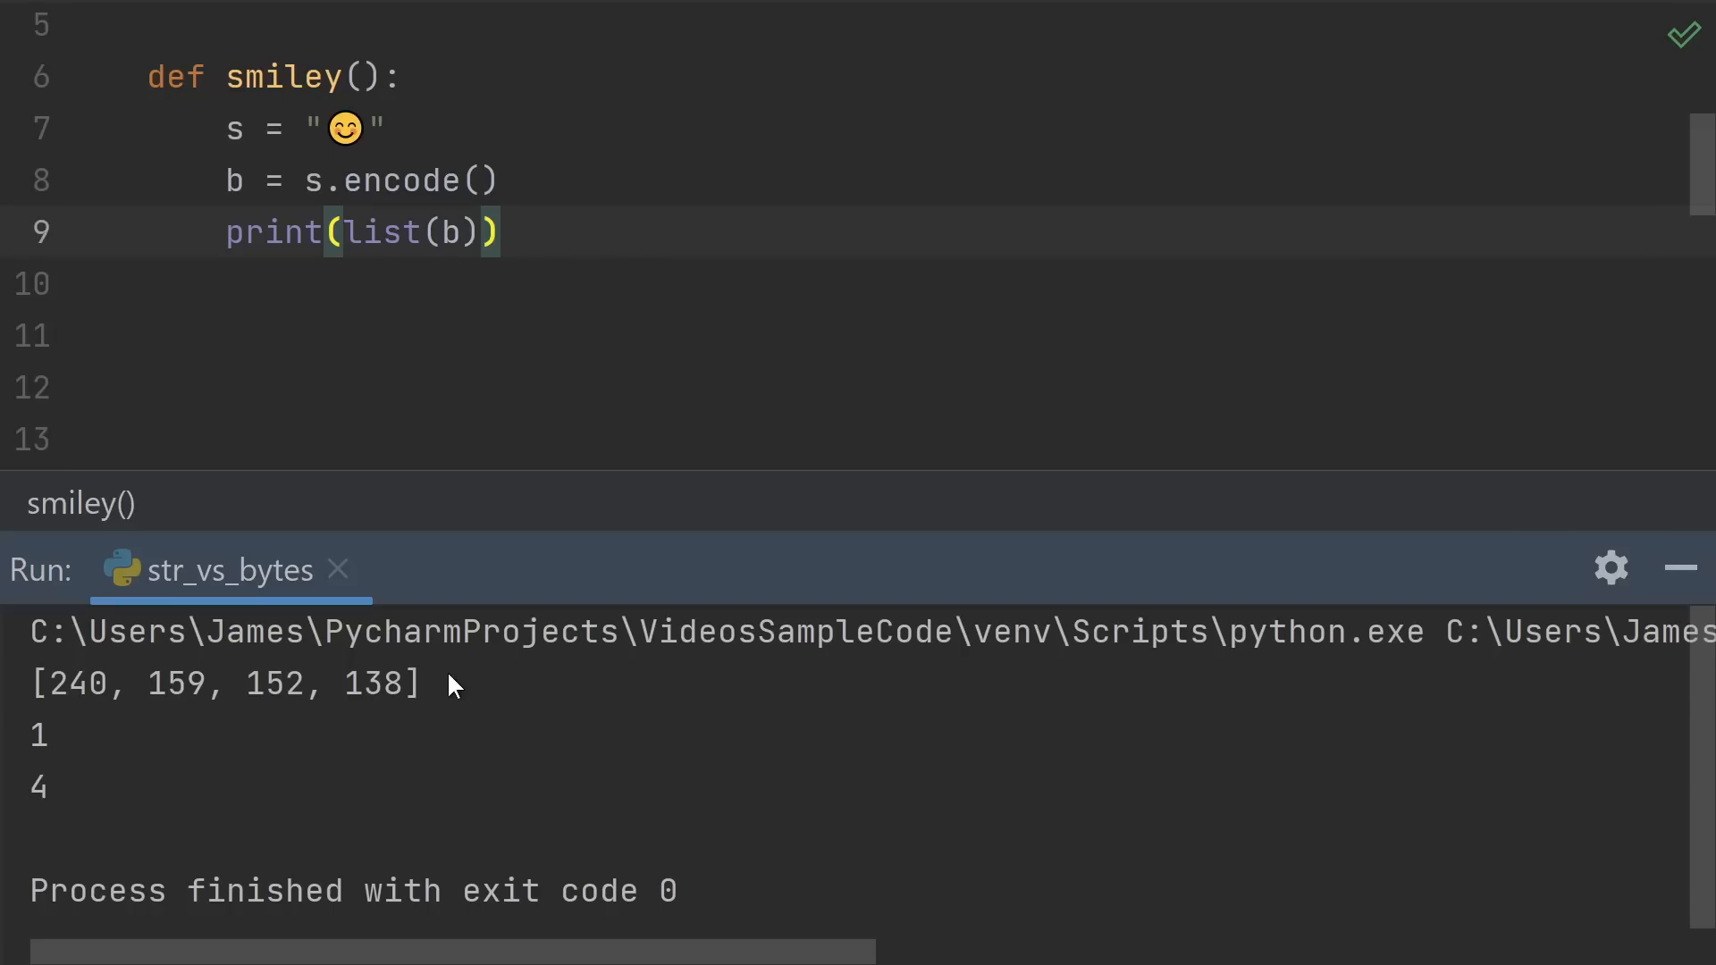
mouse_move(164, 685)
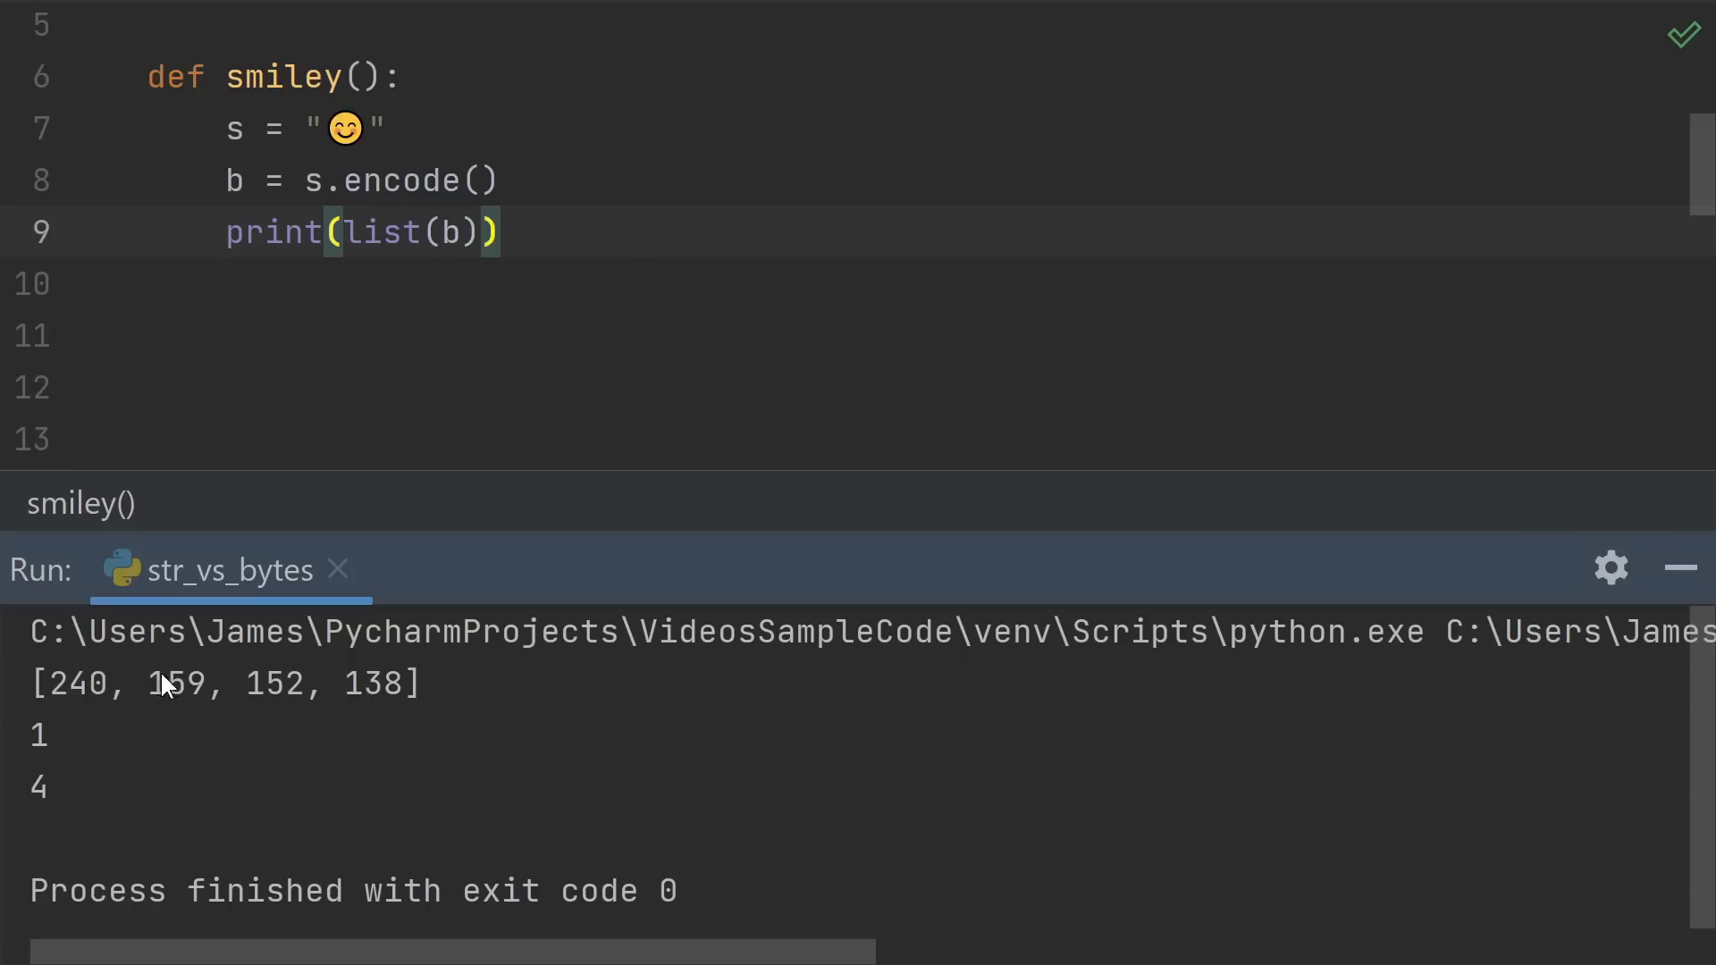
mouse_move(413, 719)
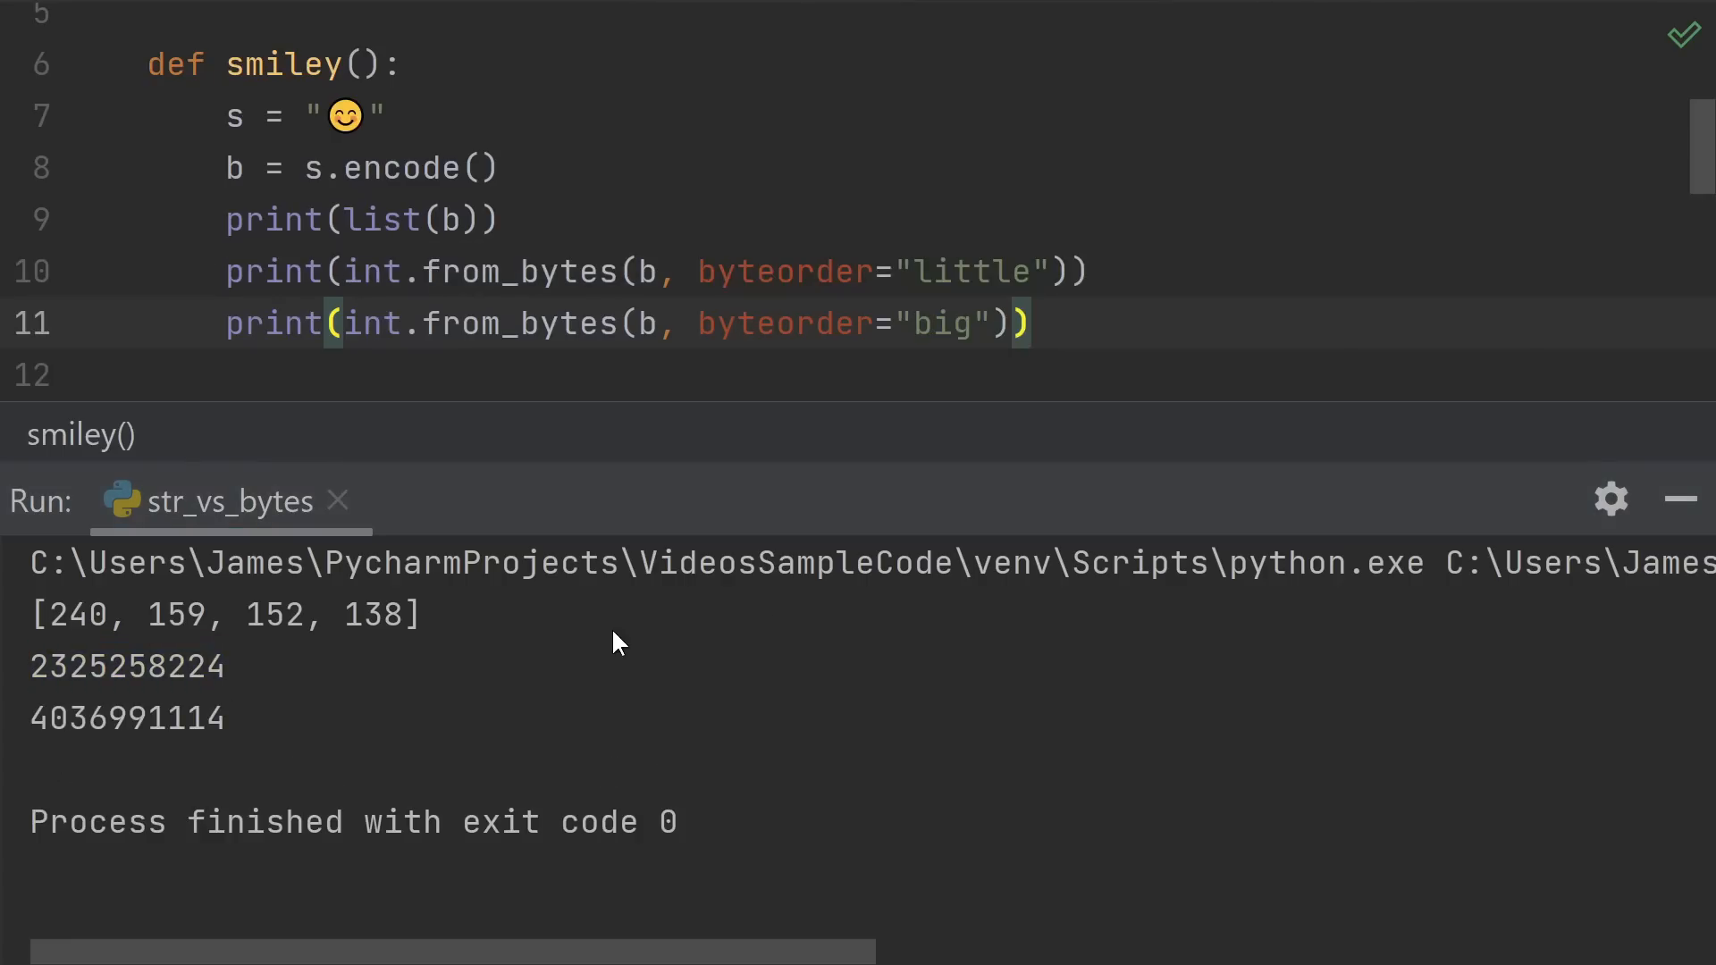
mouse_move(665, 304)
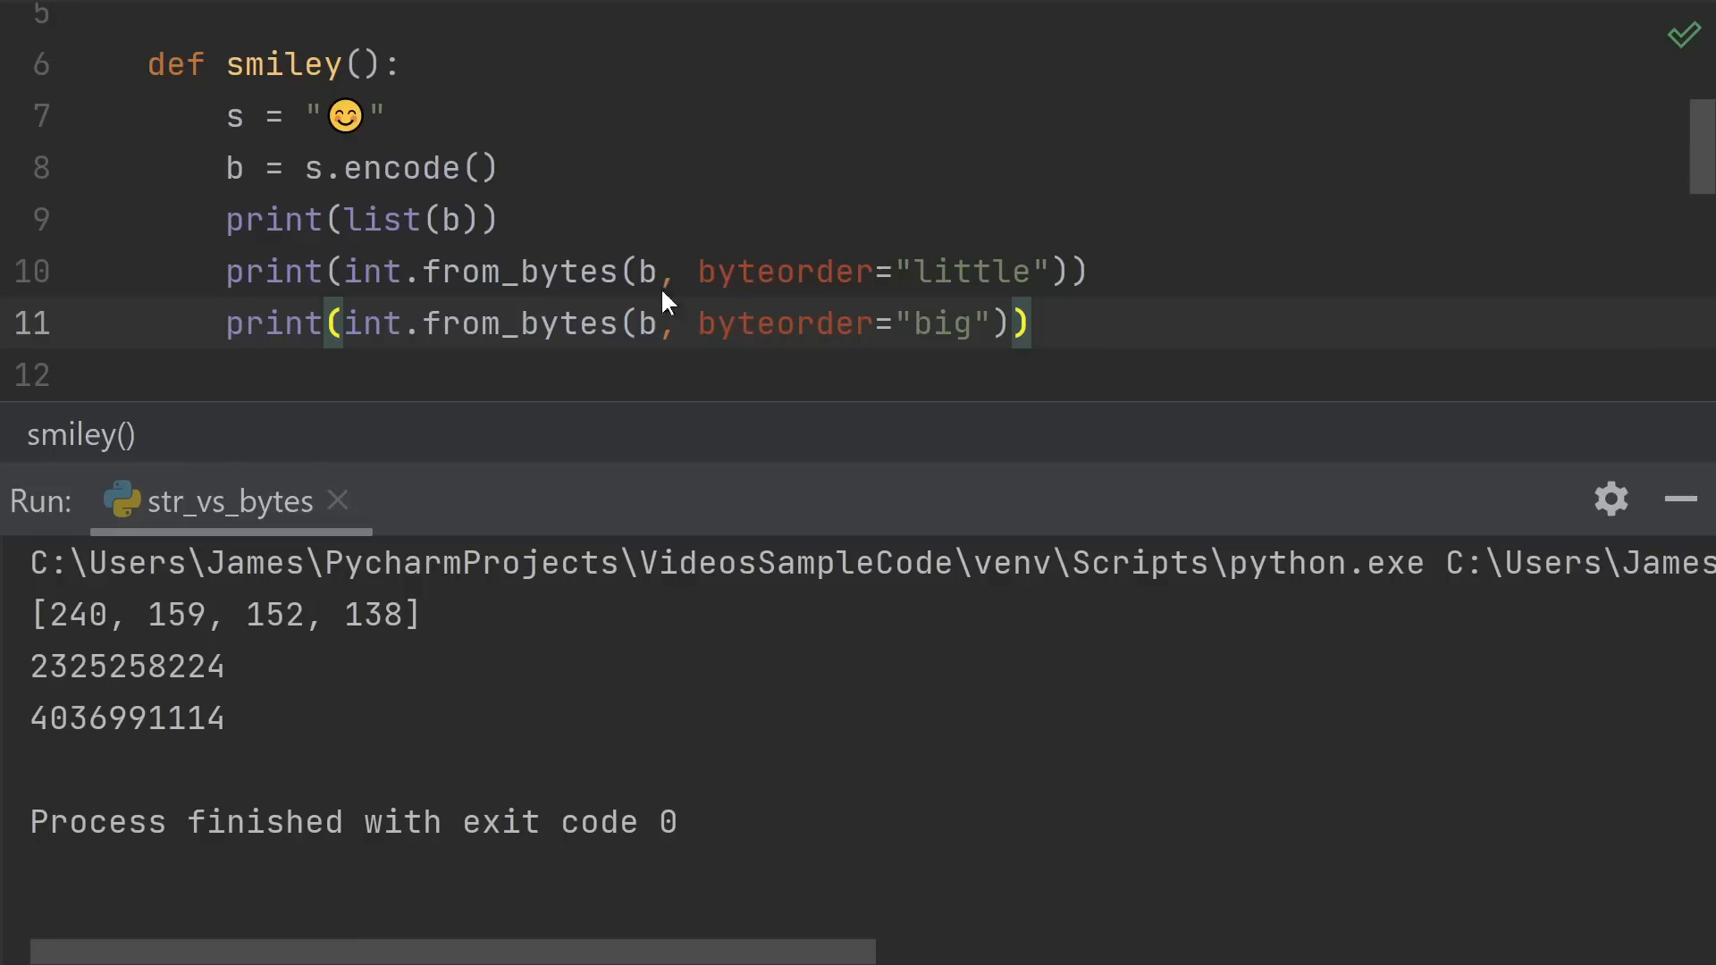
mouse_move(606, 613)
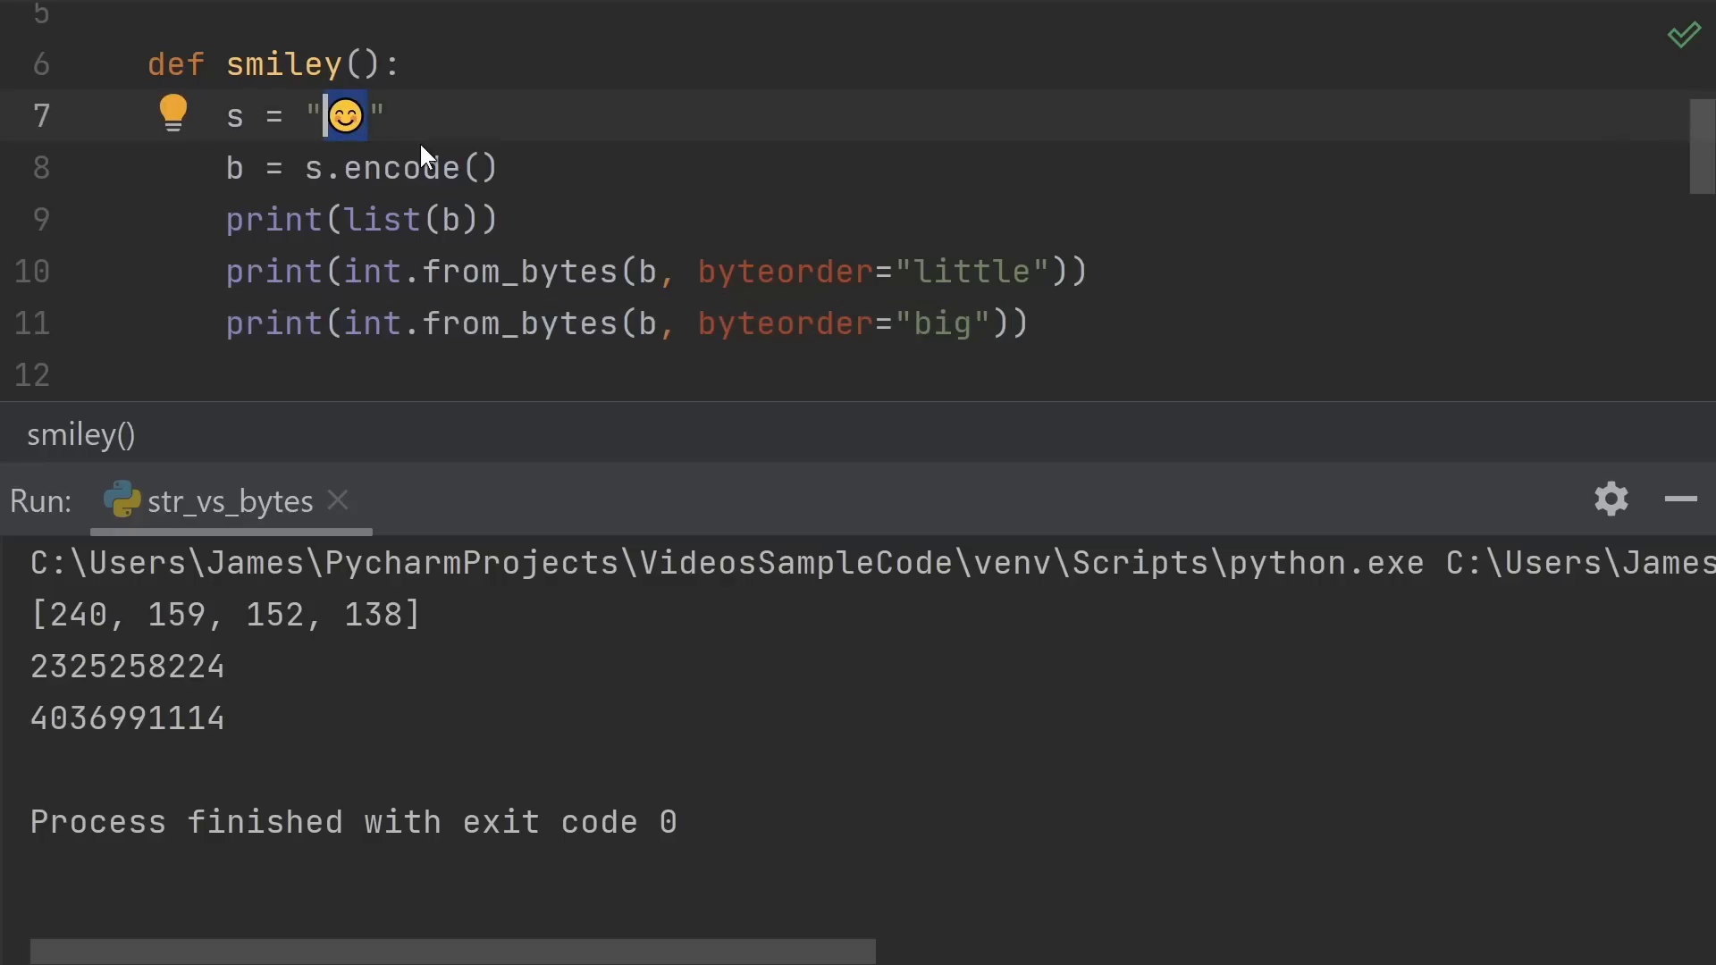
mouse_move(402, 145)
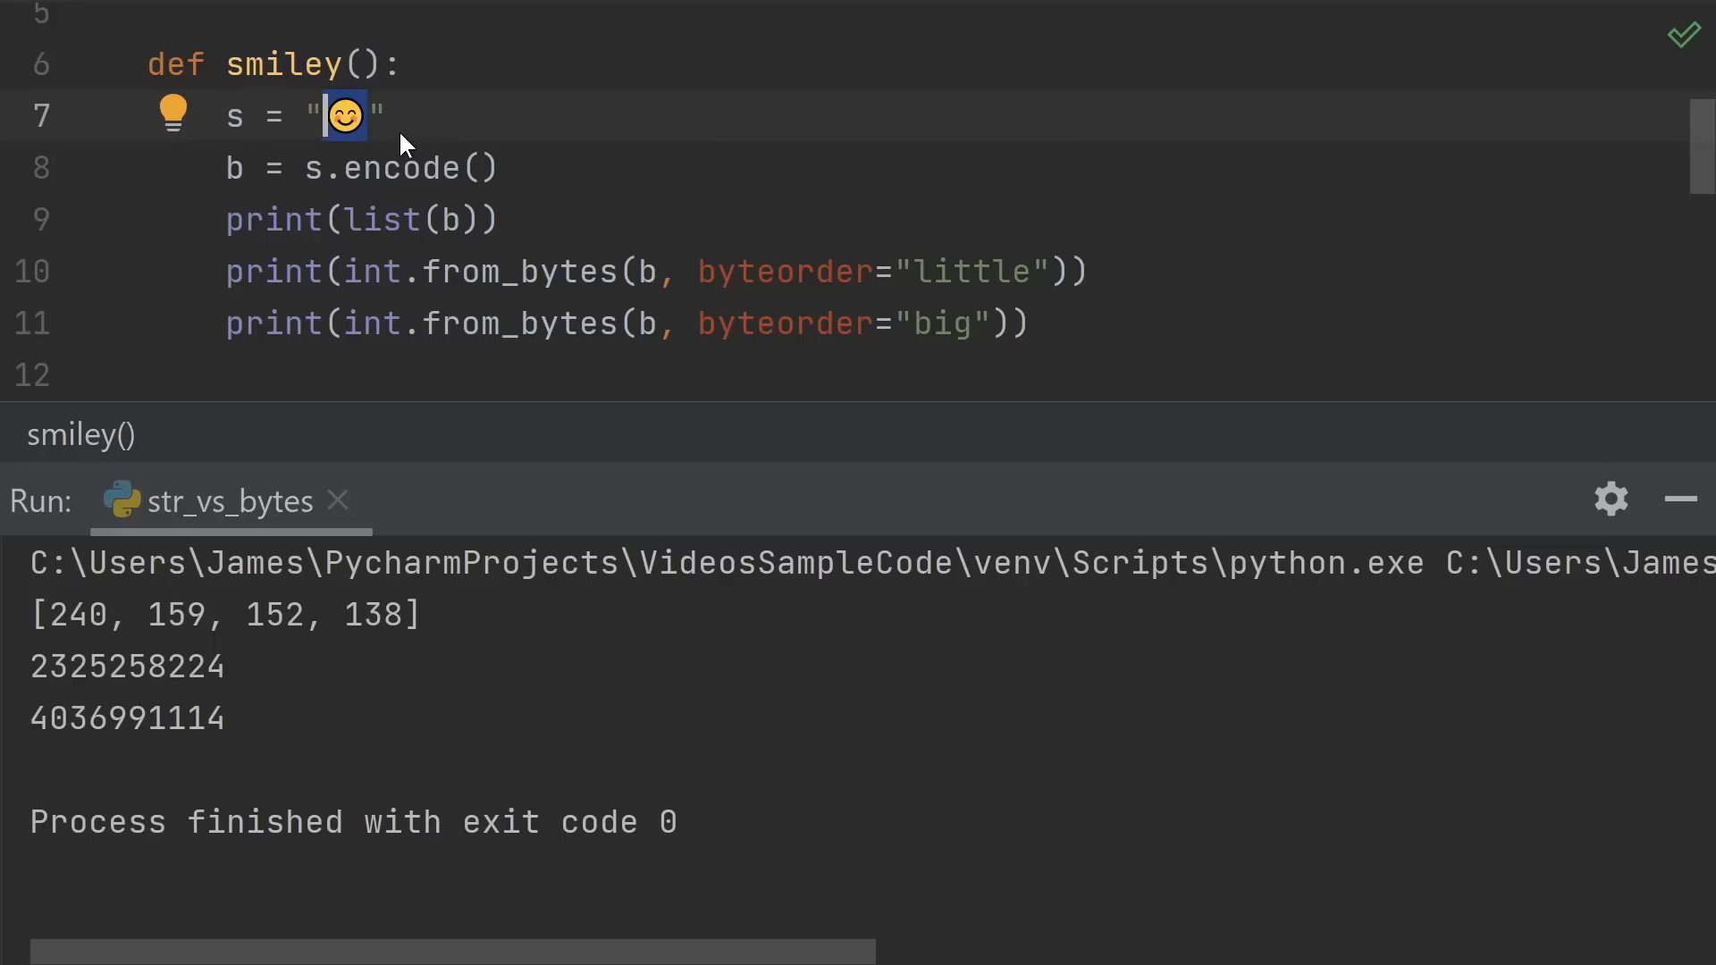
mouse_move(451, 163)
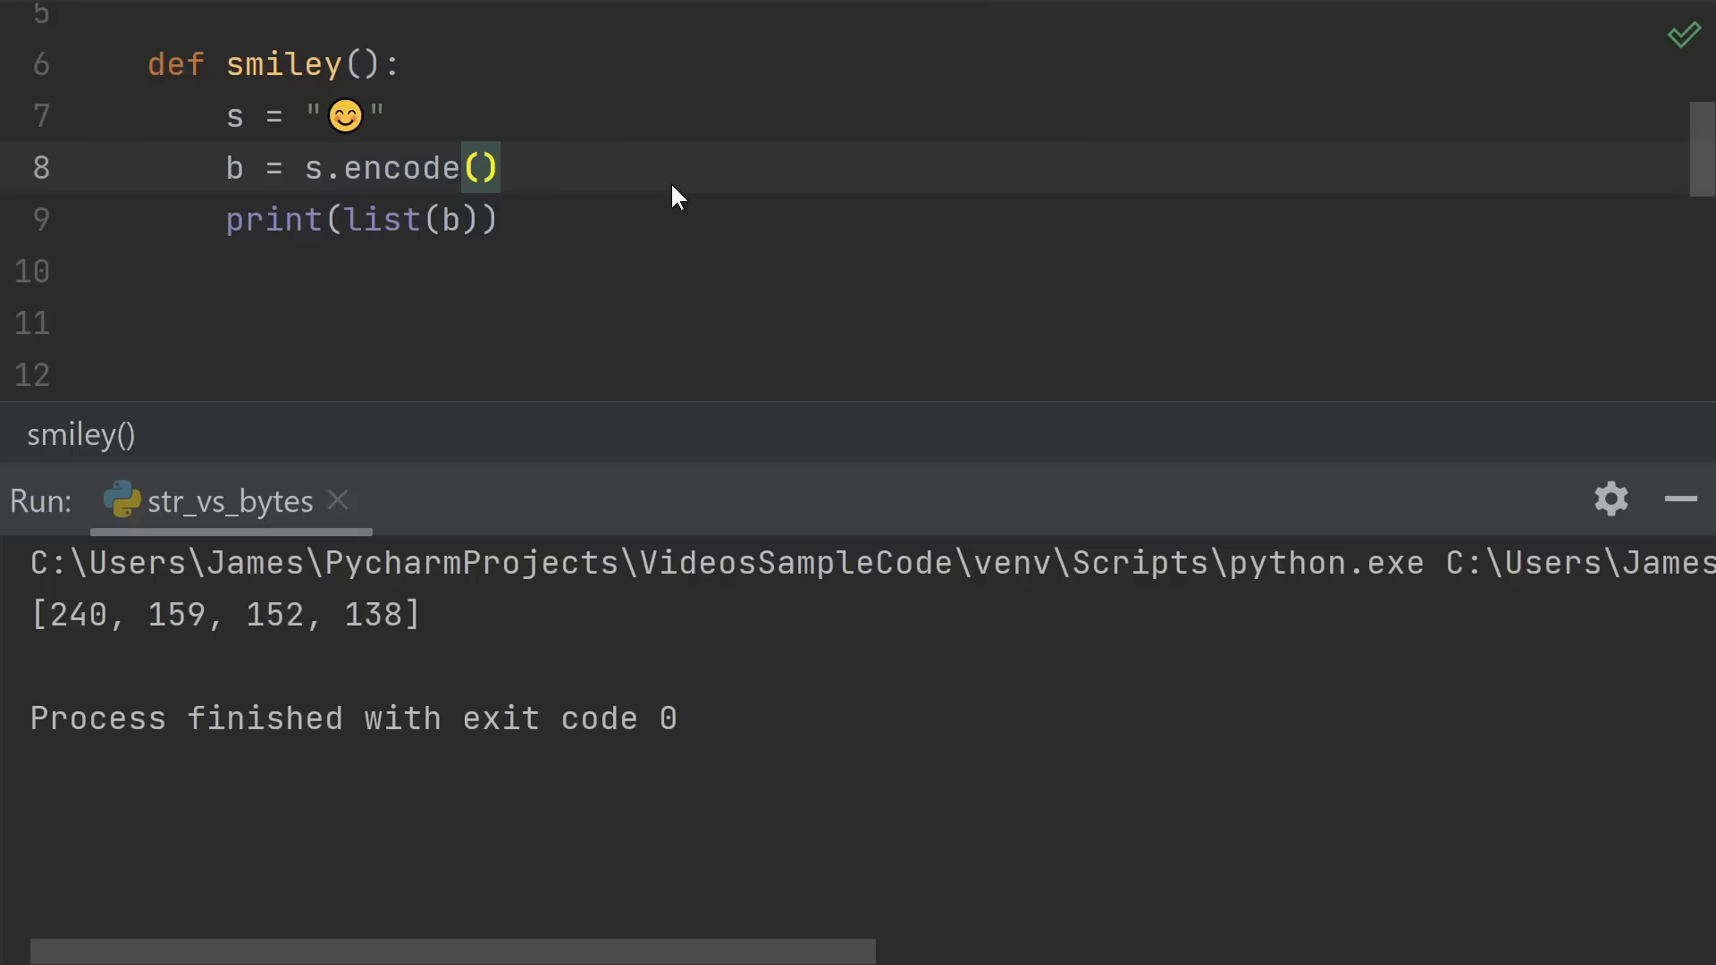
- Select the old smiley body to replace it with bytes([240, 159, 152, 138]) decoded back to the emoji
double_click(343, 114)
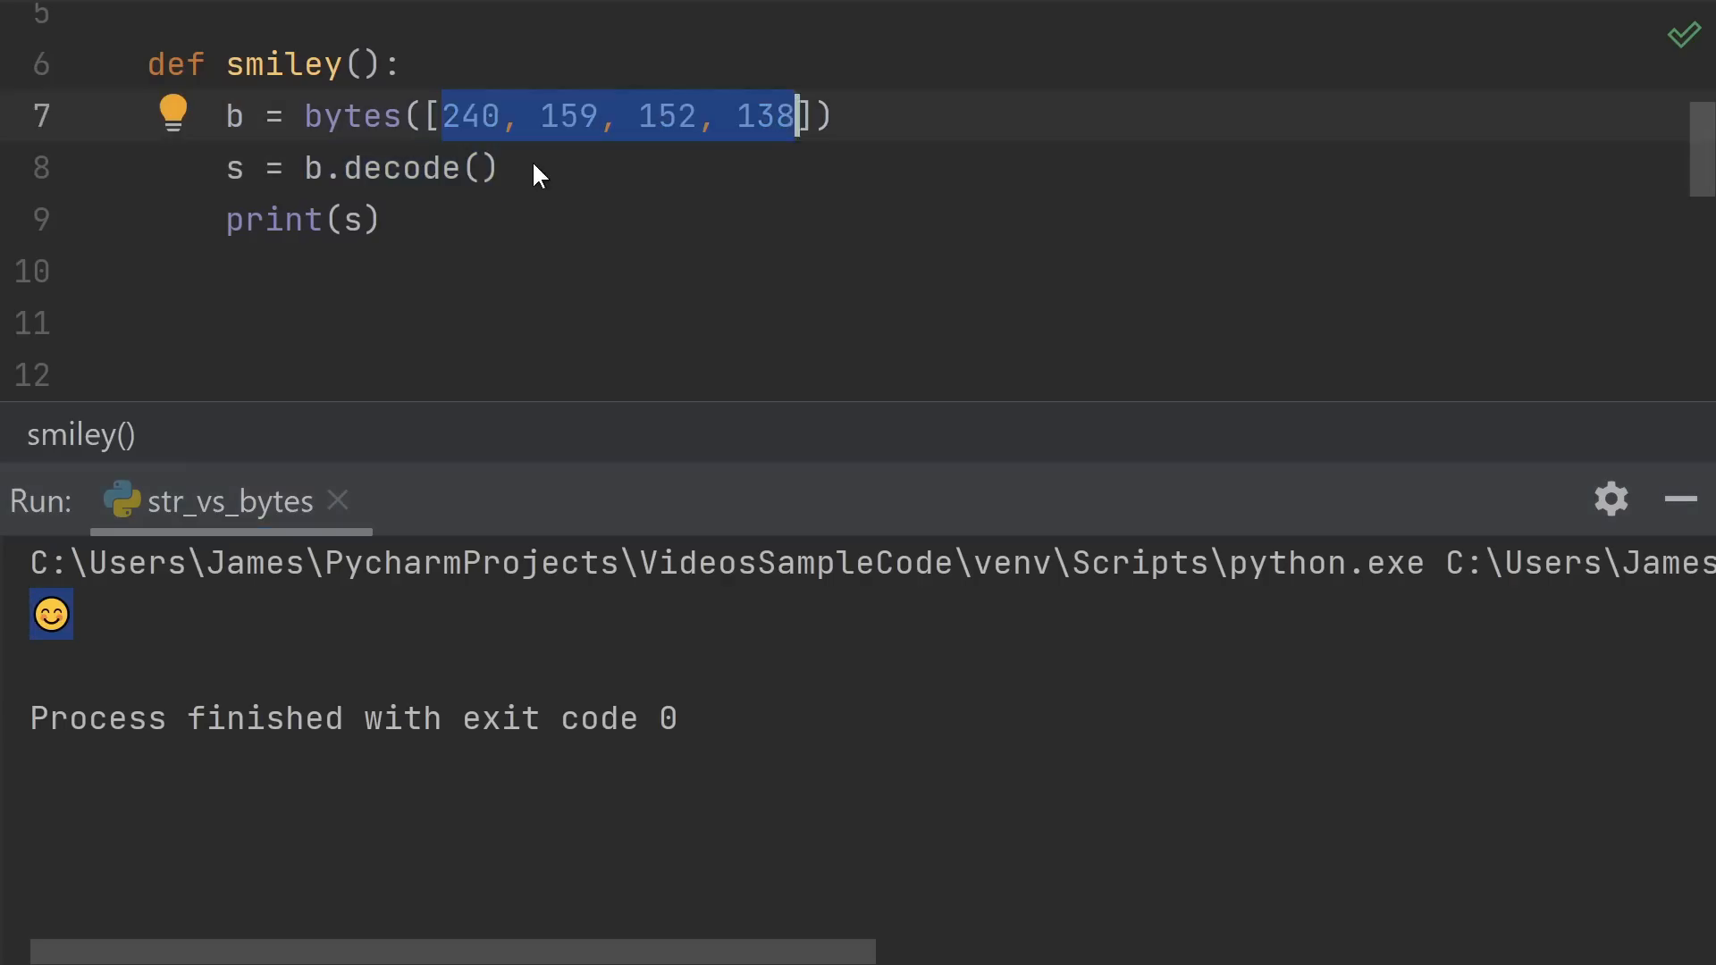
mouse_move(86, 661)
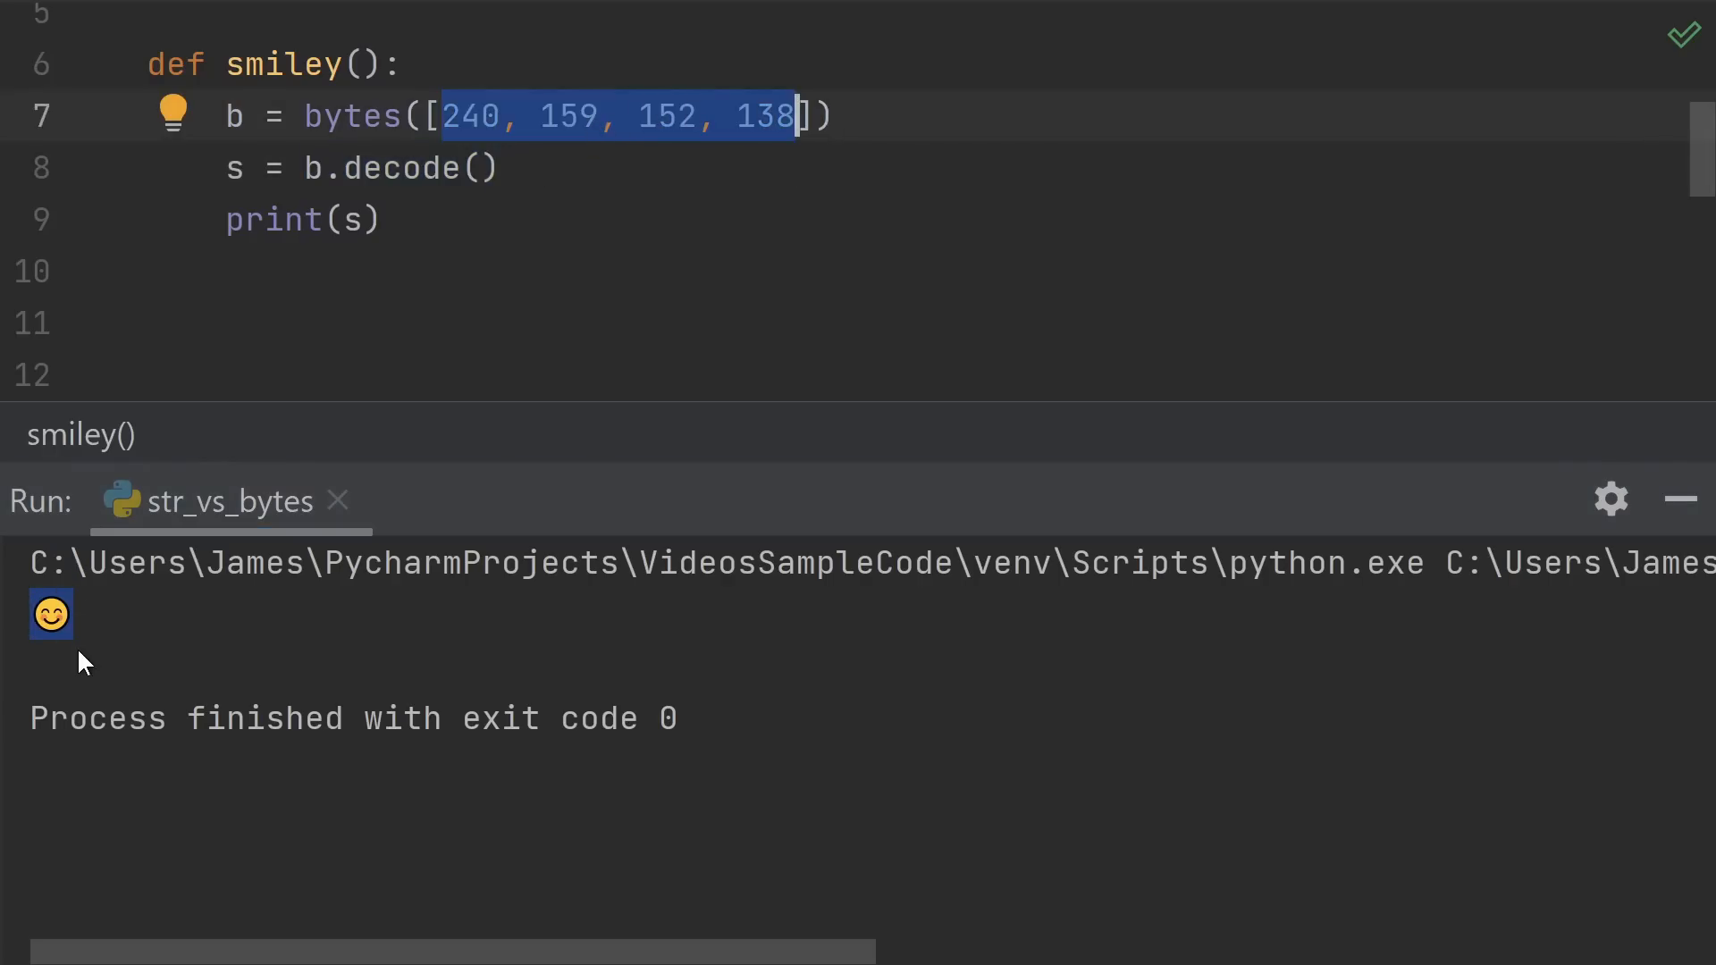
- Change the byte list to 65, 66, 67, 68 and pass 'utf-8' explicitly to decode(), printing ABCD
type("65, 66, 67, 68")
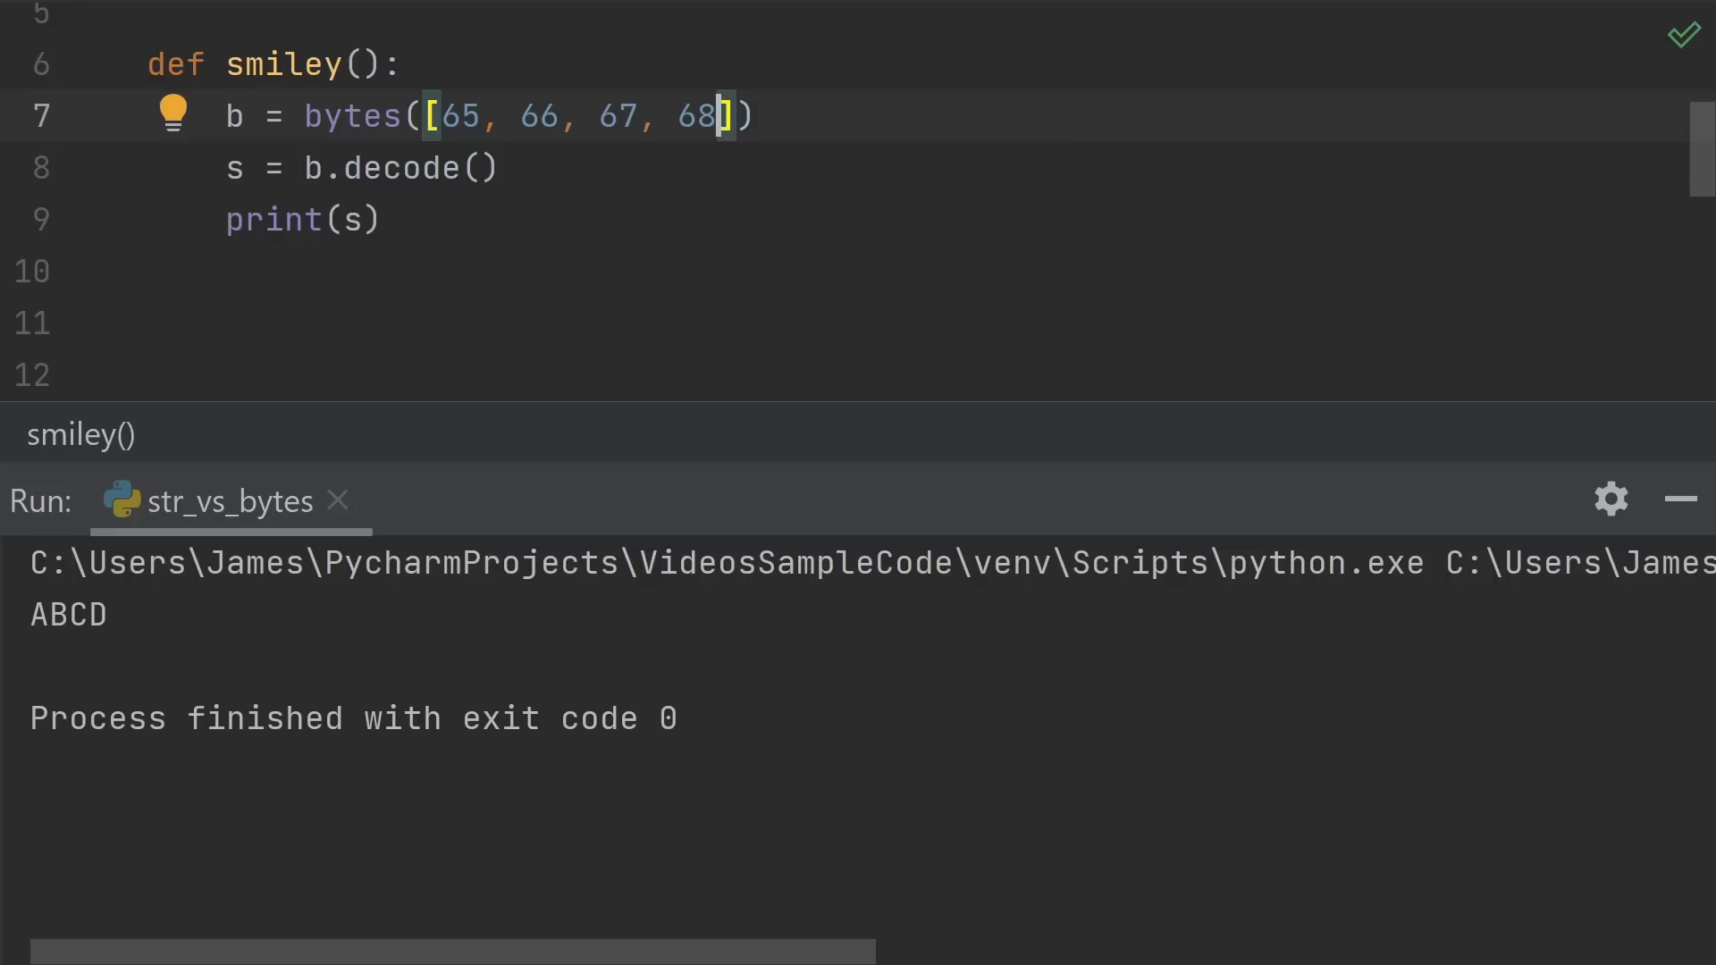
type("'utf-8'")
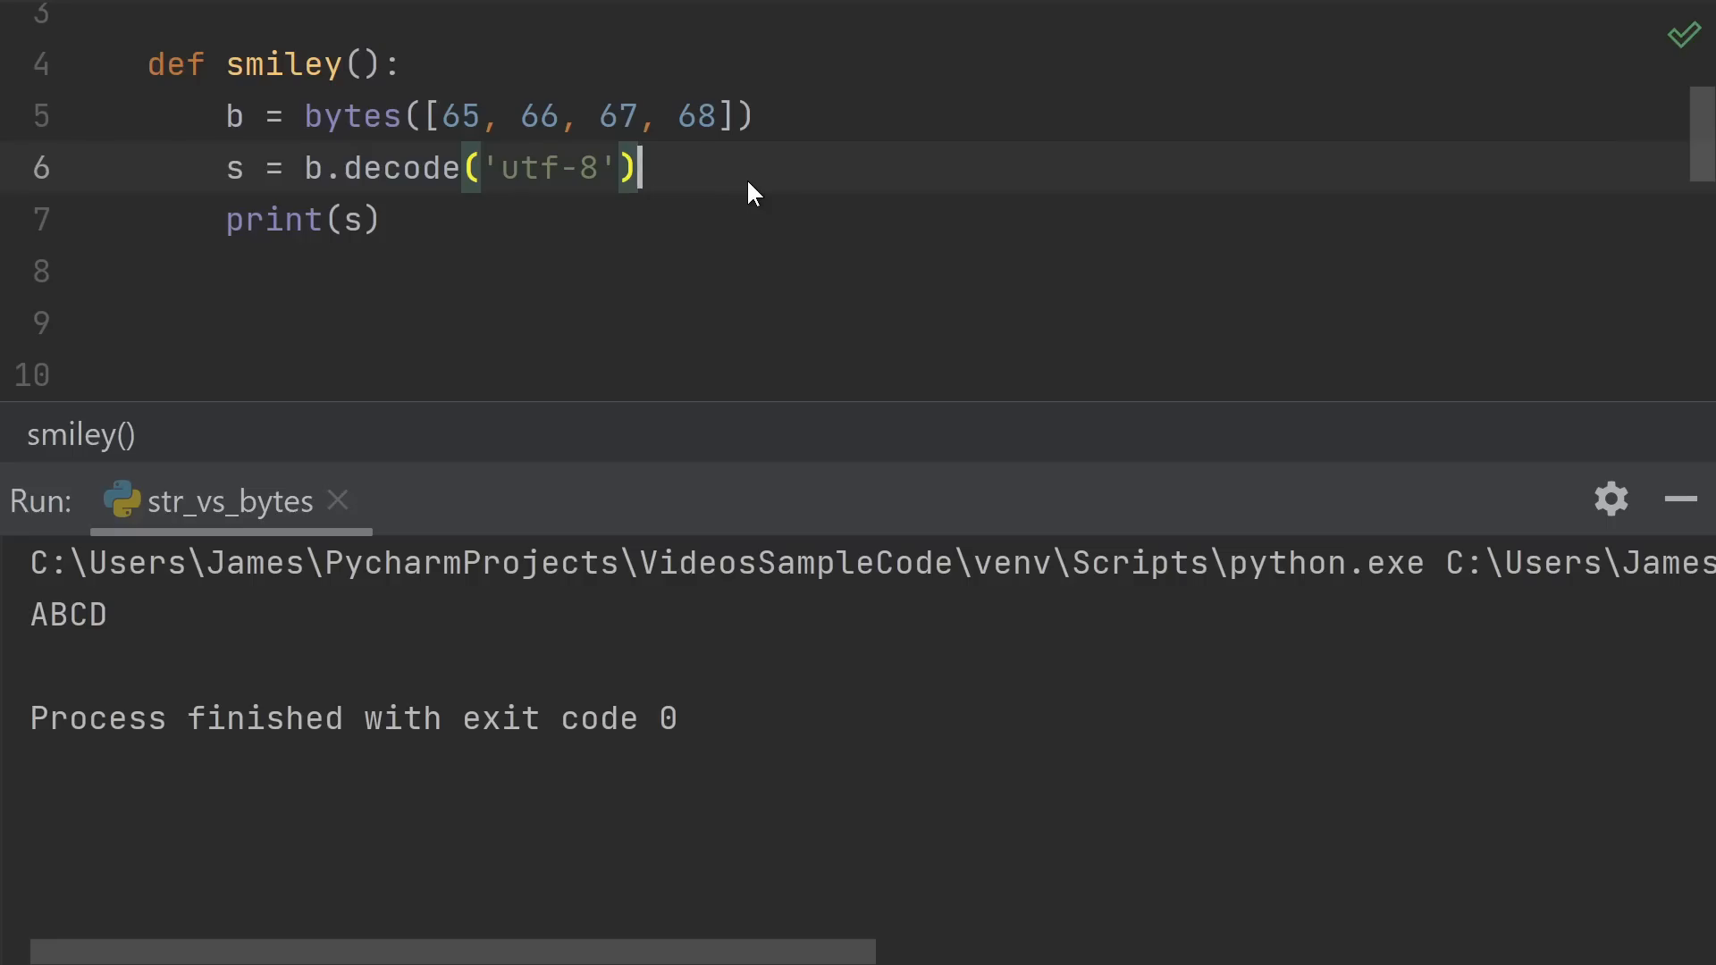
mouse_move(1227, 86)
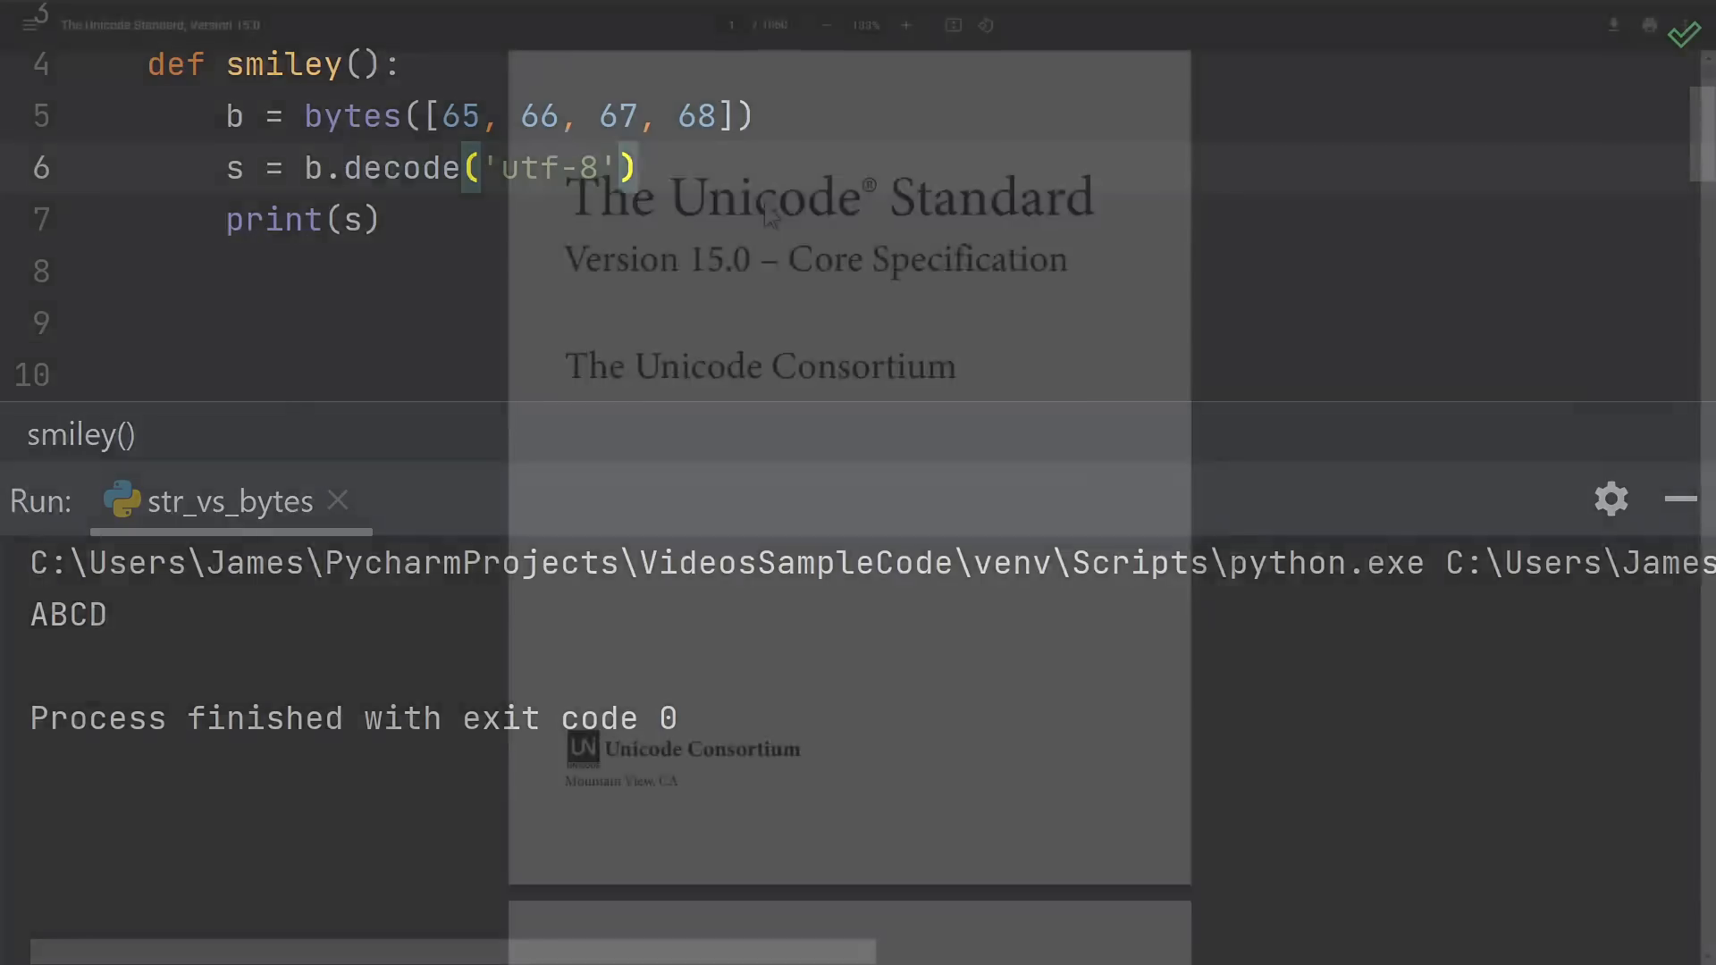
- Highlight The Unicode Standard 15.0 title in the PDF, then start searching 'ut' for UTF-8
double_click(828, 197)
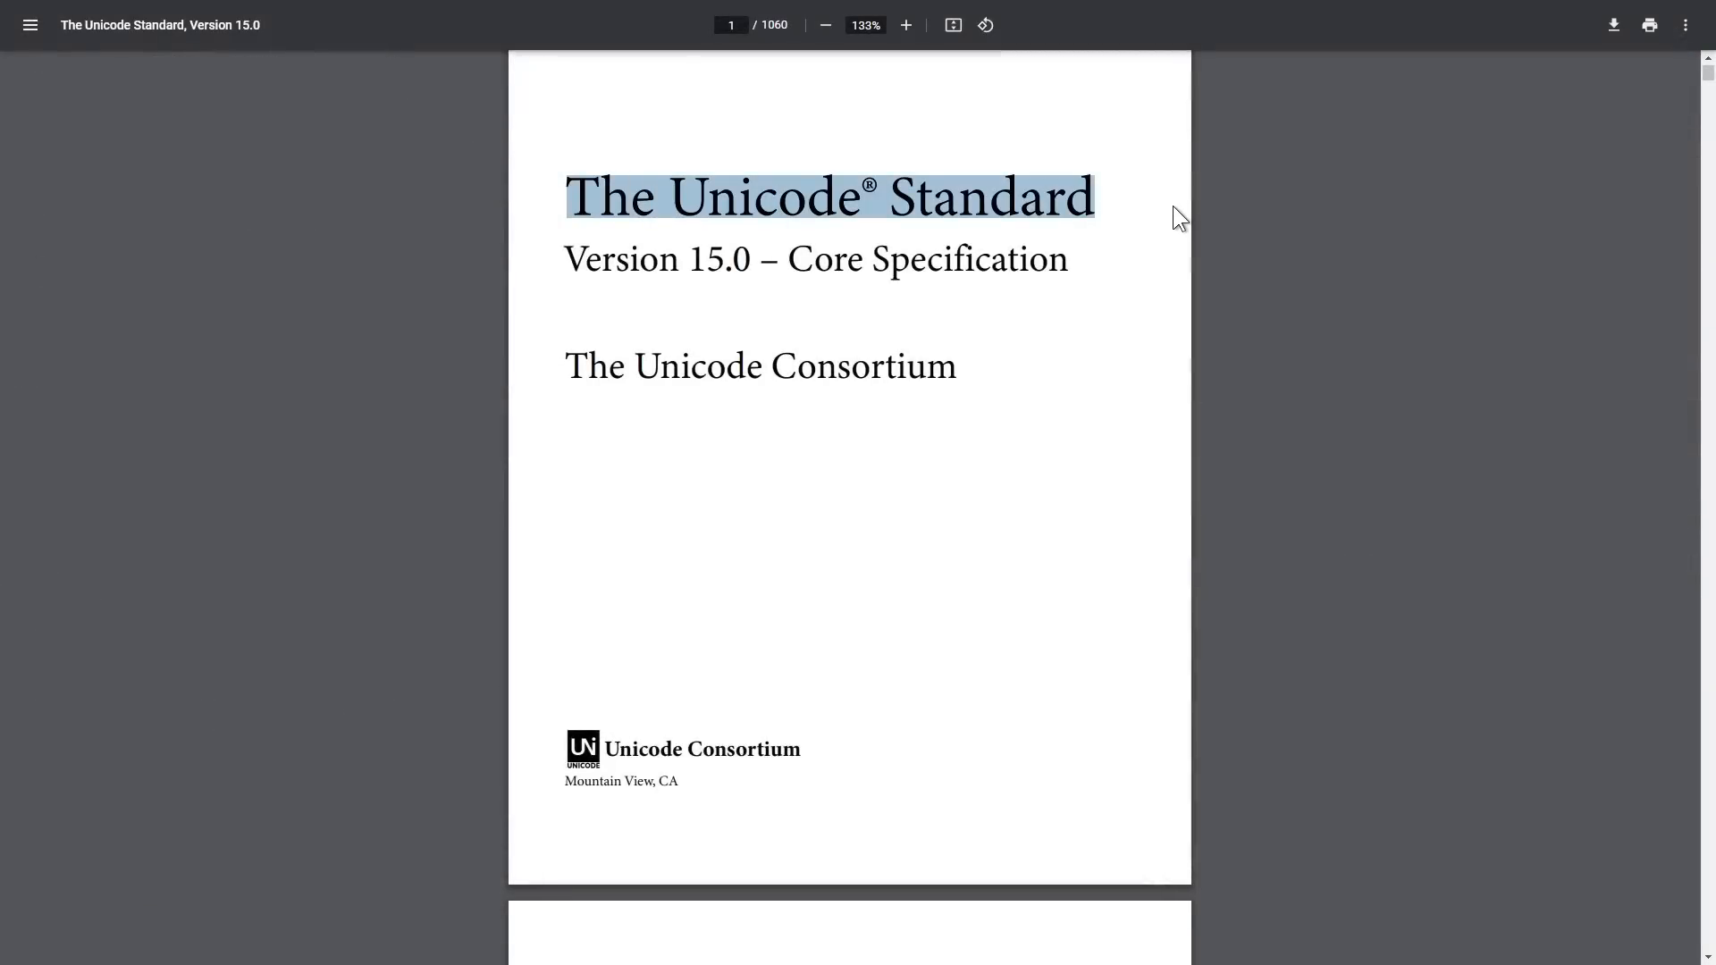
type("utf-8\") as fp:")
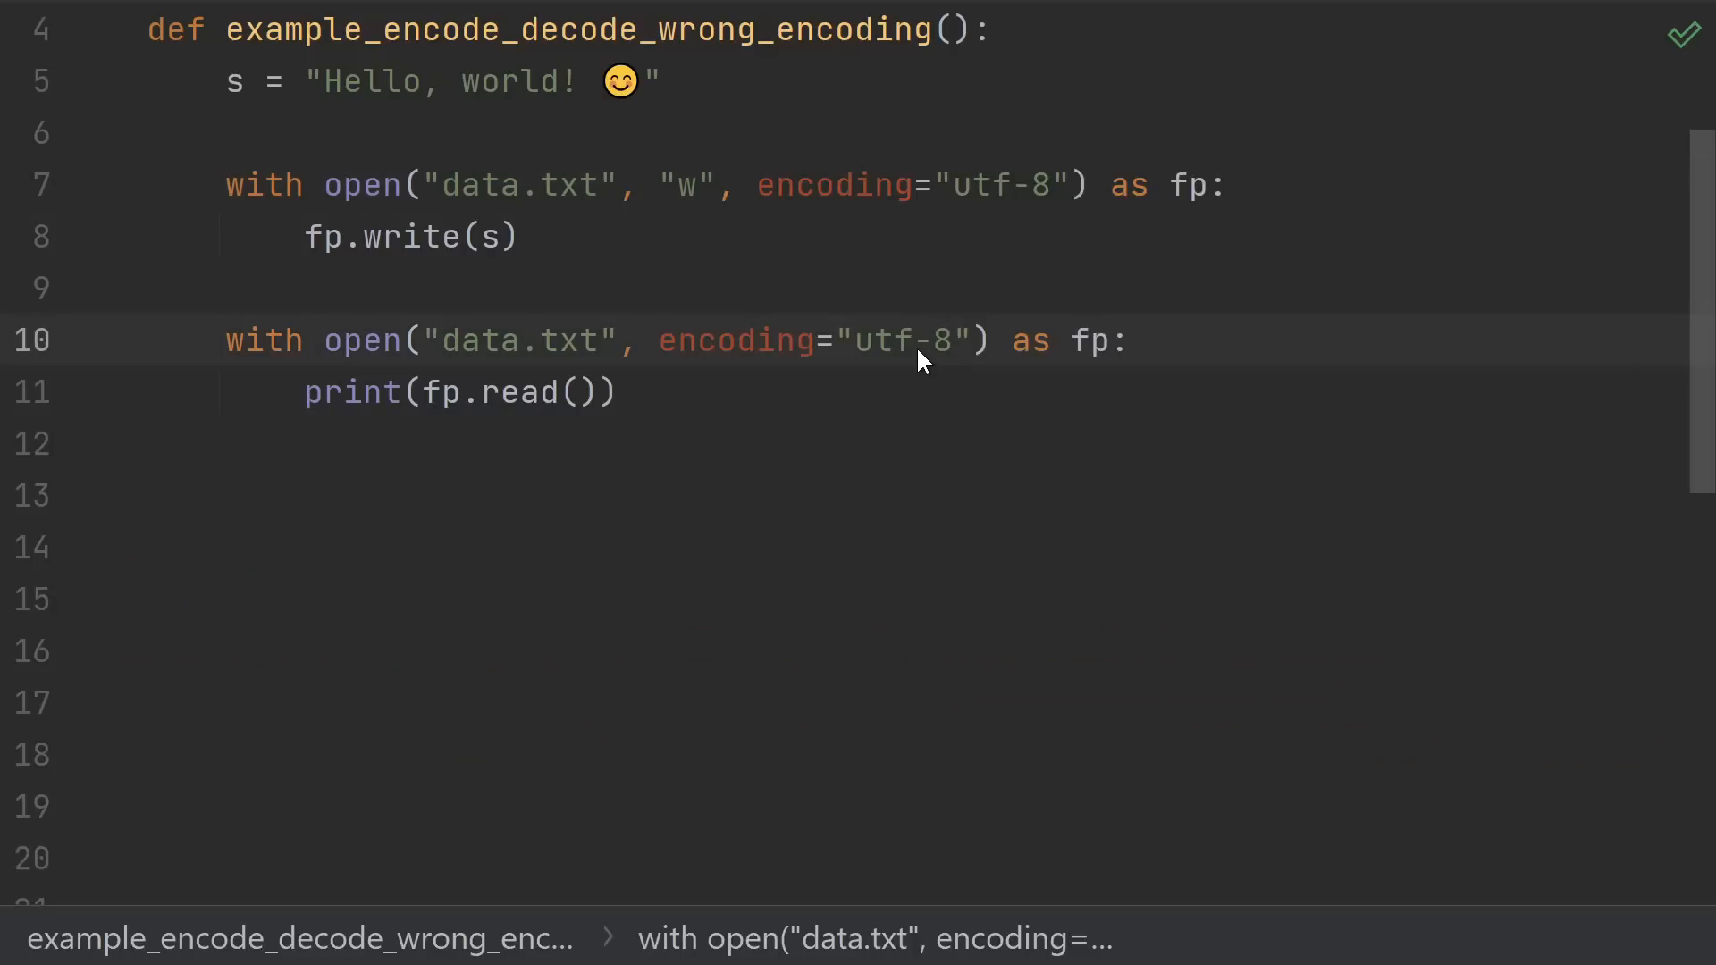
mouse_move(919, 334)
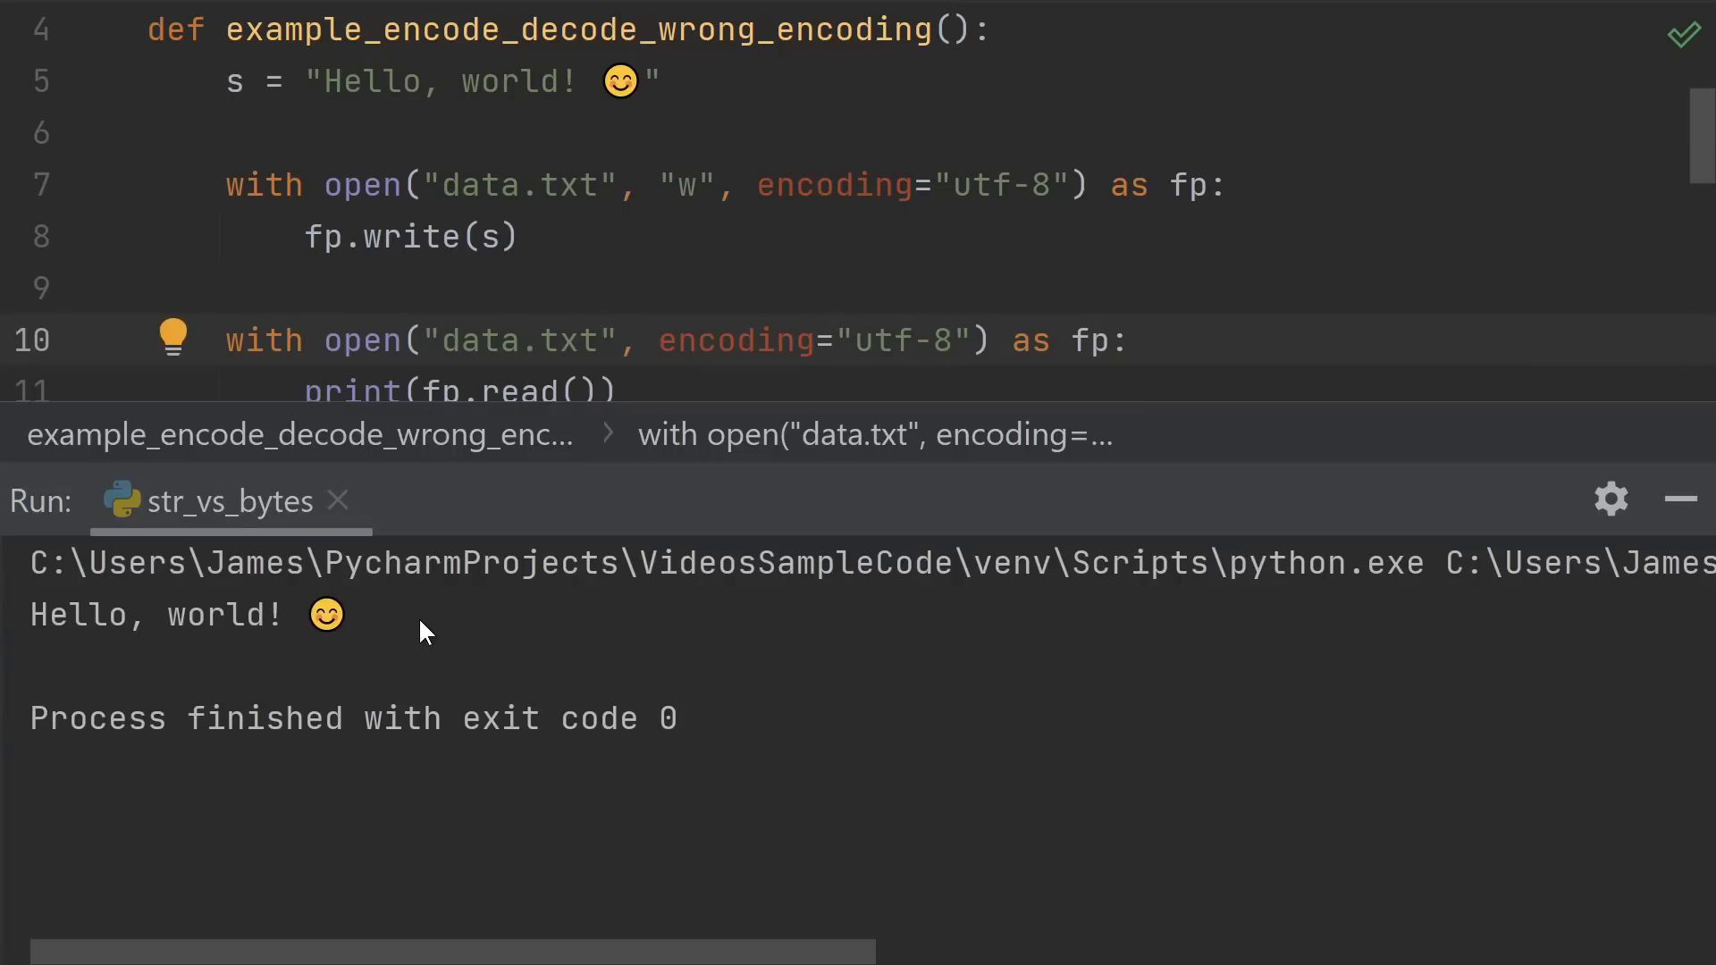
mouse_move(436, 633)
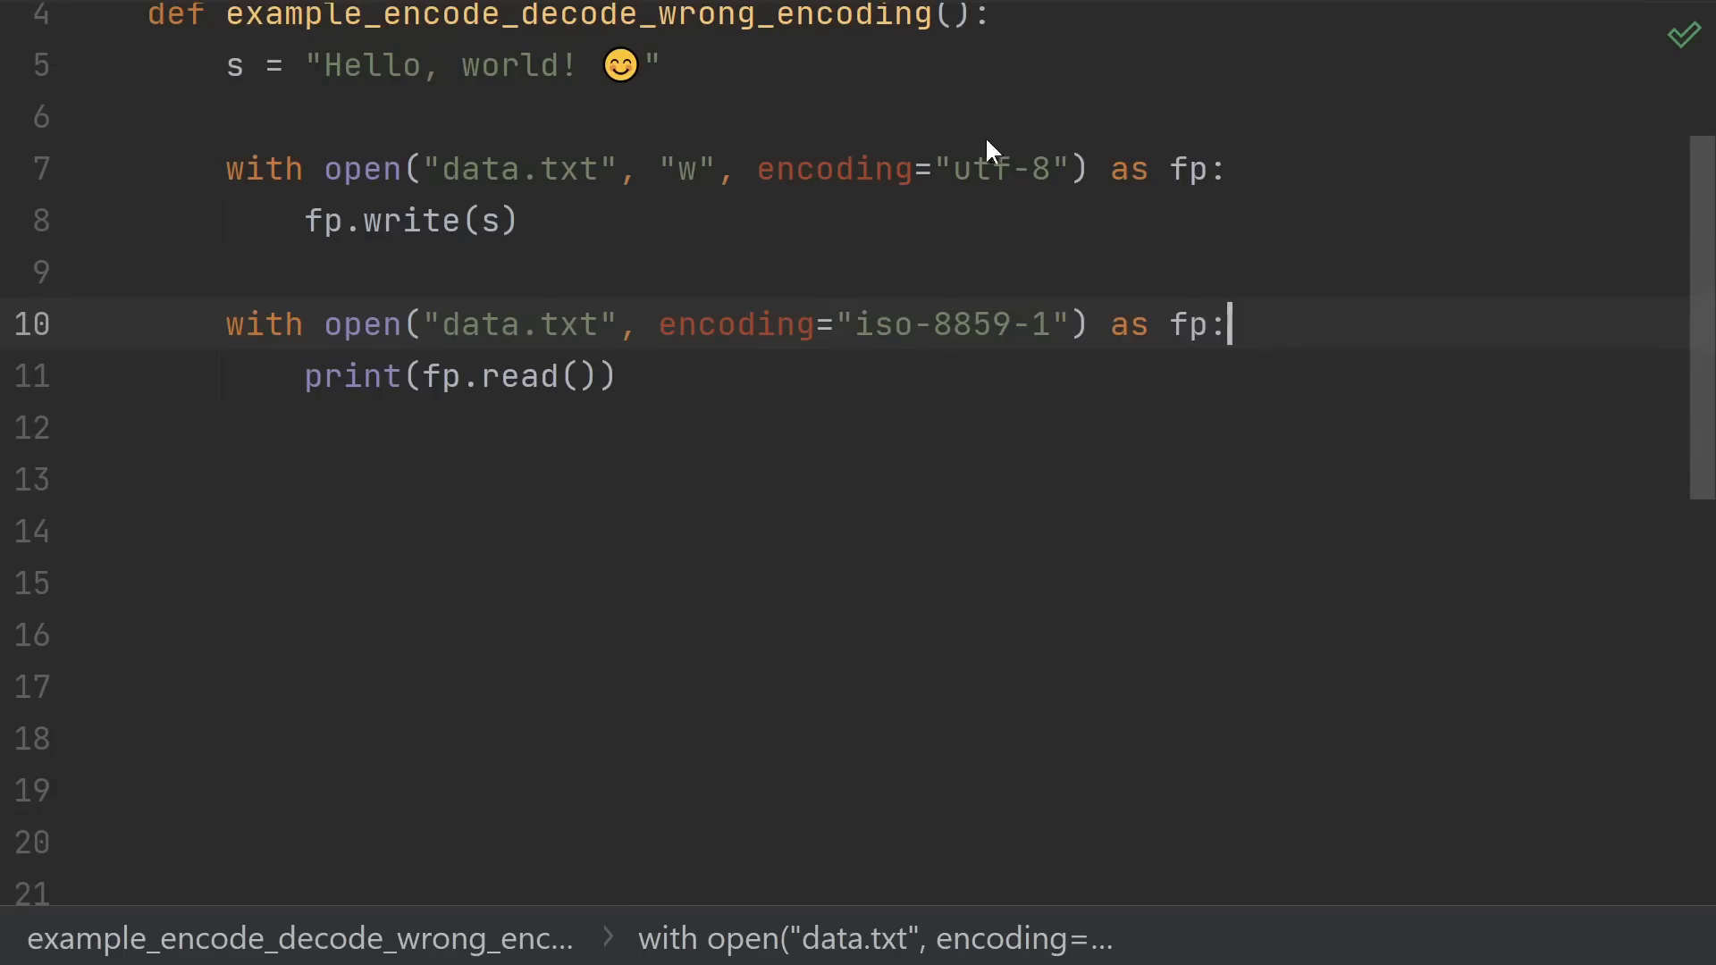
mouse_move(865, 379)
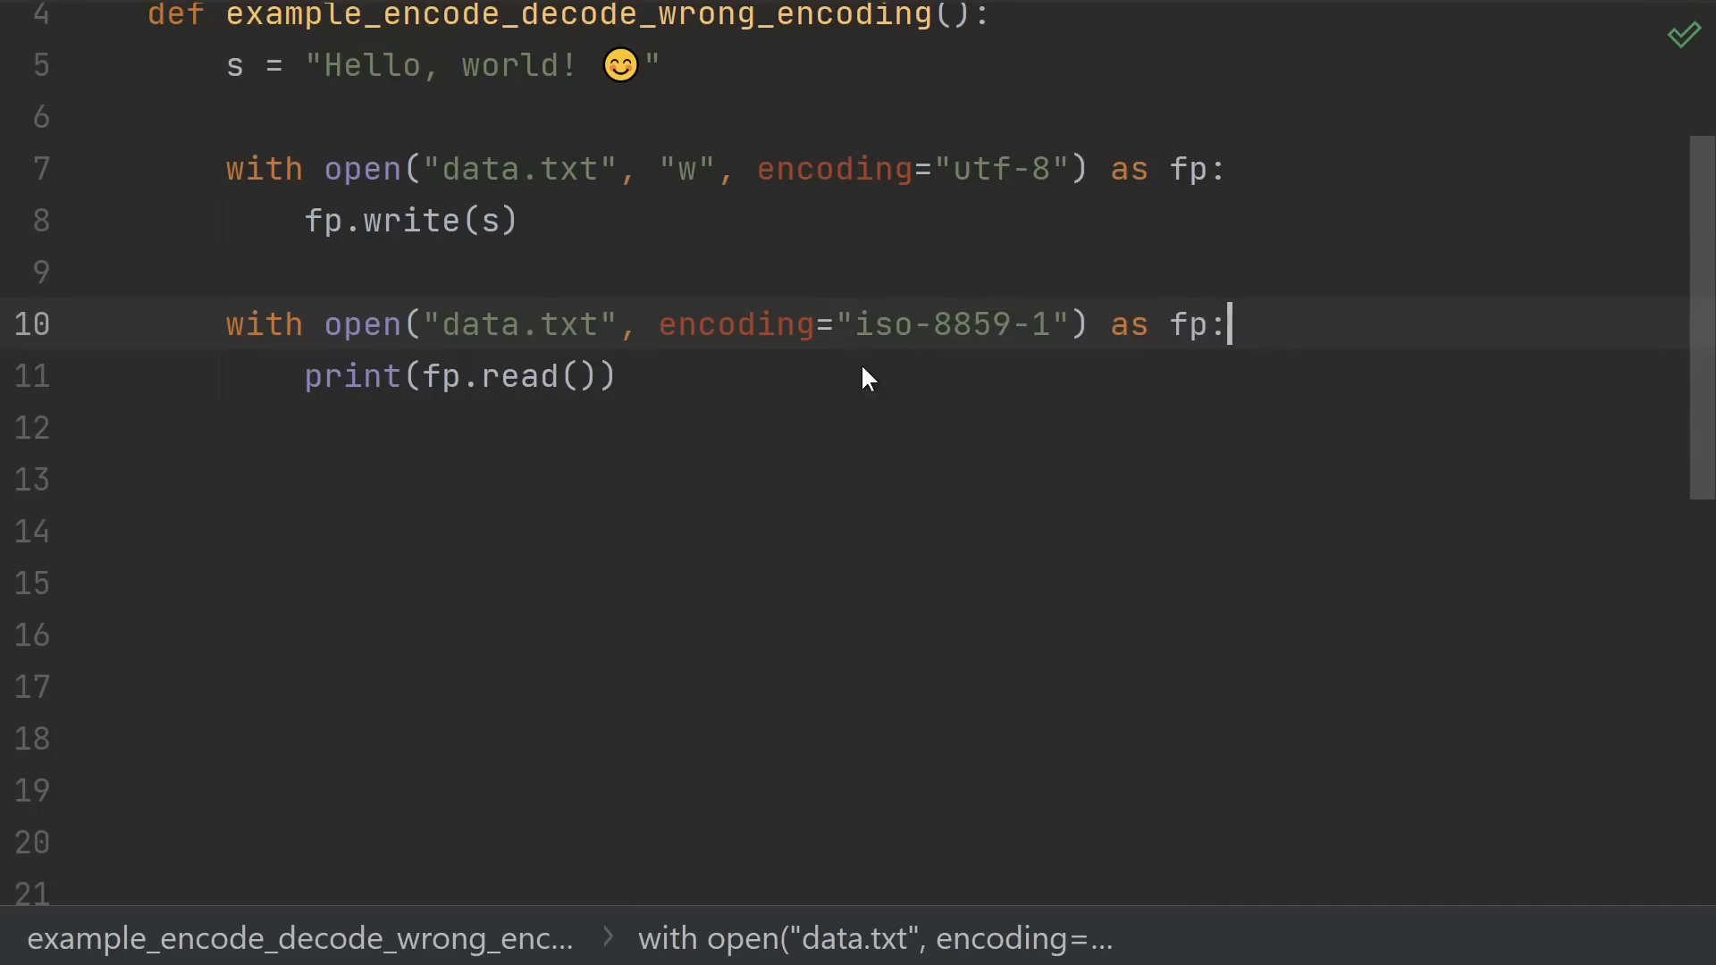
mouse_move(955, 435)
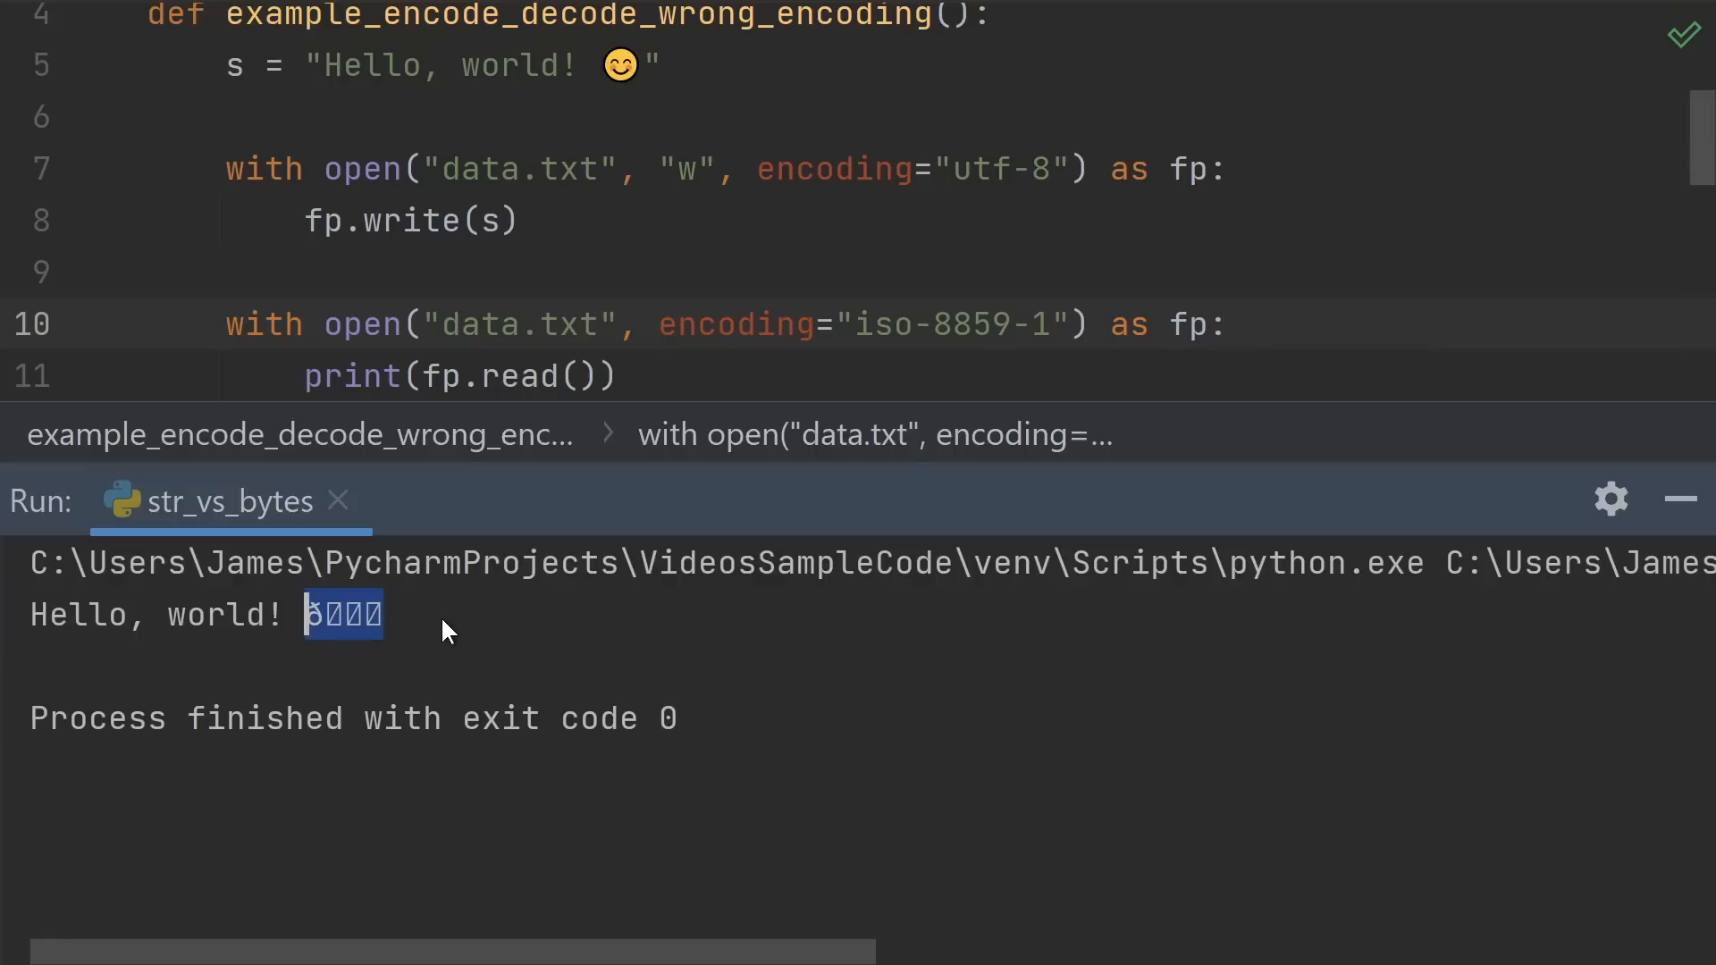
mouse_move(402, 701)
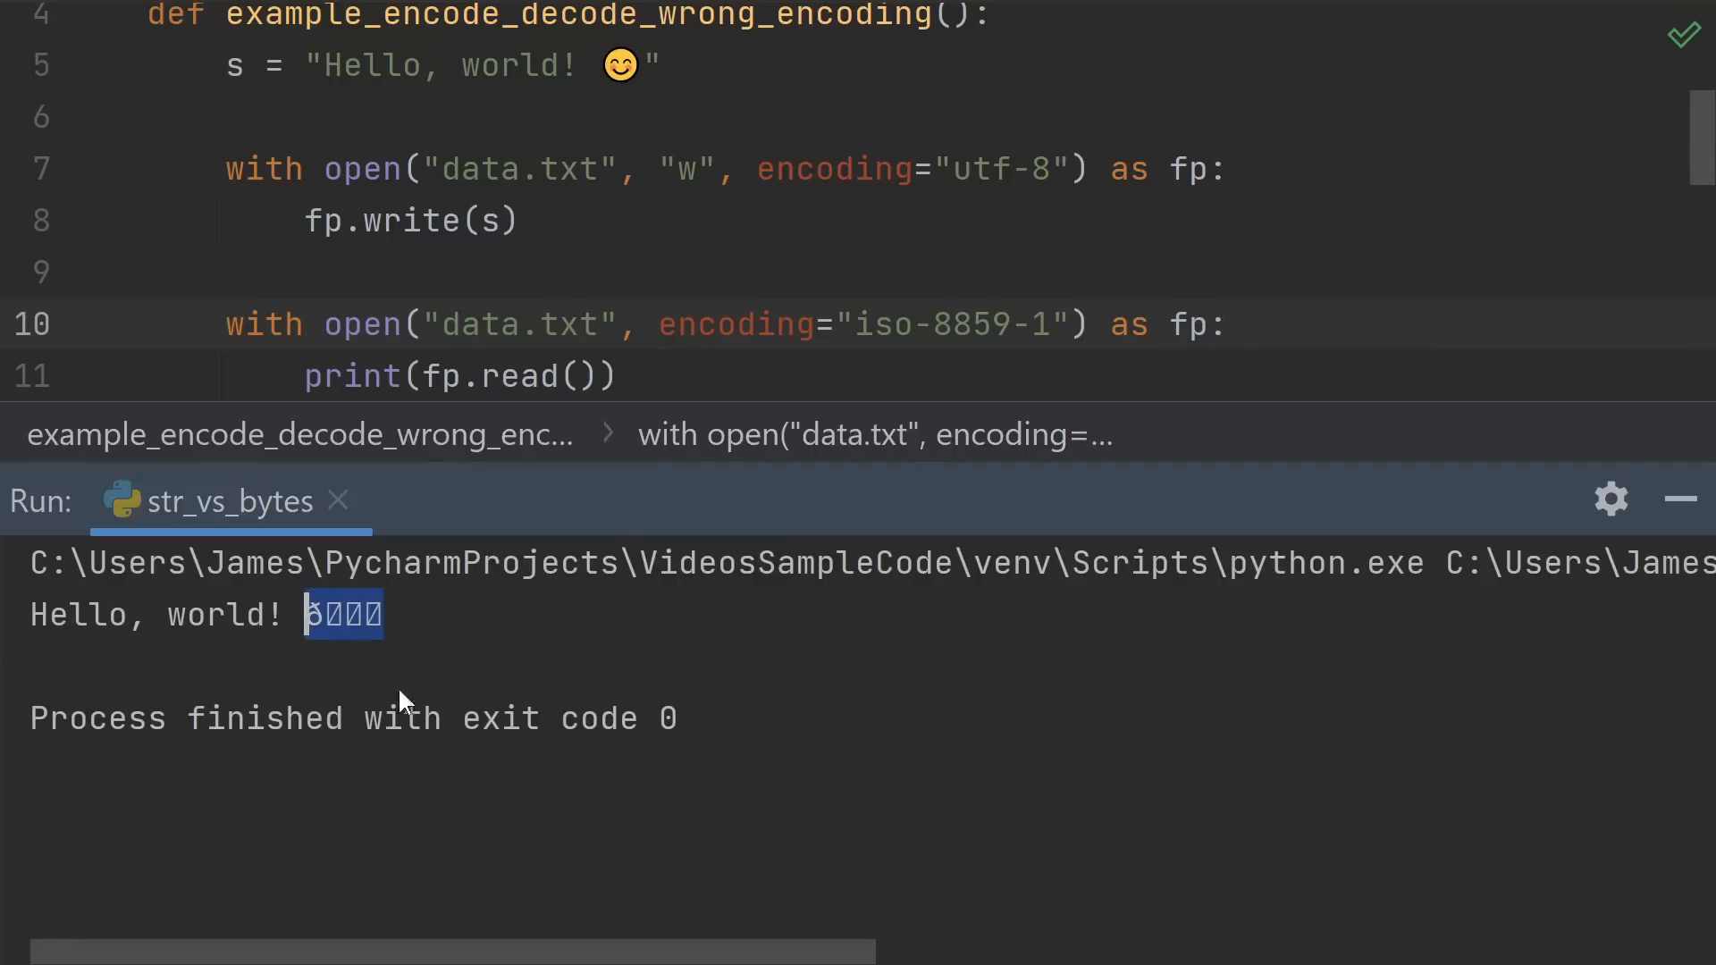
mouse_move(352, 659)
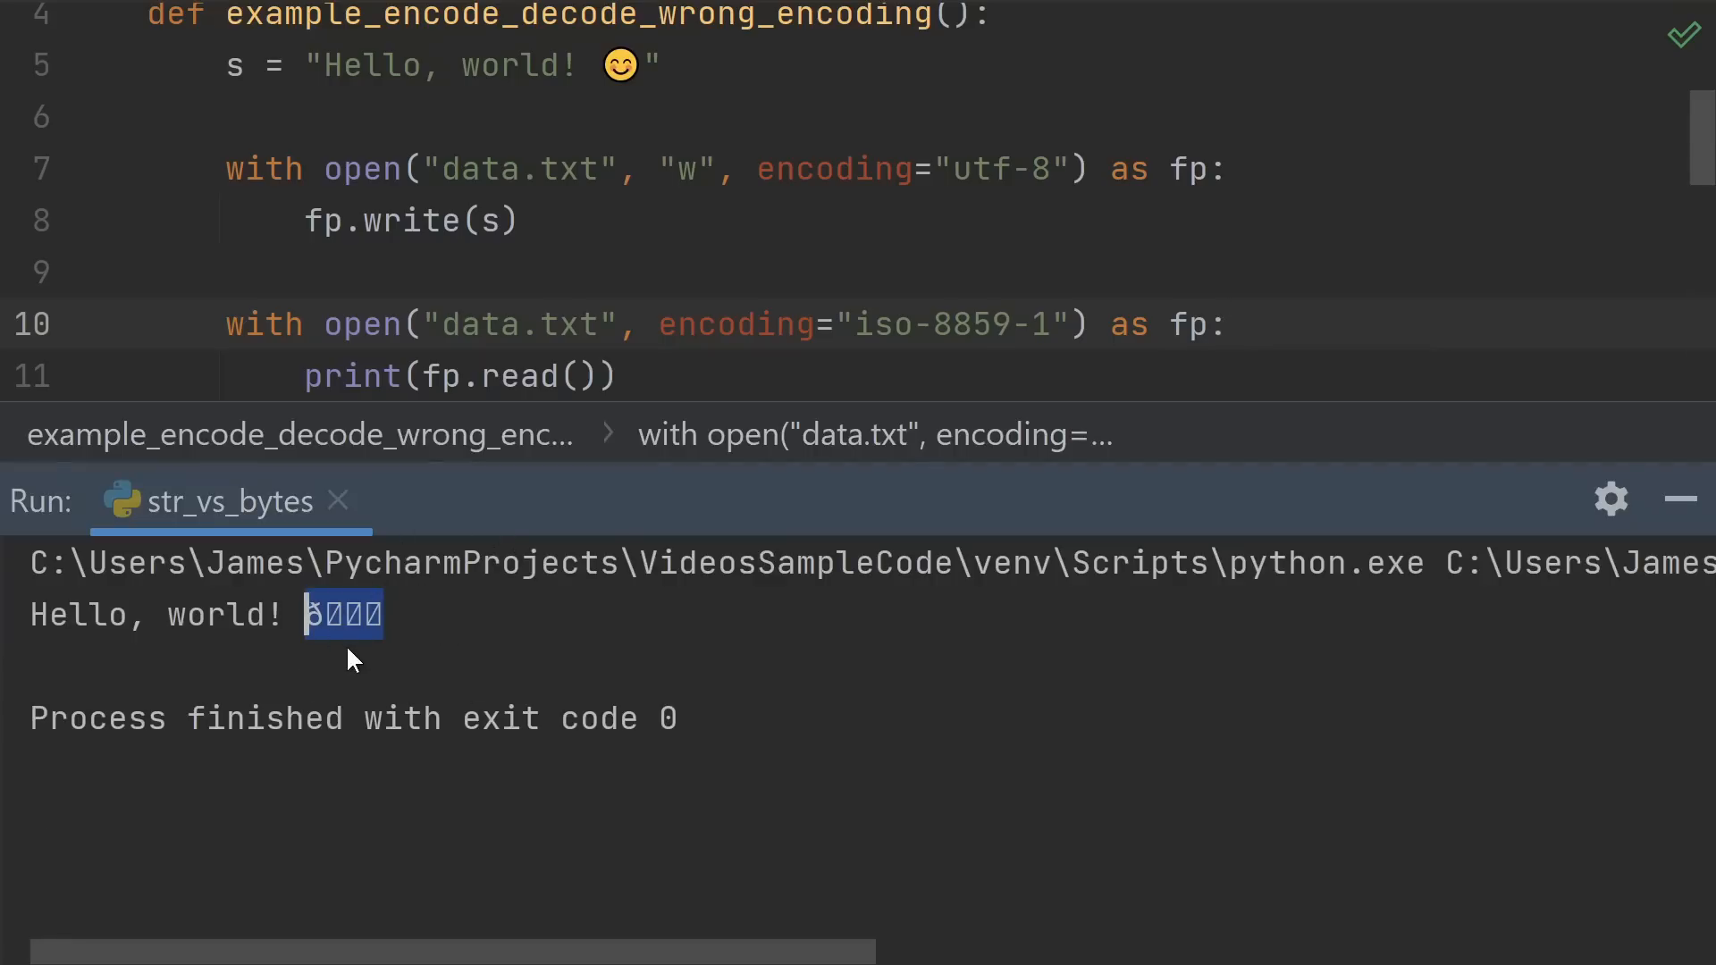
mouse_move(618, 613)
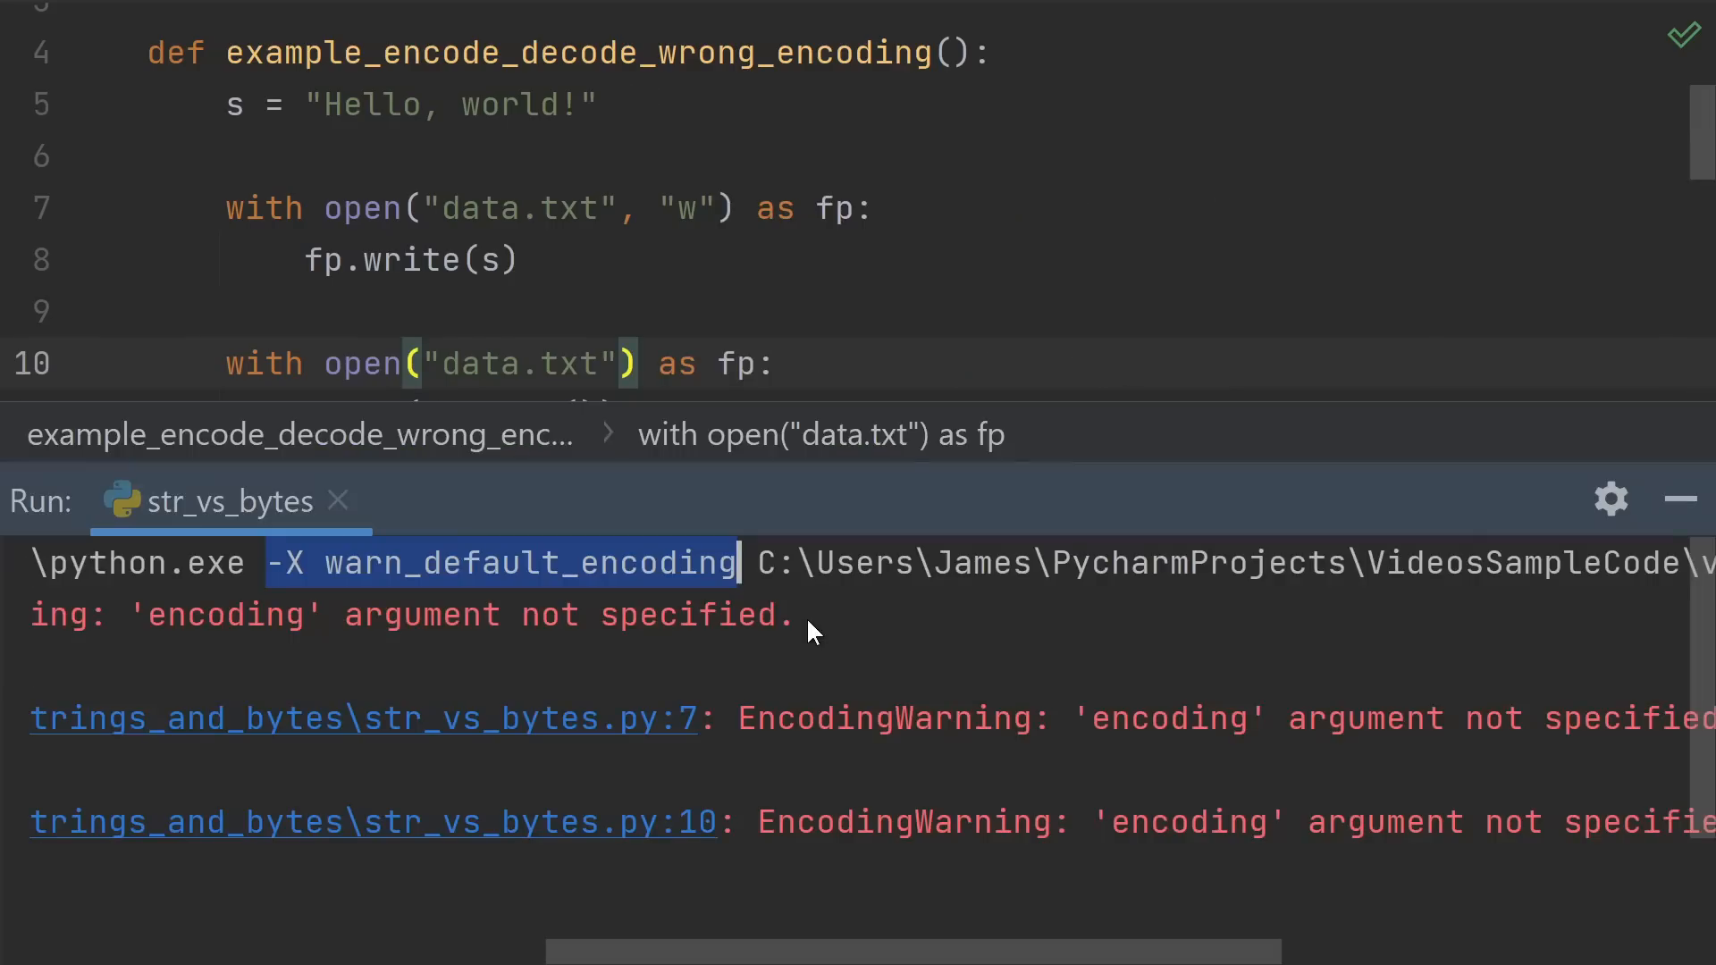
mouse_move(227, 593)
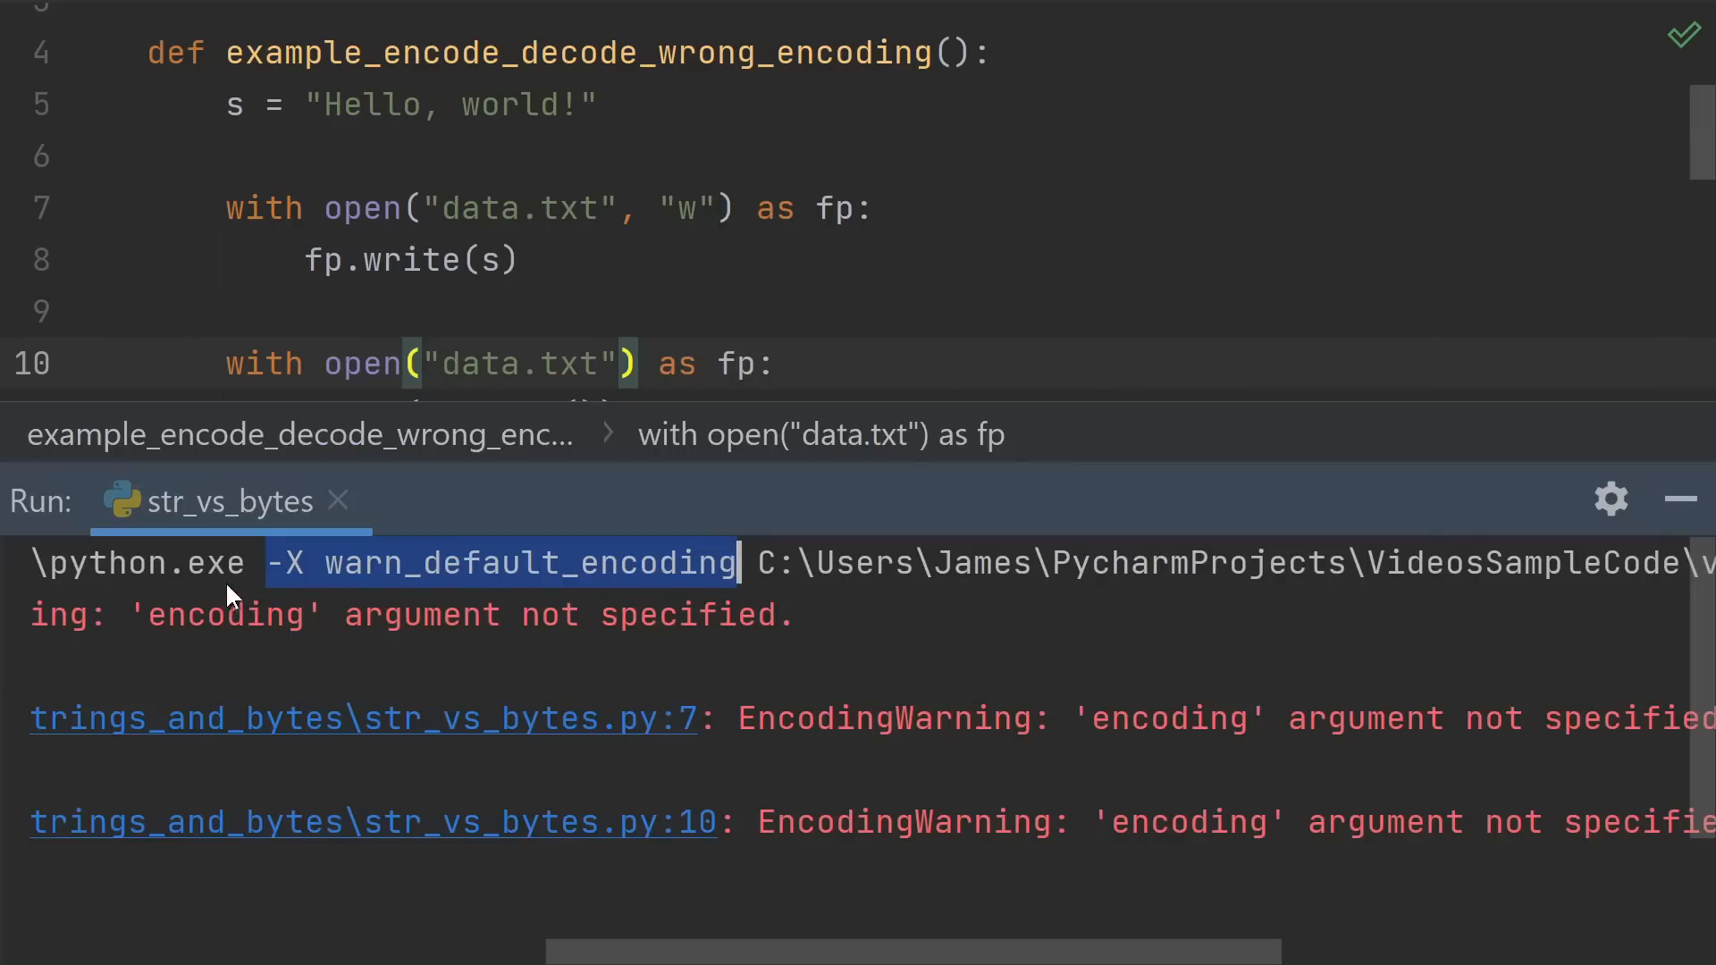
mouse_move(377, 579)
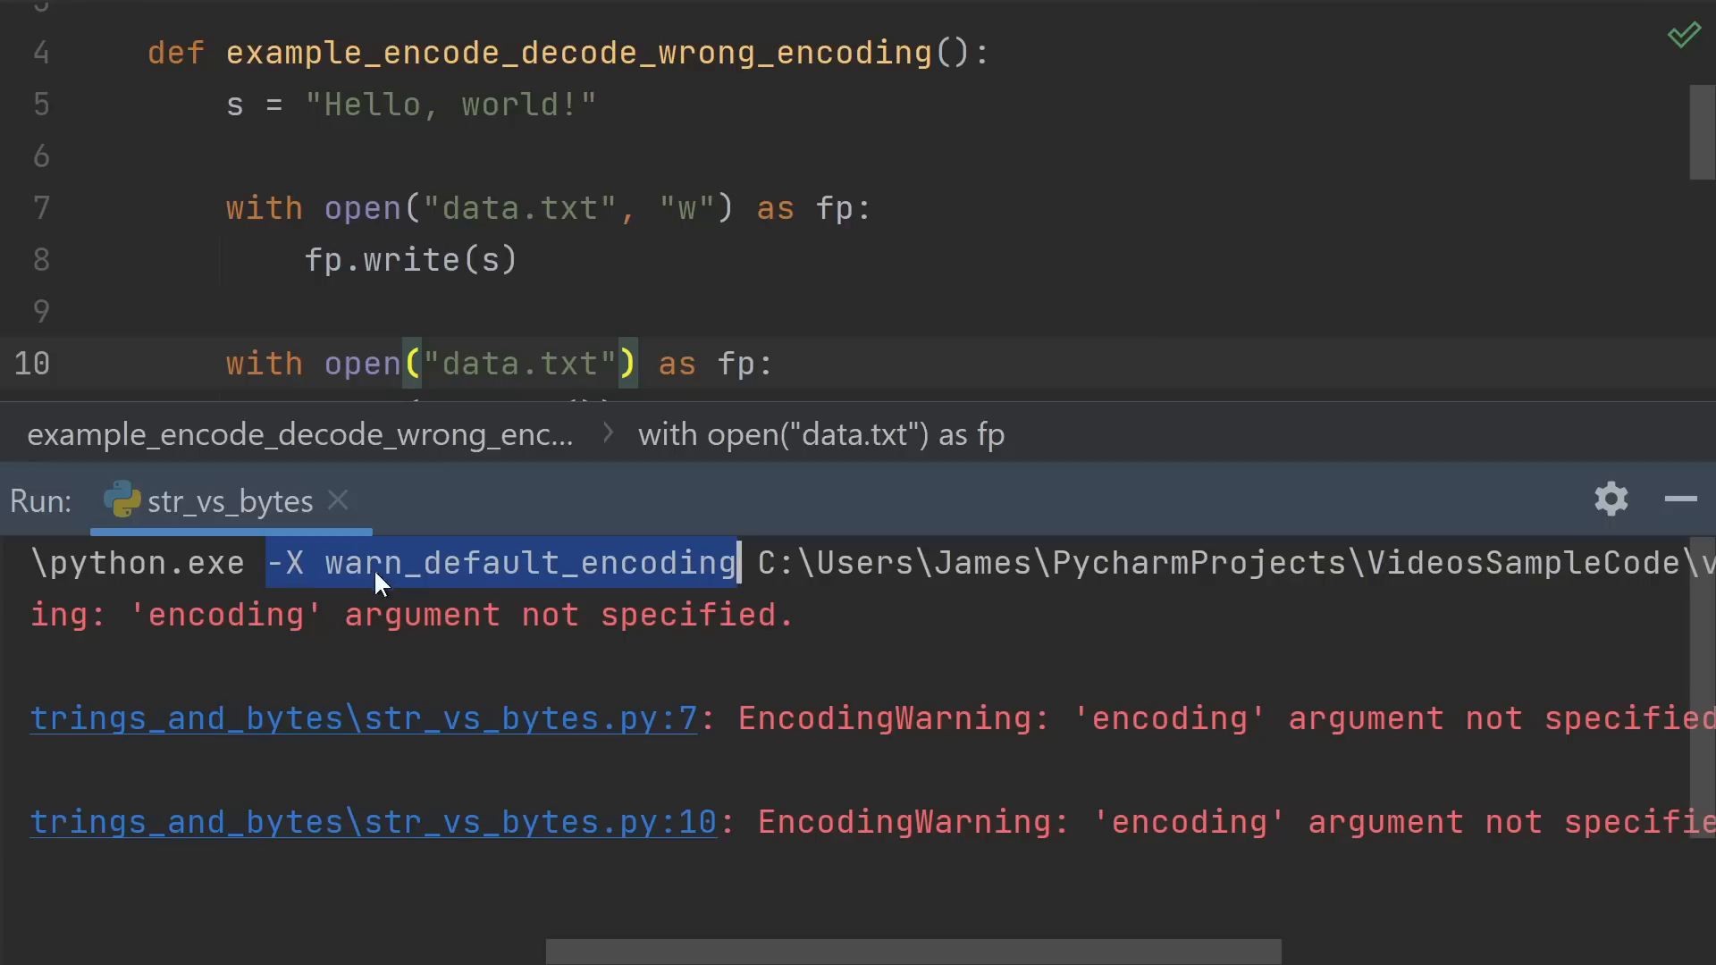
mouse_move(799, 733)
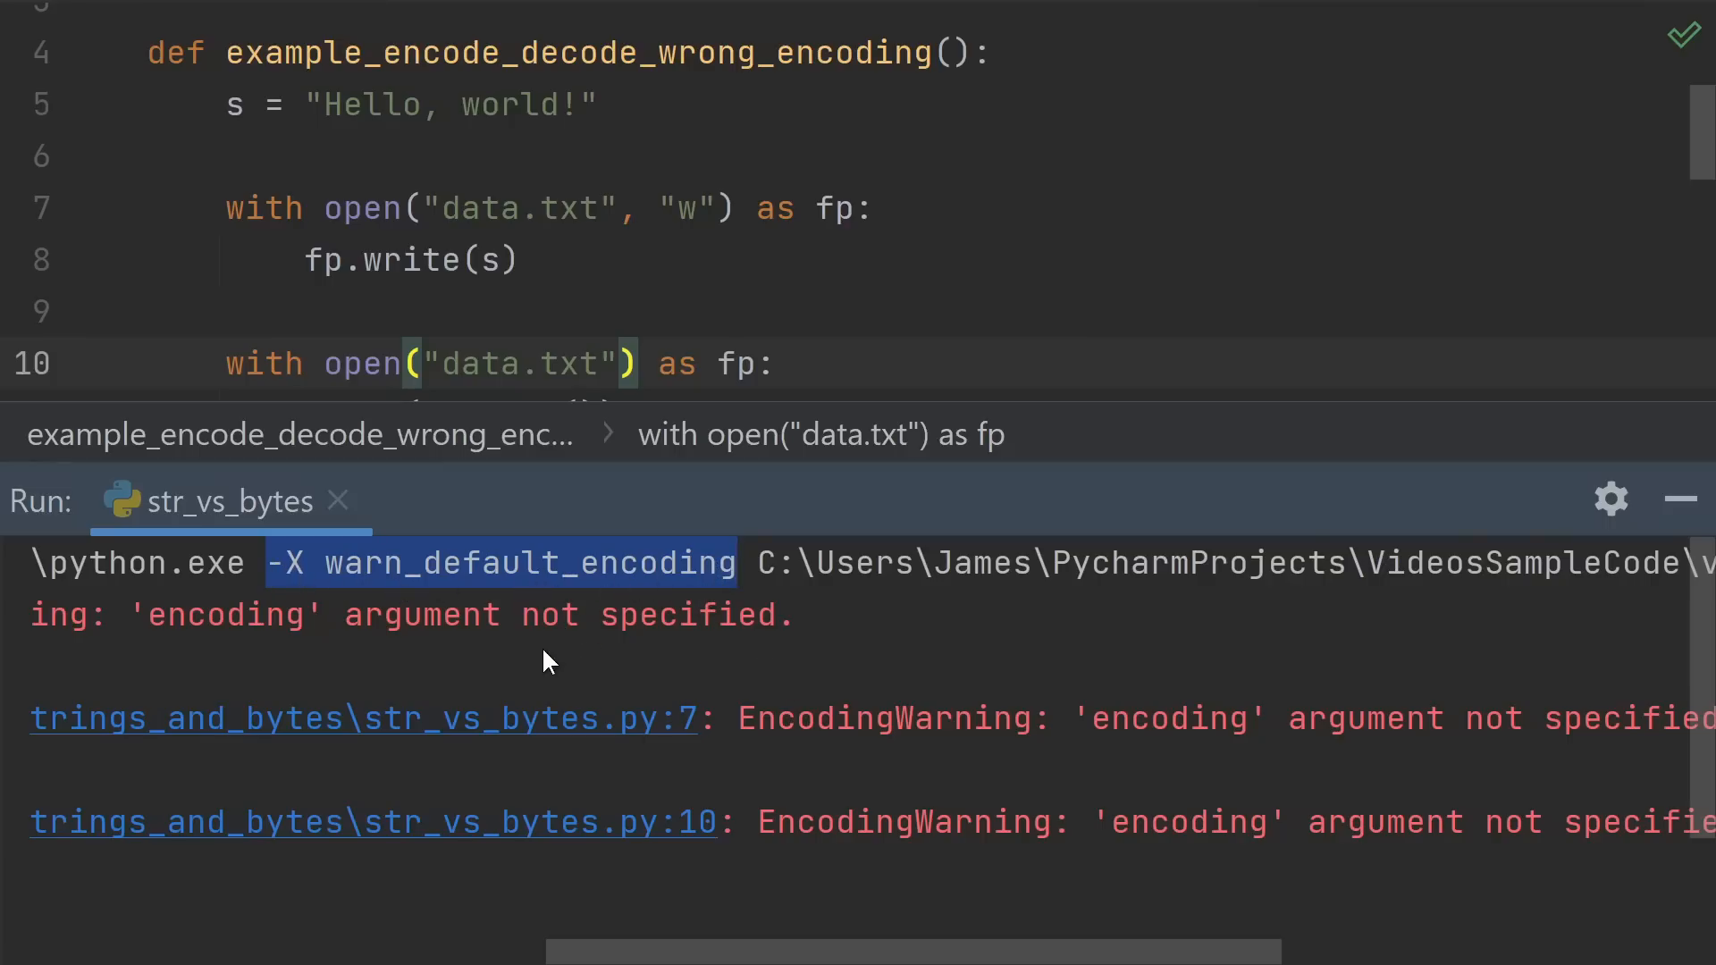
mouse_move(903, 751)
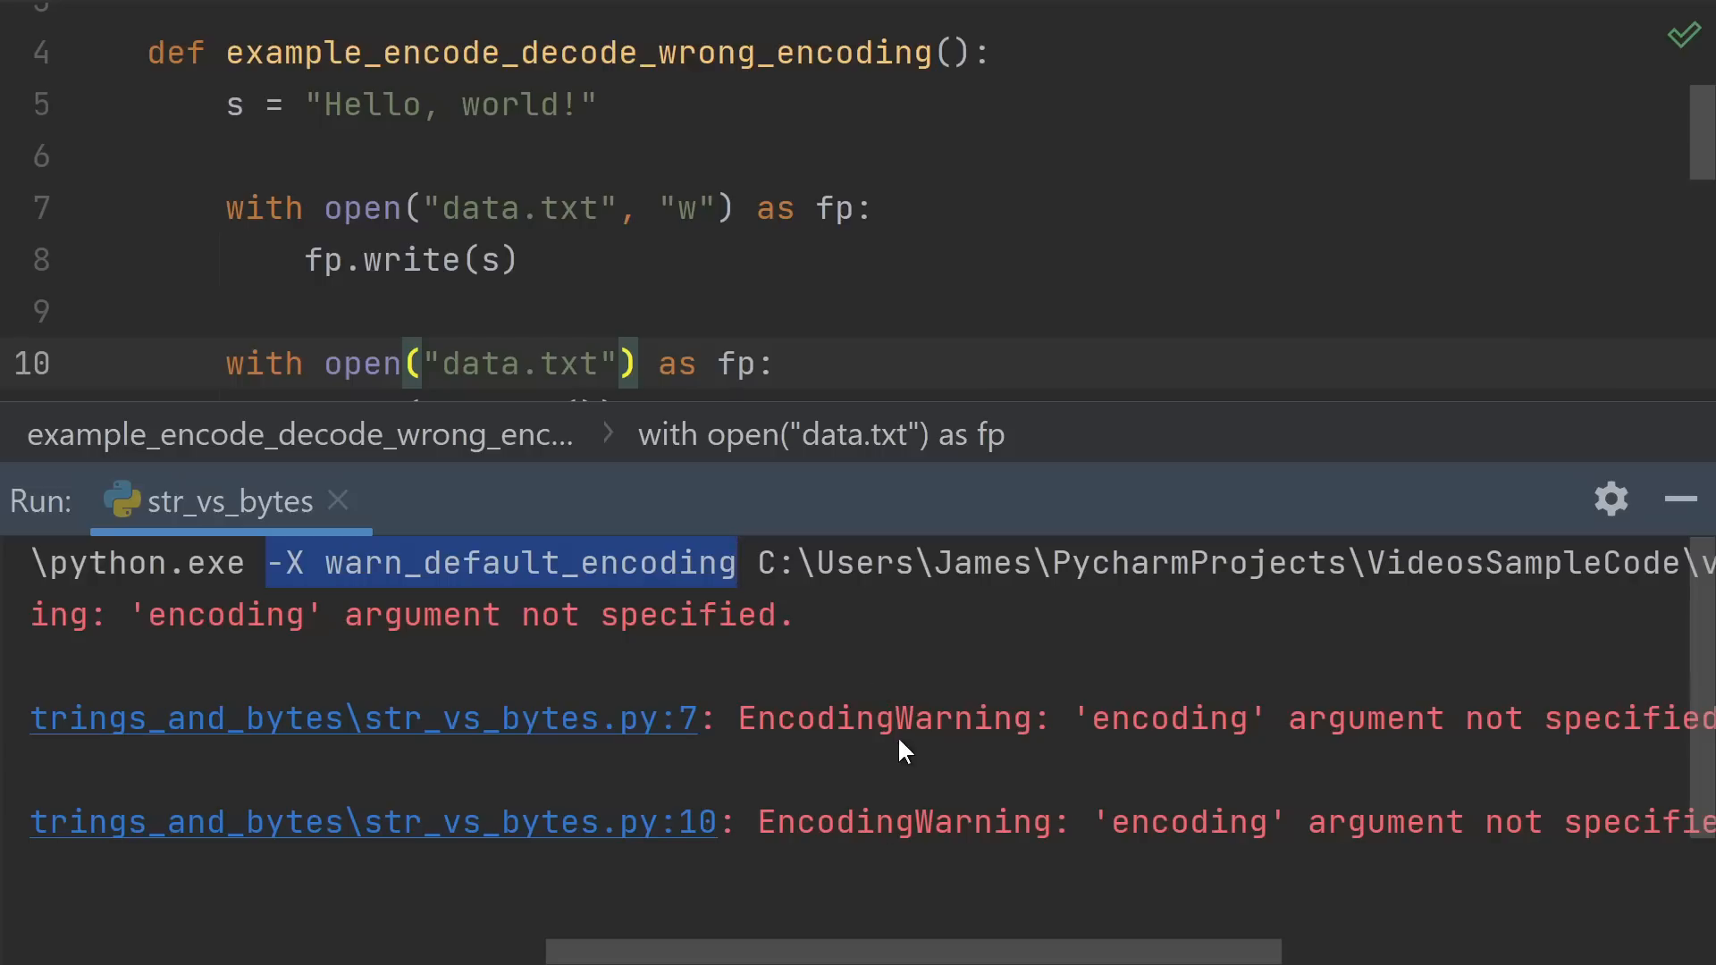
mouse_move(857, 761)
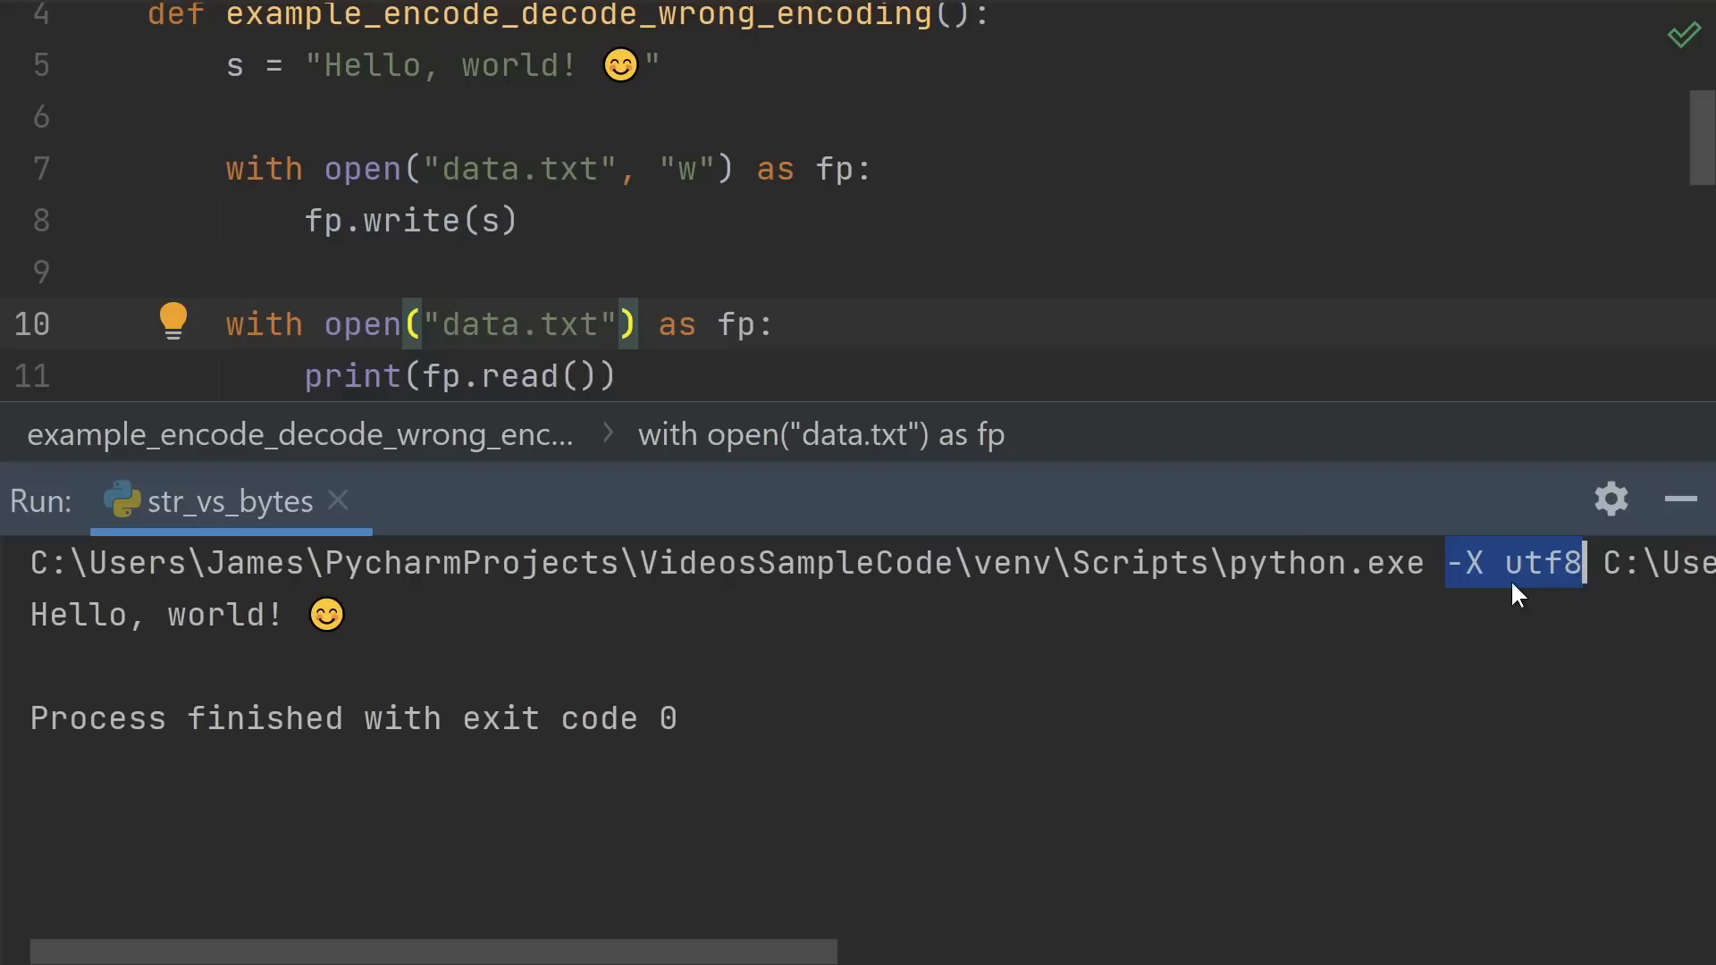
mouse_move(1530, 599)
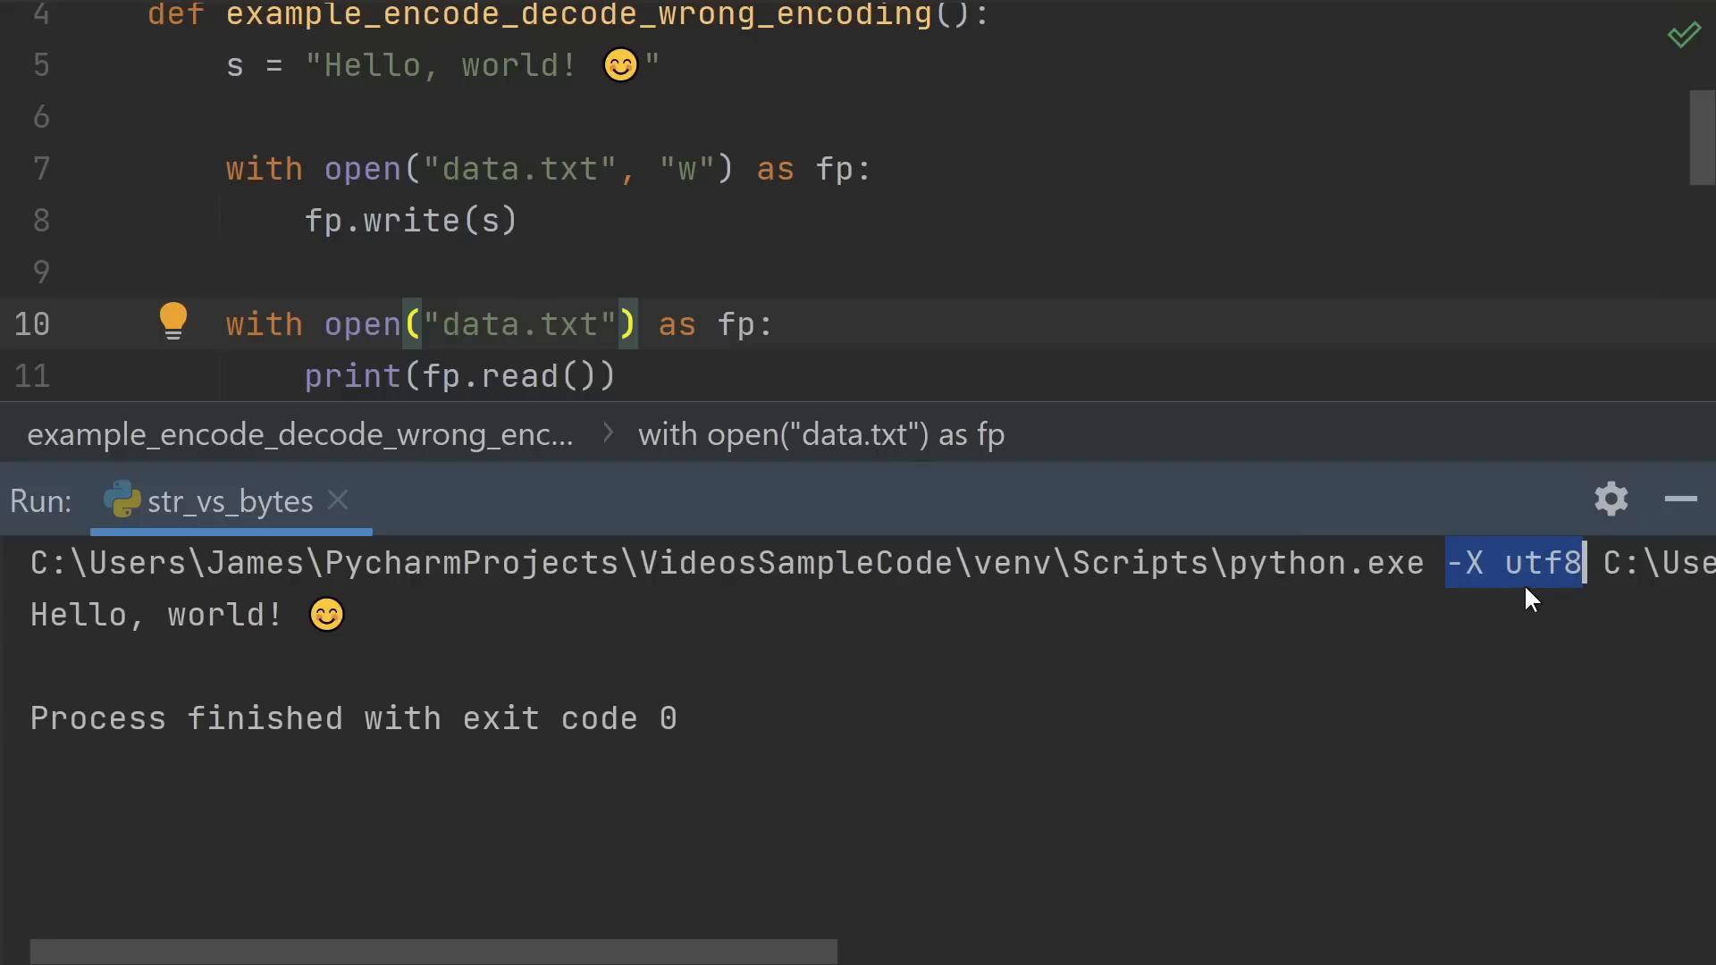
mouse_move(1516, 608)
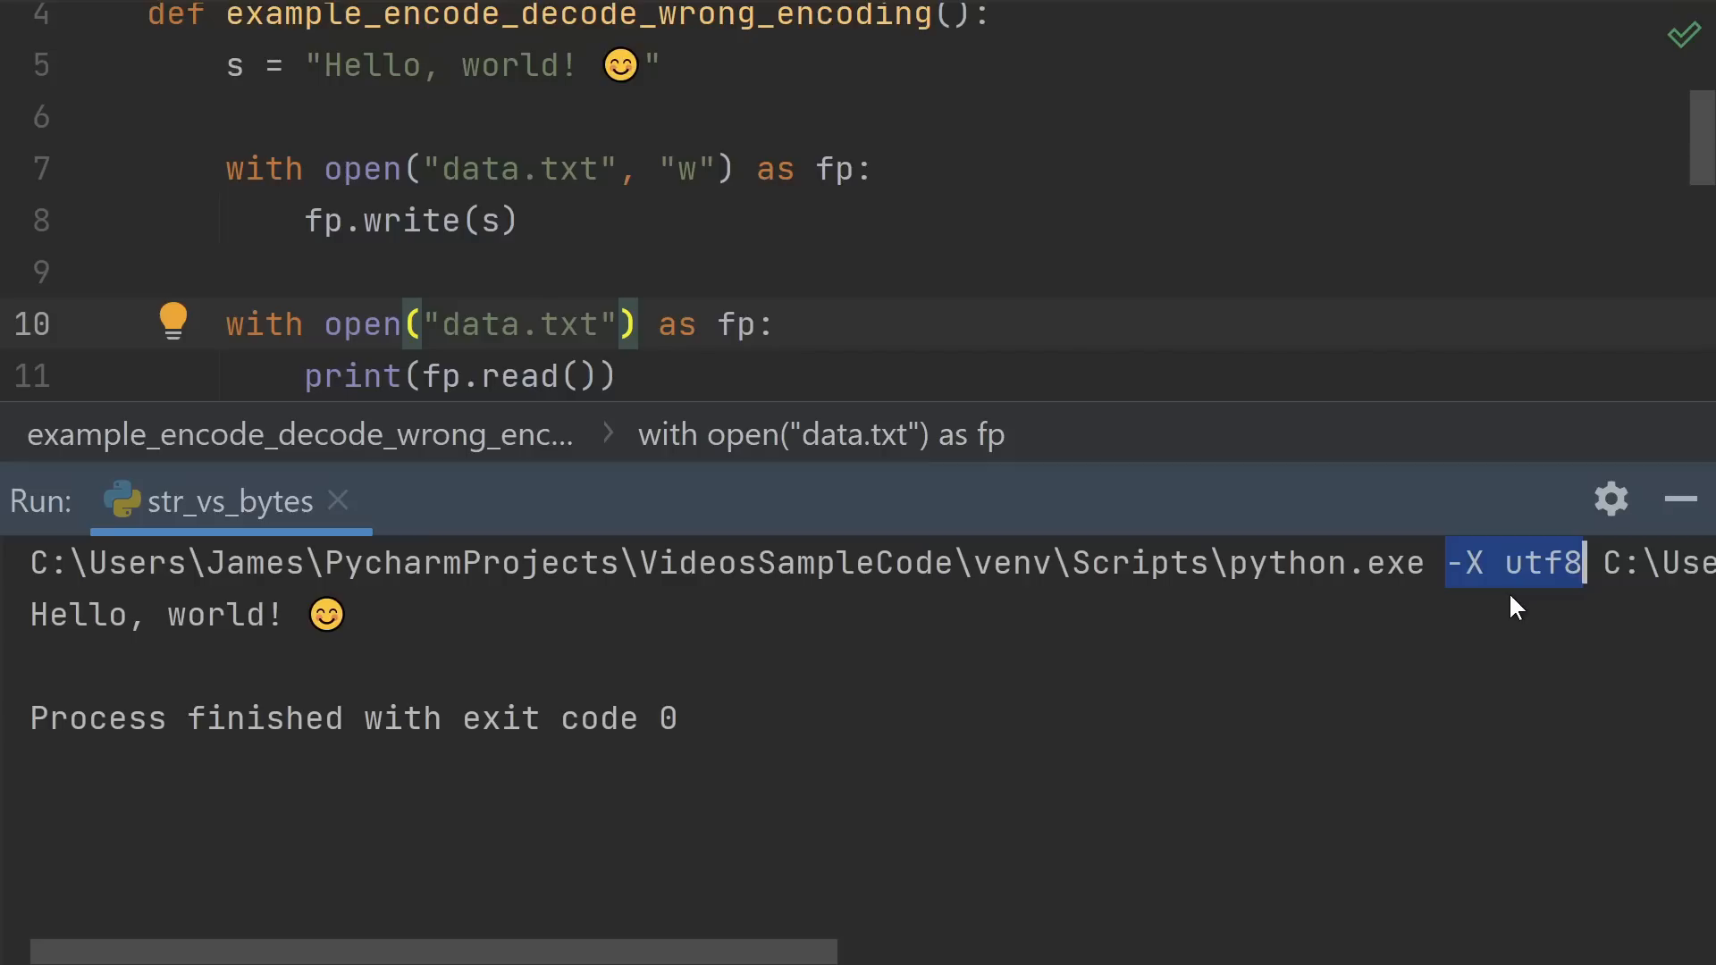
mouse_move(1506, 608)
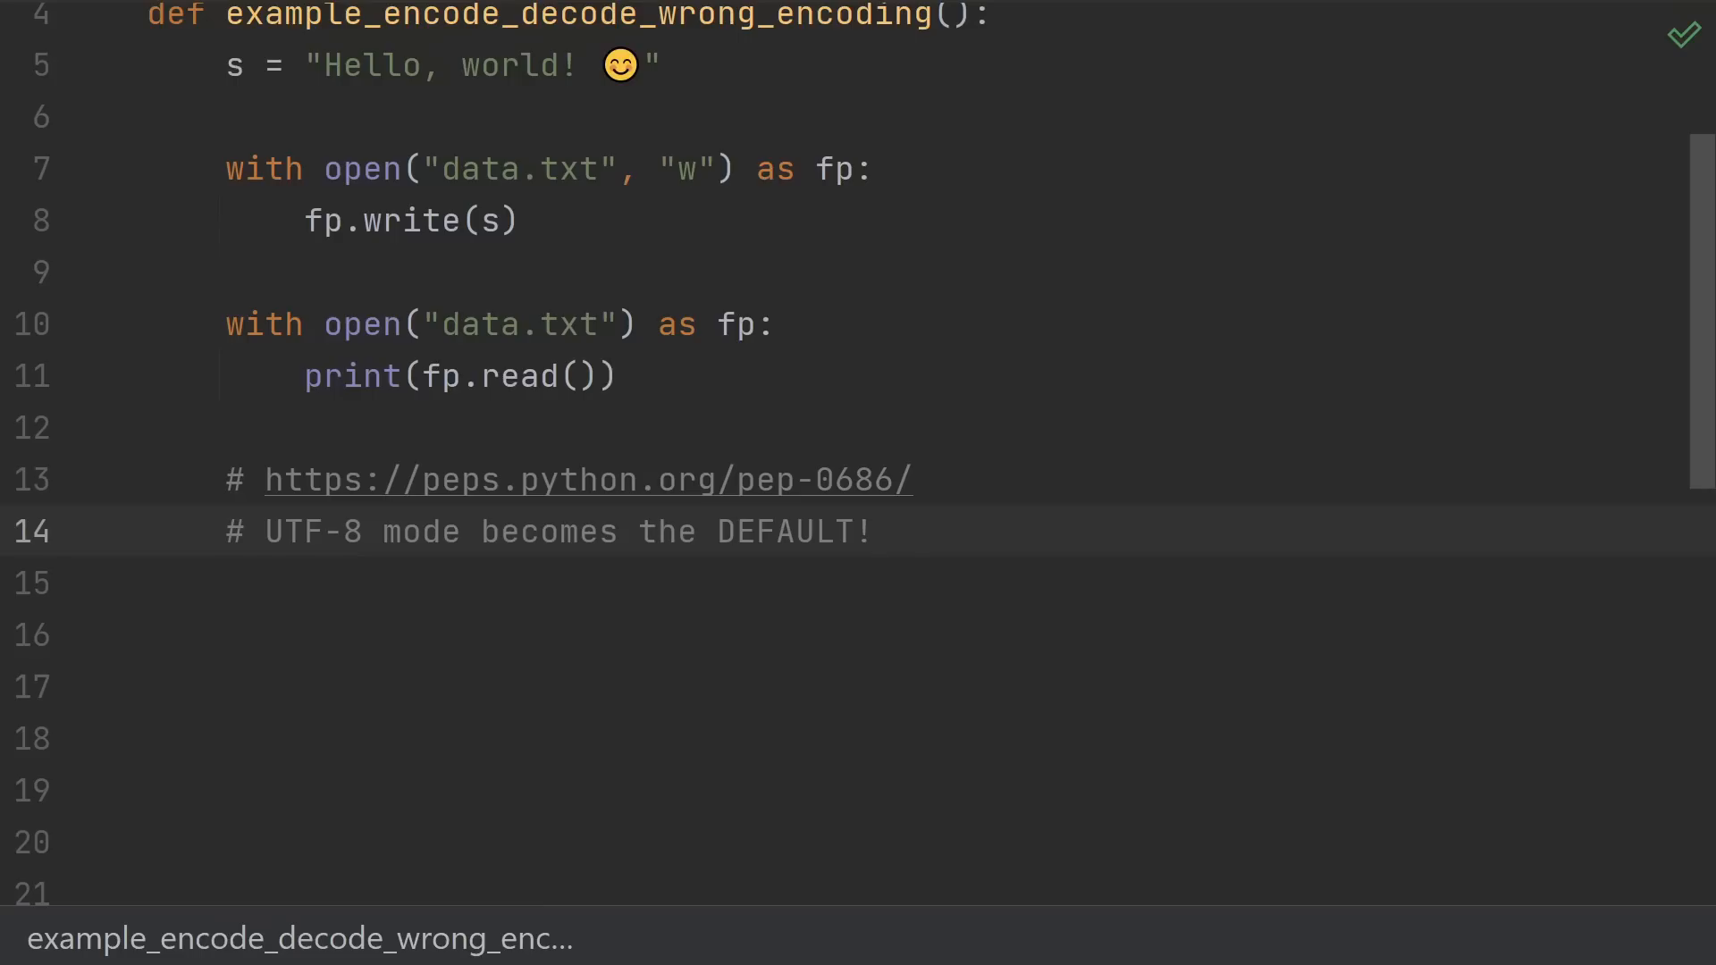
- Finish the comment lines linking peps.python.org/pep-0686 and noting UTF-8 mode becomes default
left_click(875, 532)
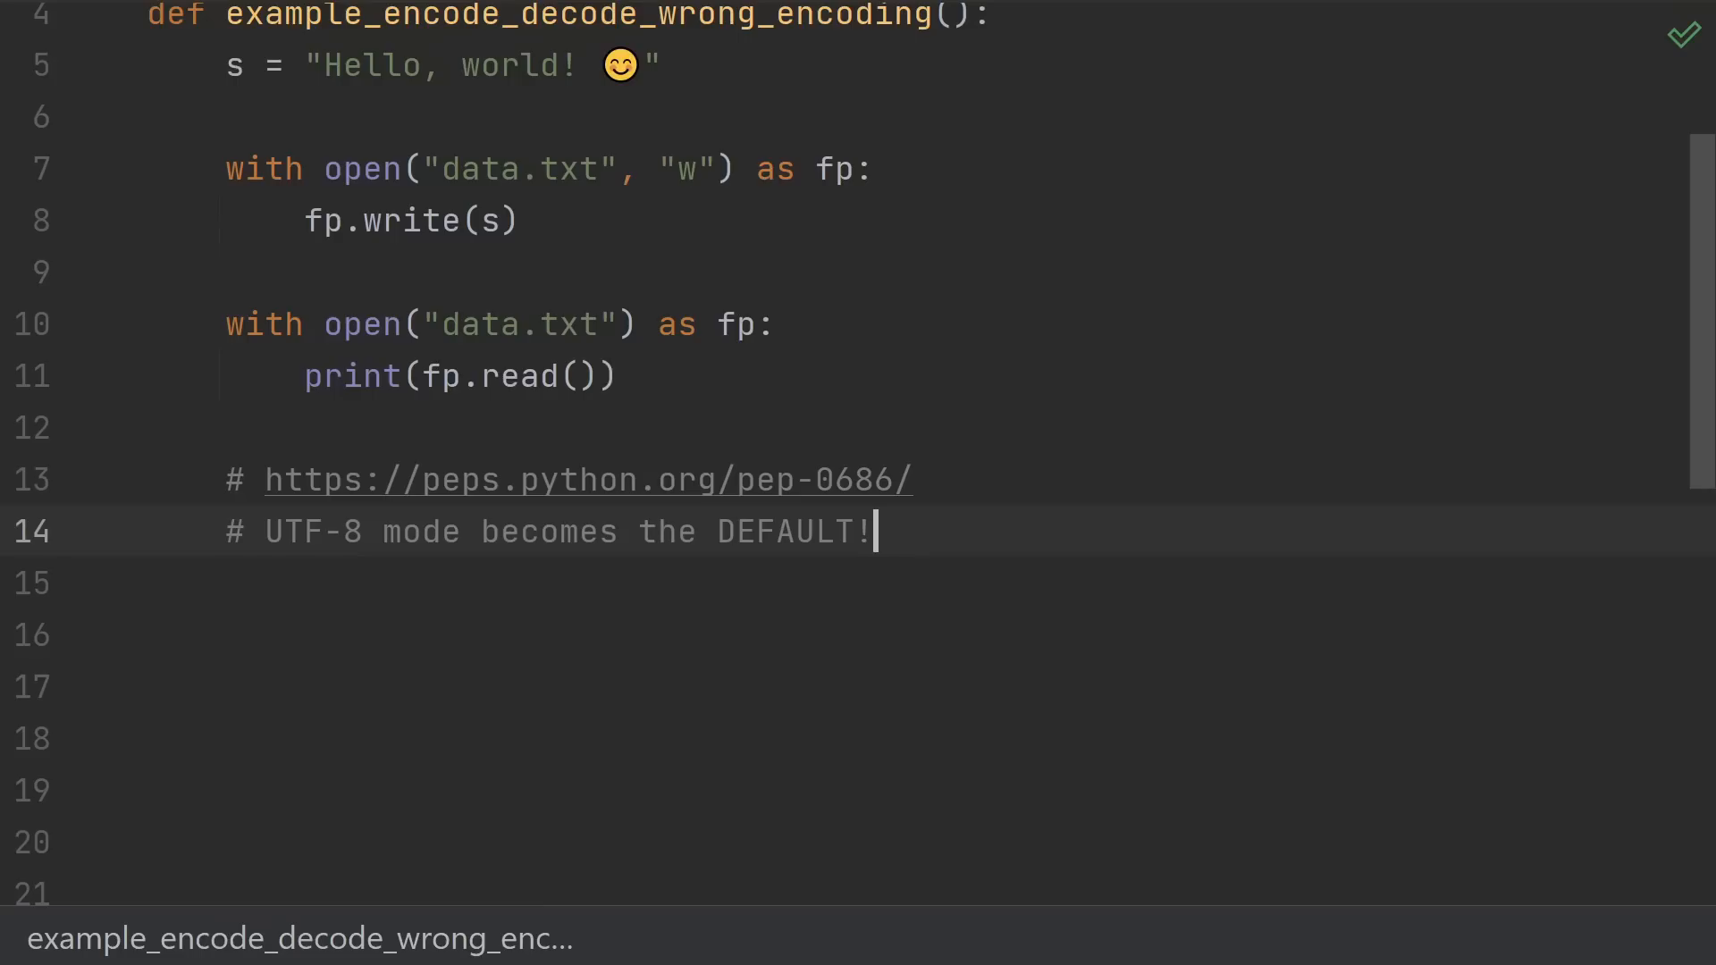